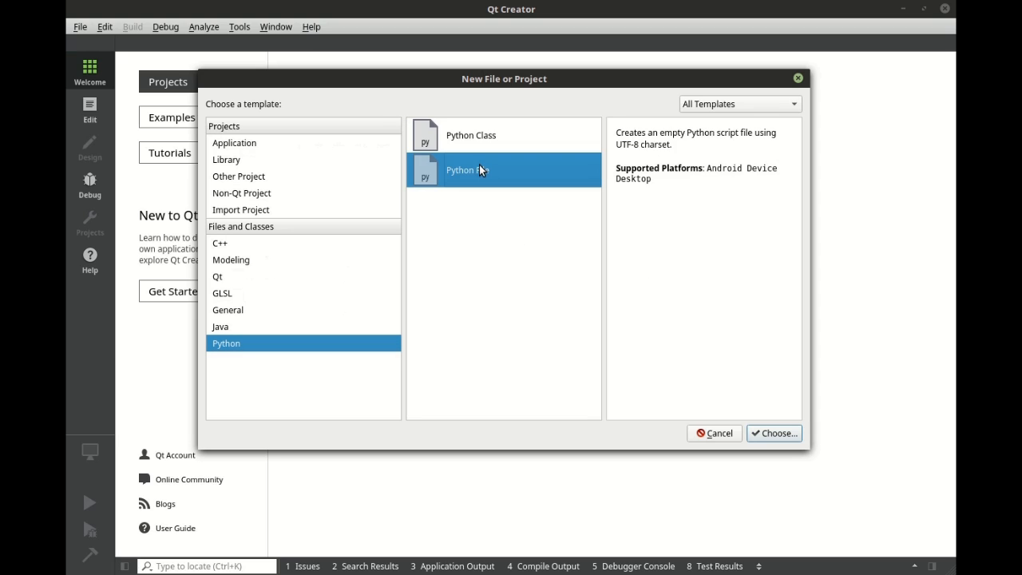
mouse_move(254, 366)
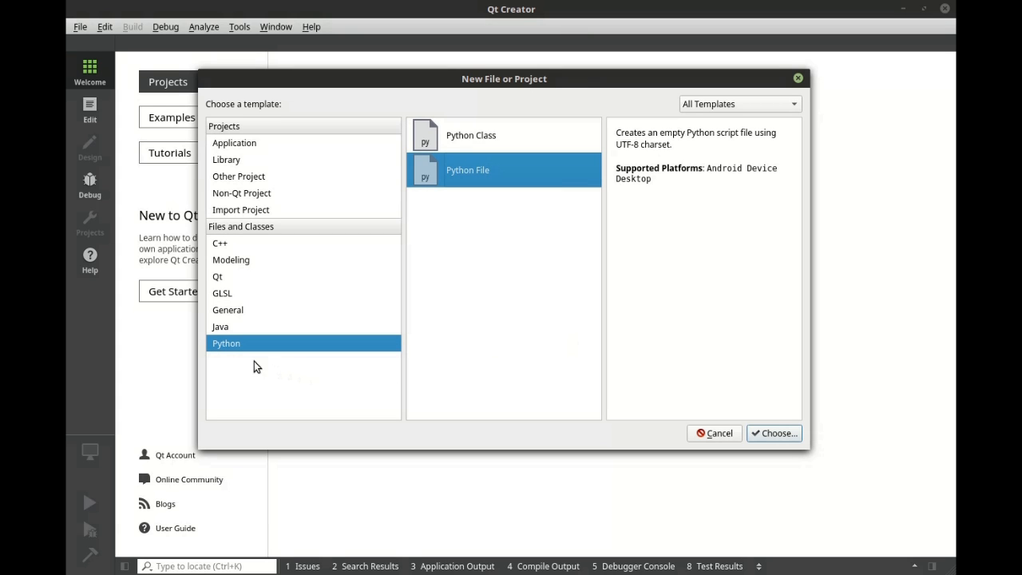
mouse_move(274, 348)
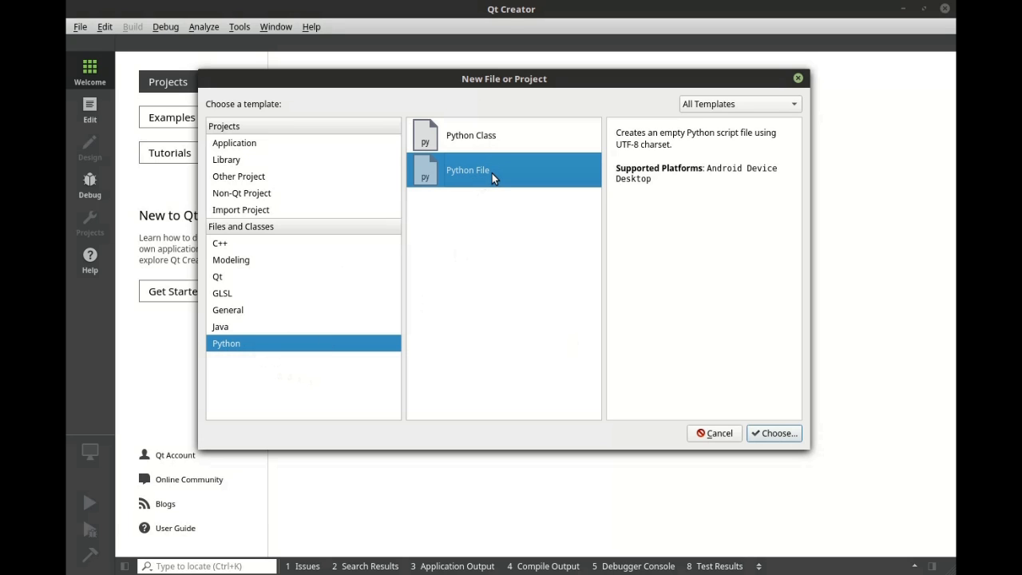
mouse_move(237, 361)
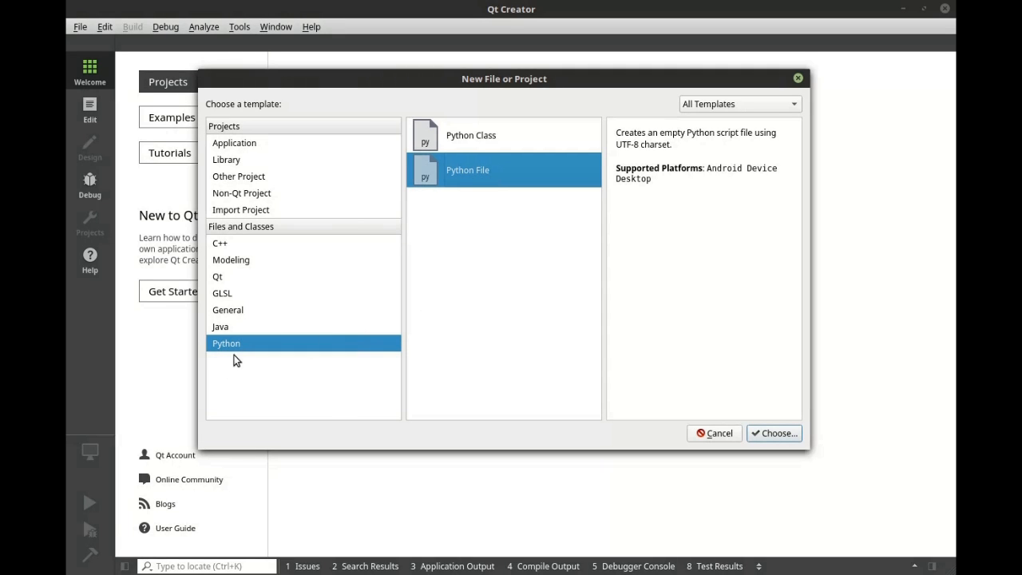
mouse_move(783, 435)
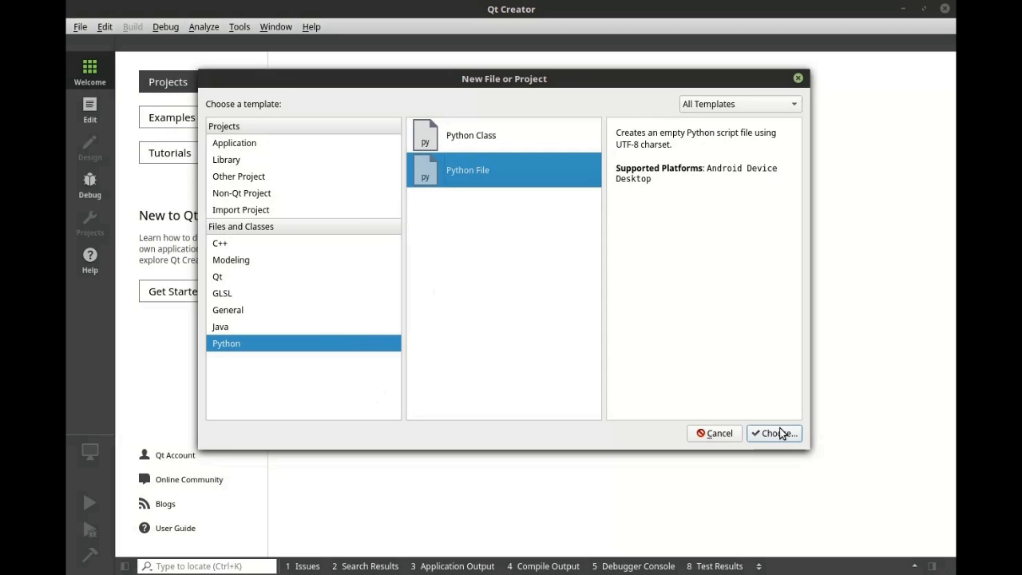
Name the new Python file main.py, place it in the QtPython subfolder and create it.
click(777, 433)
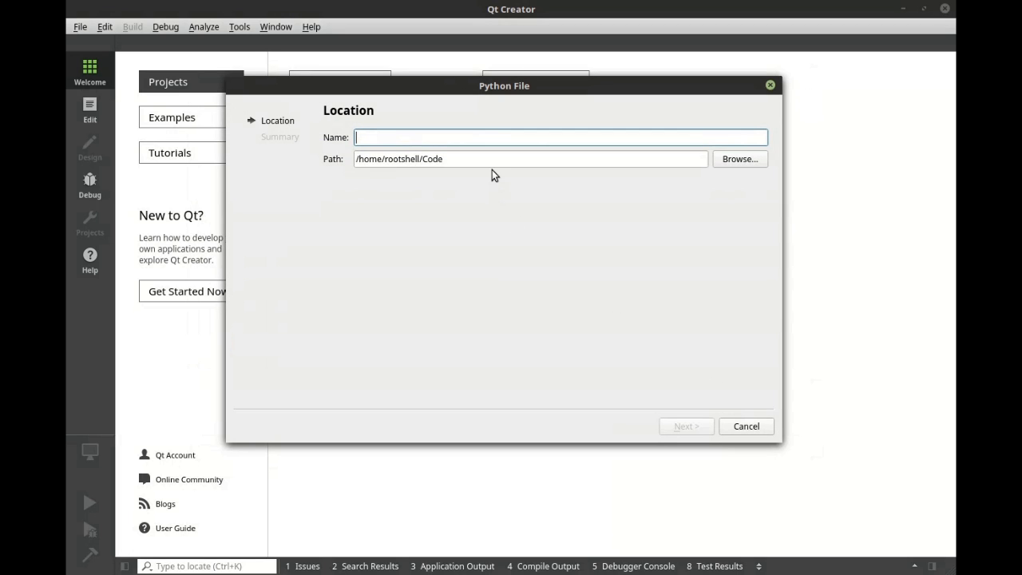
text(main.)
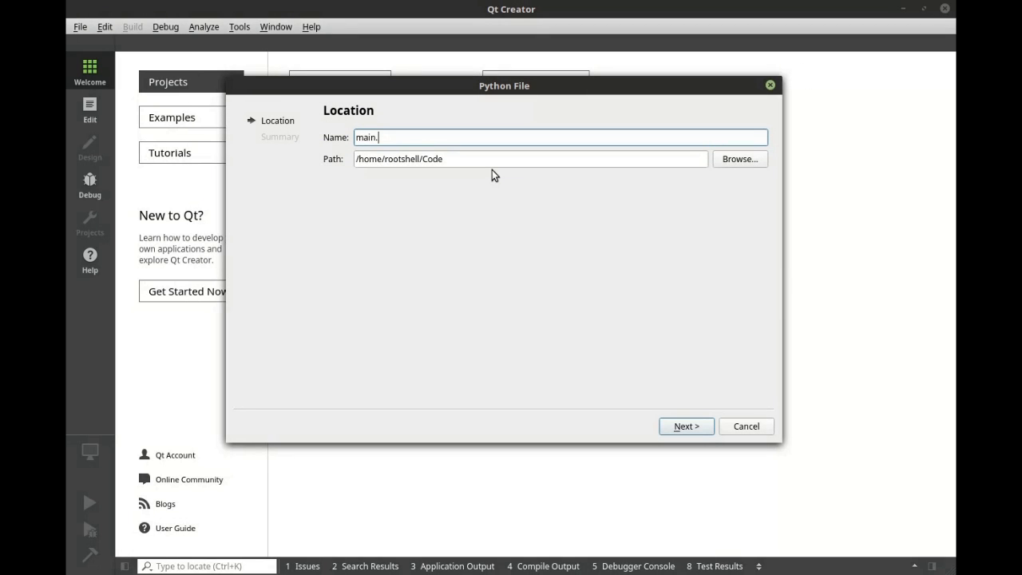
text(py)
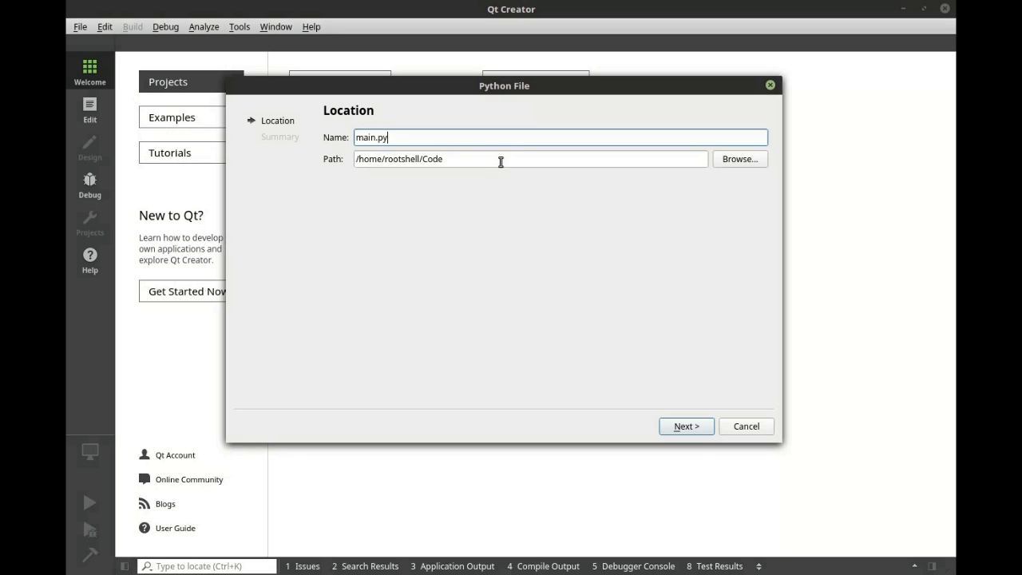
text(/QtPython)
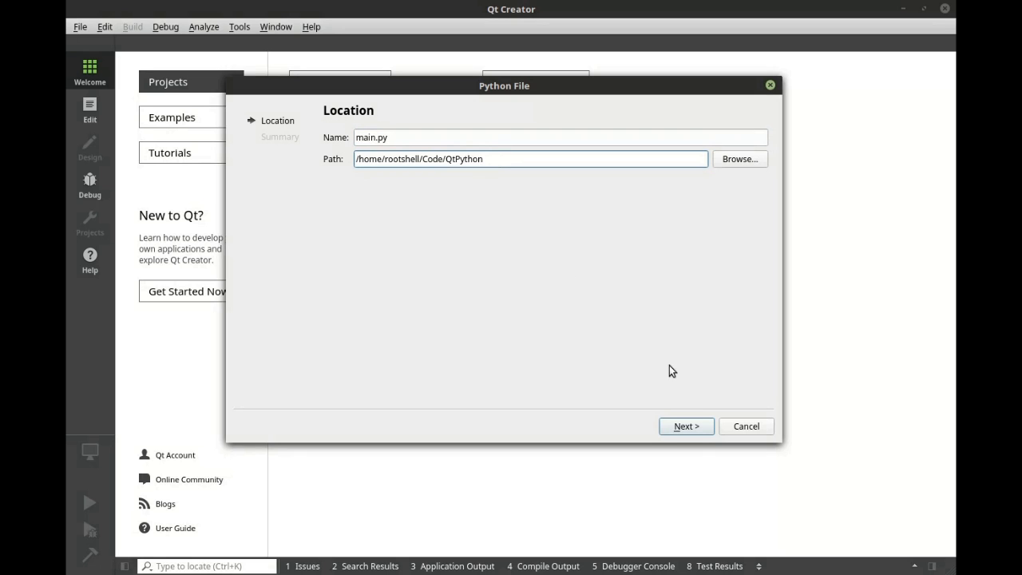
click(686, 427)
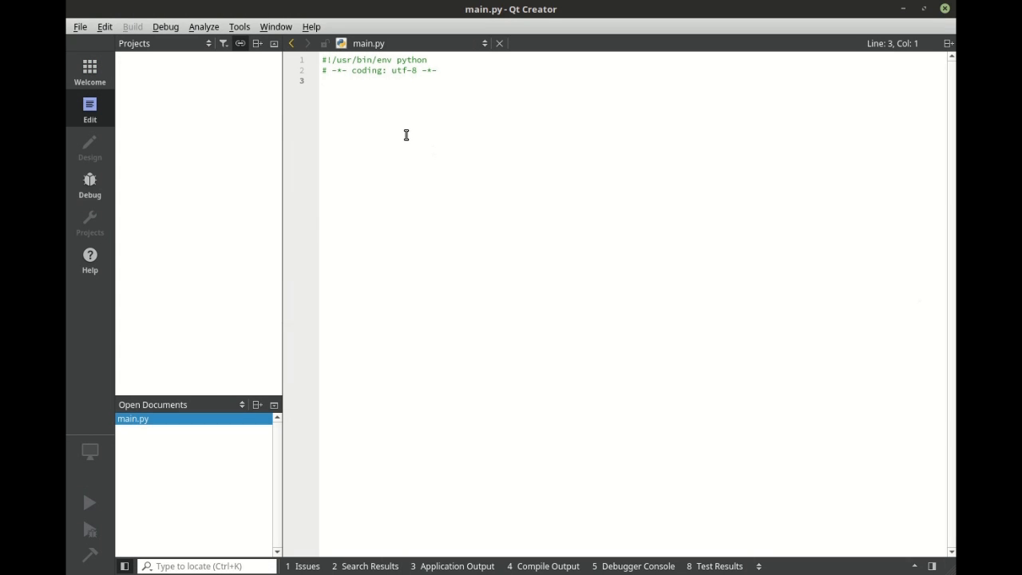
From the File System view, show main.py's containing folder and open view.qml in the editor.
click(209, 43)
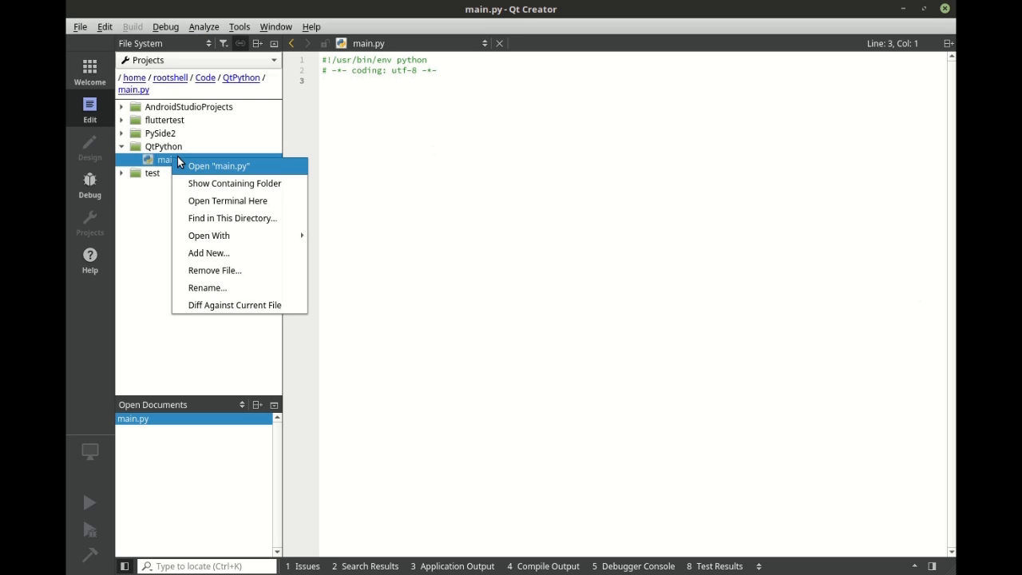
mouse_move(249, 182)
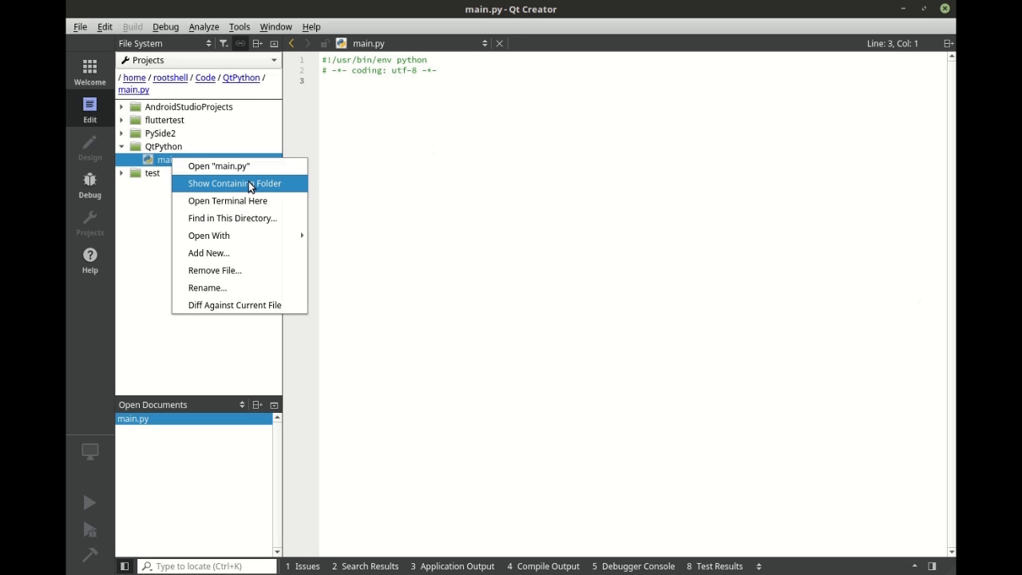
click(235, 182)
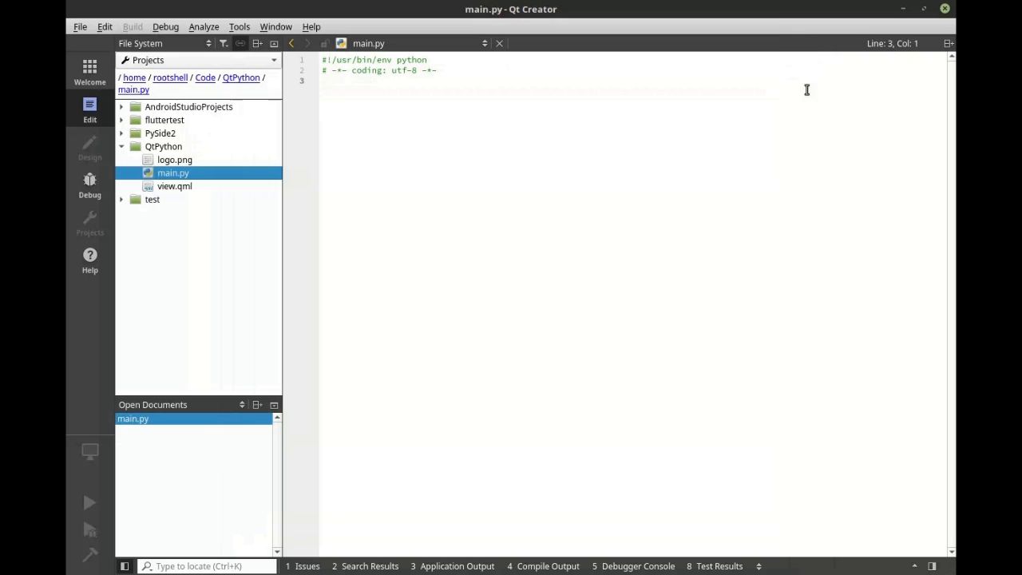
click(174, 185)
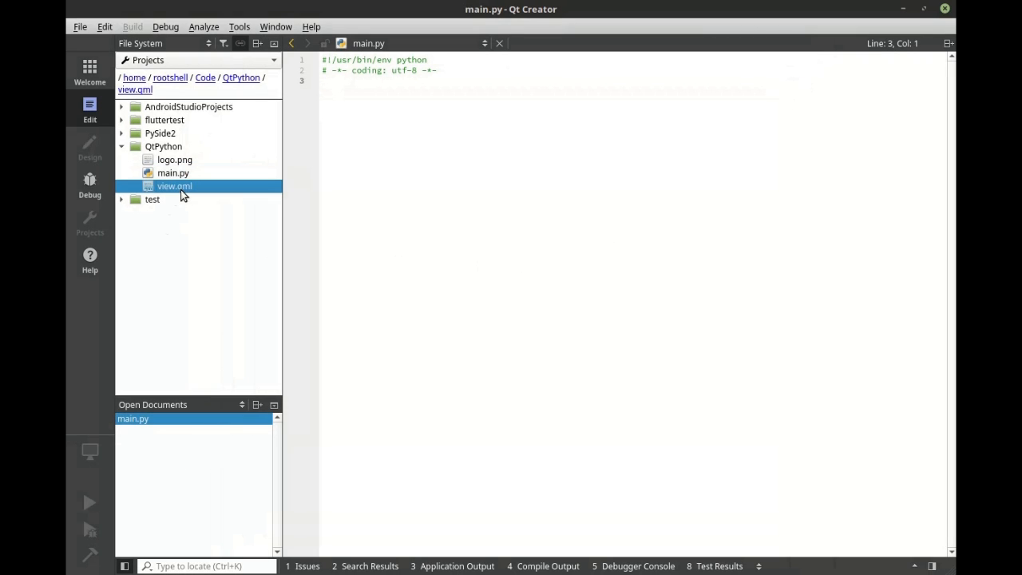
double_click(174, 185)
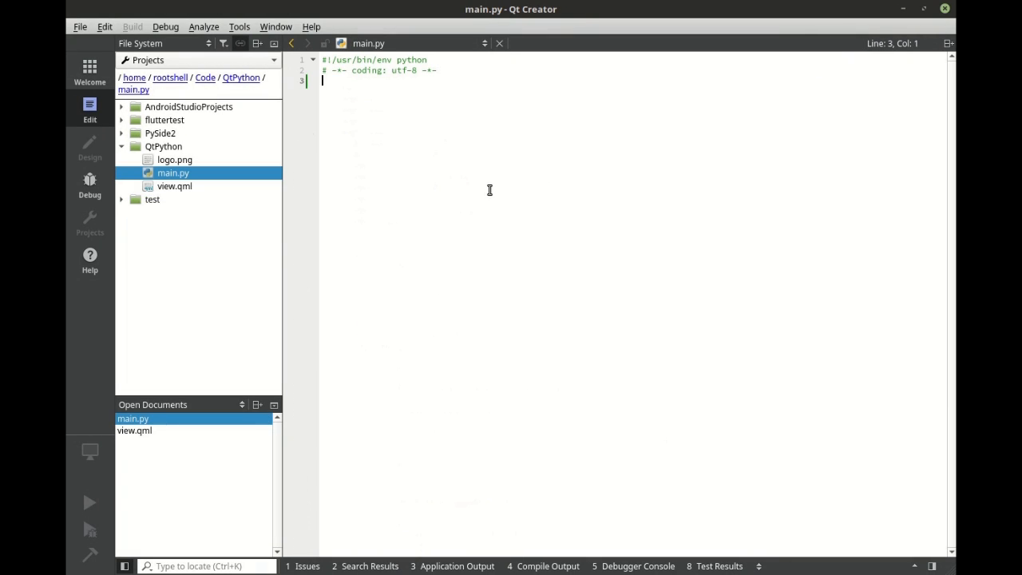
Write the import statements and a __main__ block printing 'hello world', then select the print line.
text(import os)
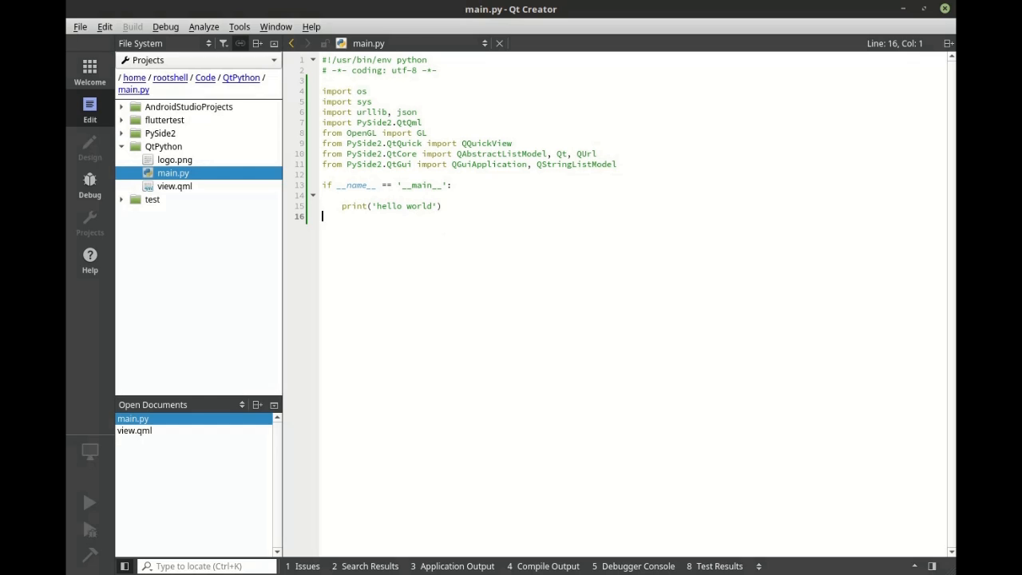
triple_click(390, 204)
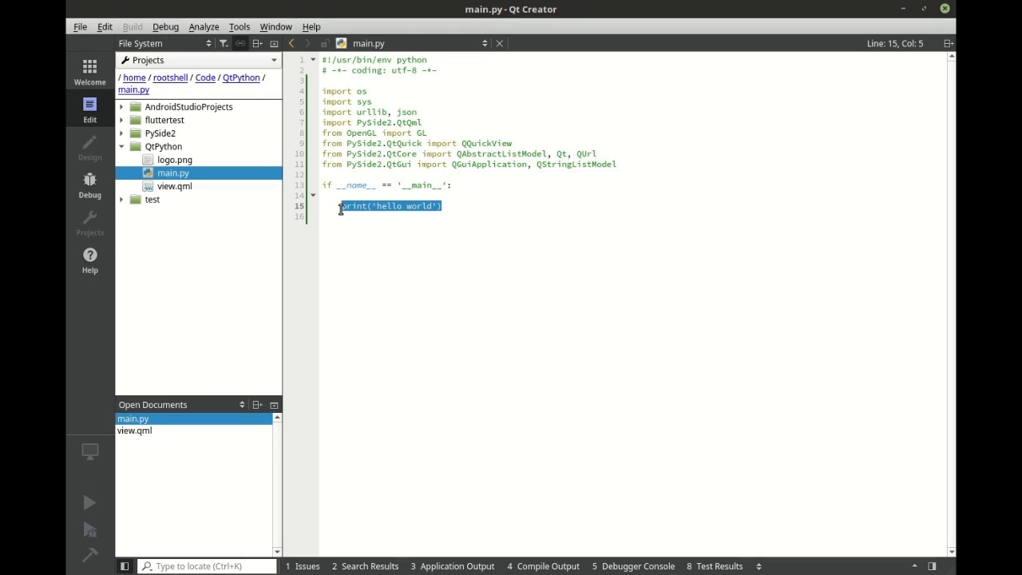
Under a '#Get our data' comment, define the url and fetch it with response = urllib.urlopen(url).
text(#Get our data)
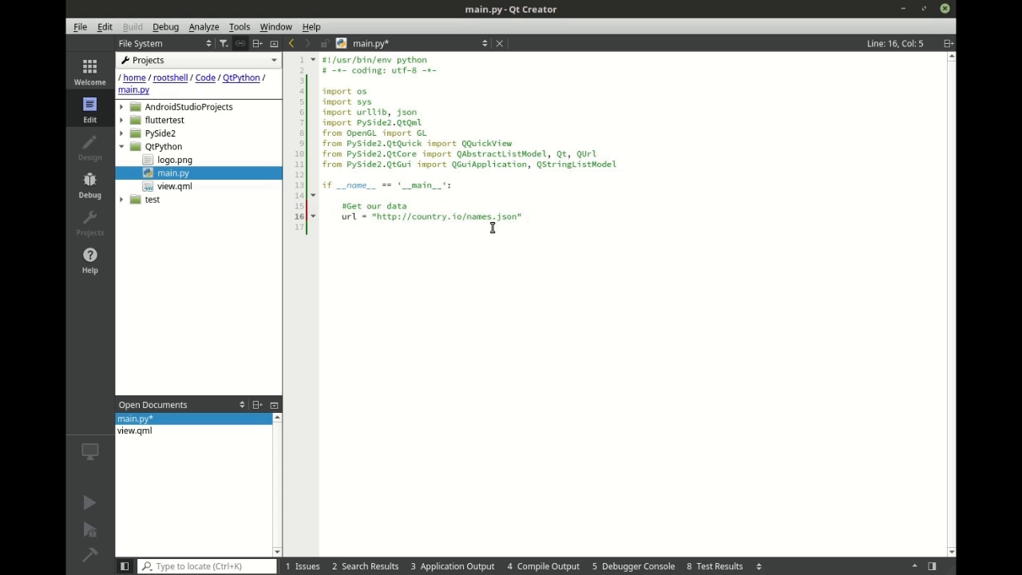
click(526, 218)
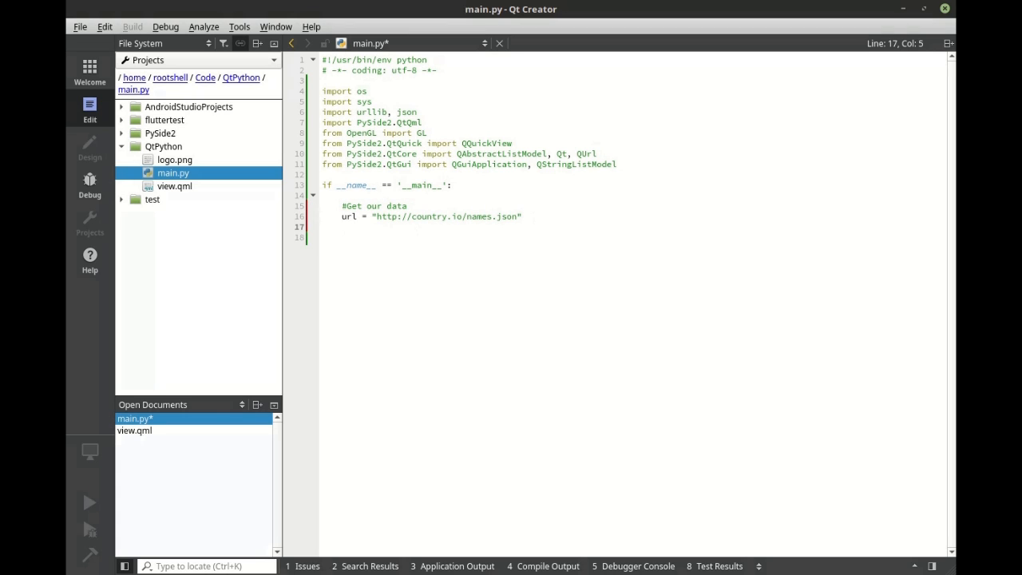
text(r)
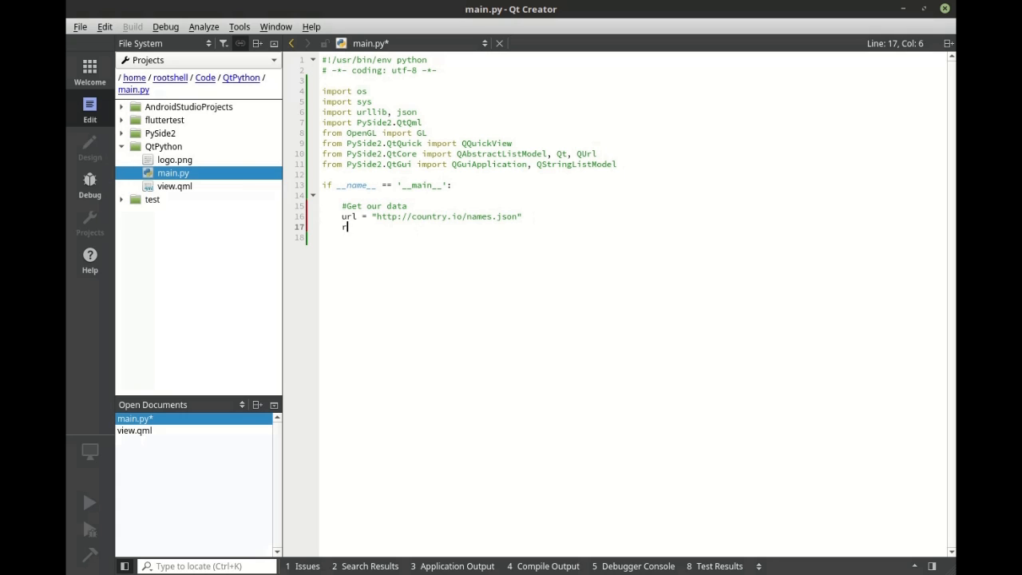
text(esponse =)
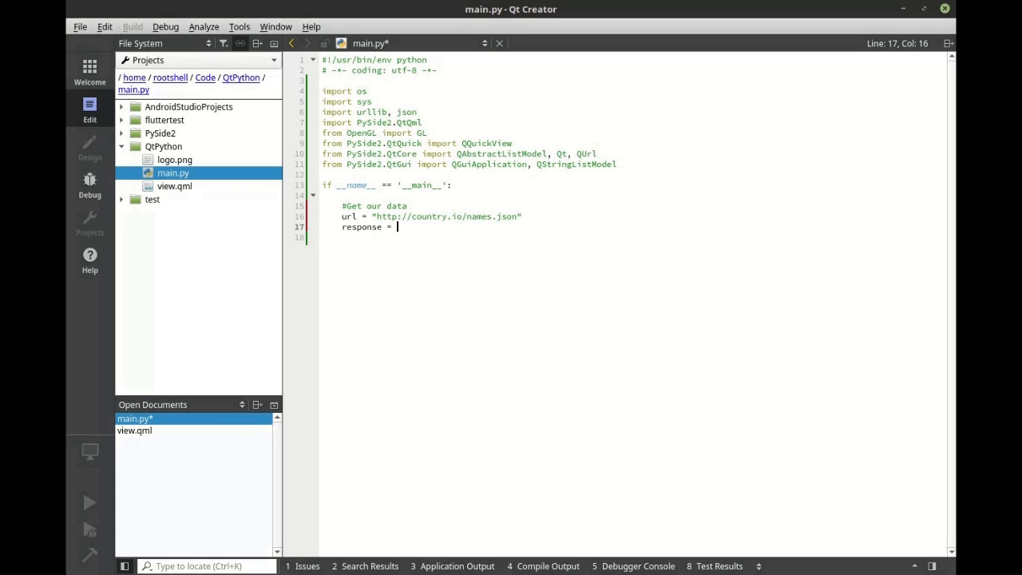
text(urlli)
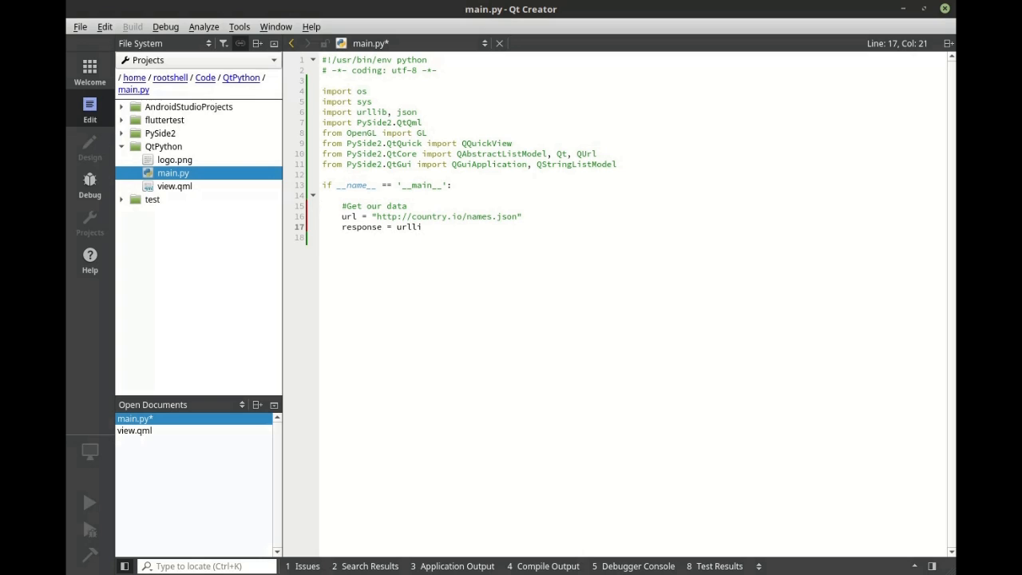
text(b.urlopen()
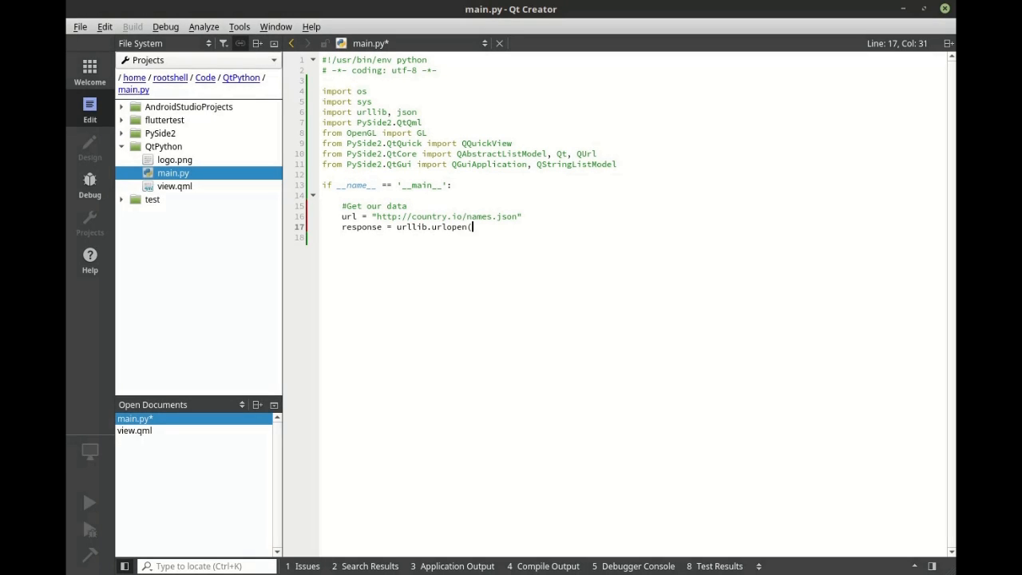
text(url))
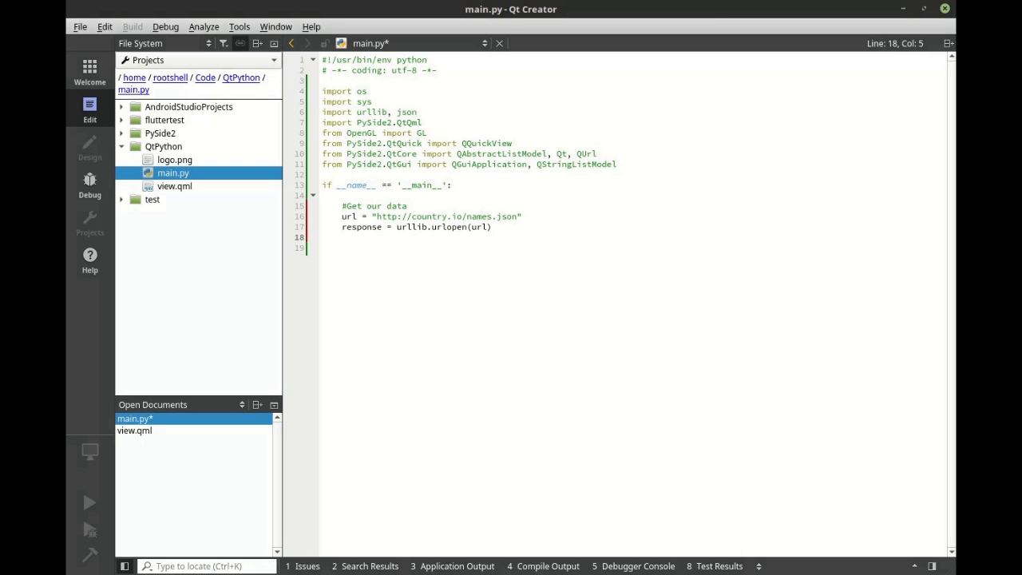
Parse the response into data with json.loads(response.read()).
text(data = j)
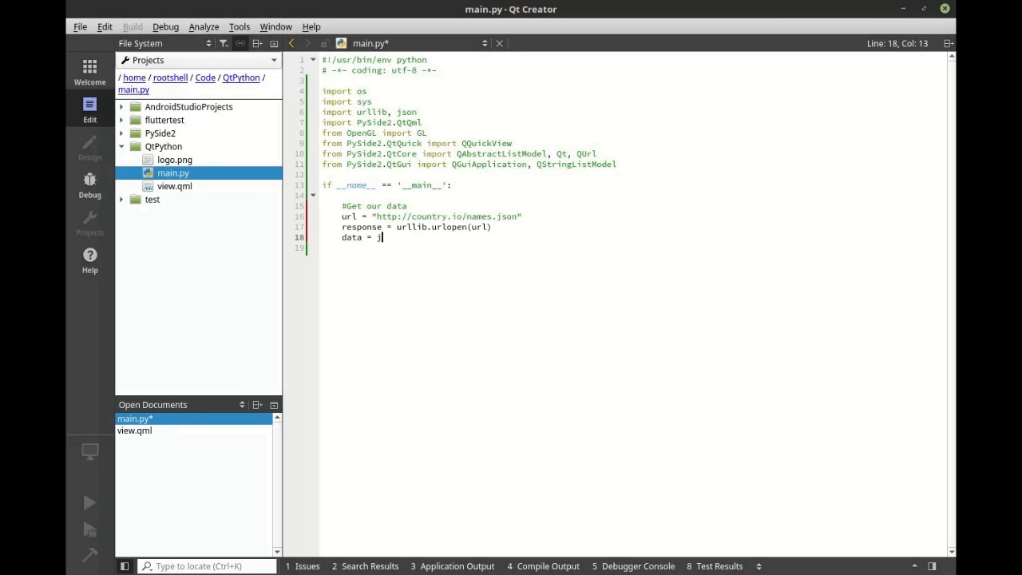
text(son.loads)
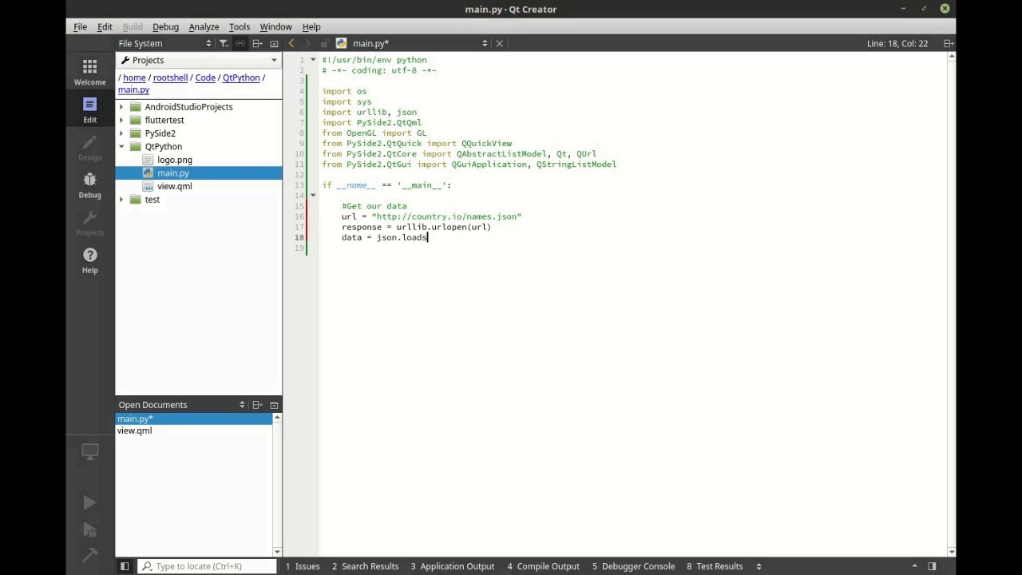
text(())
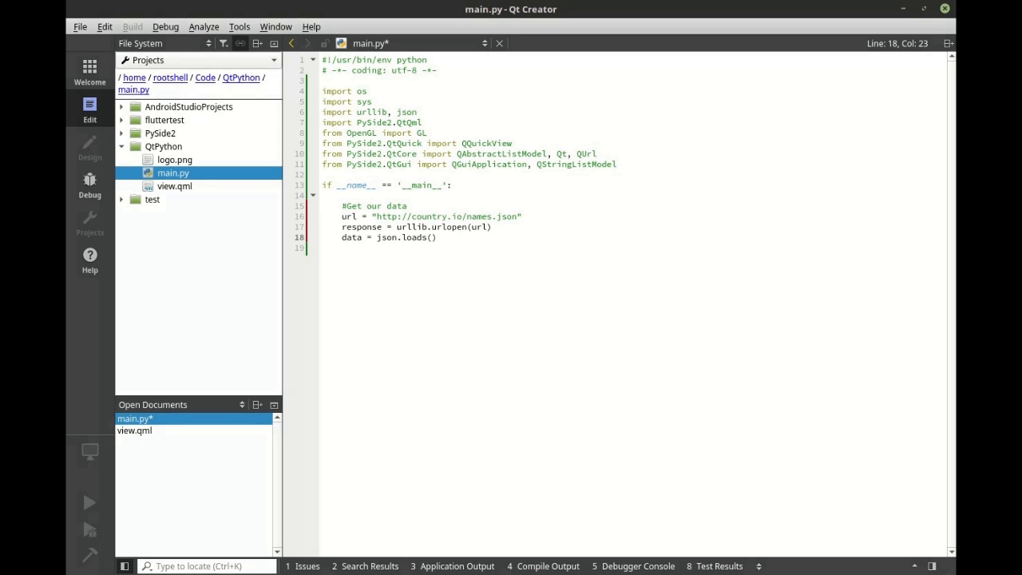
text(response/.)
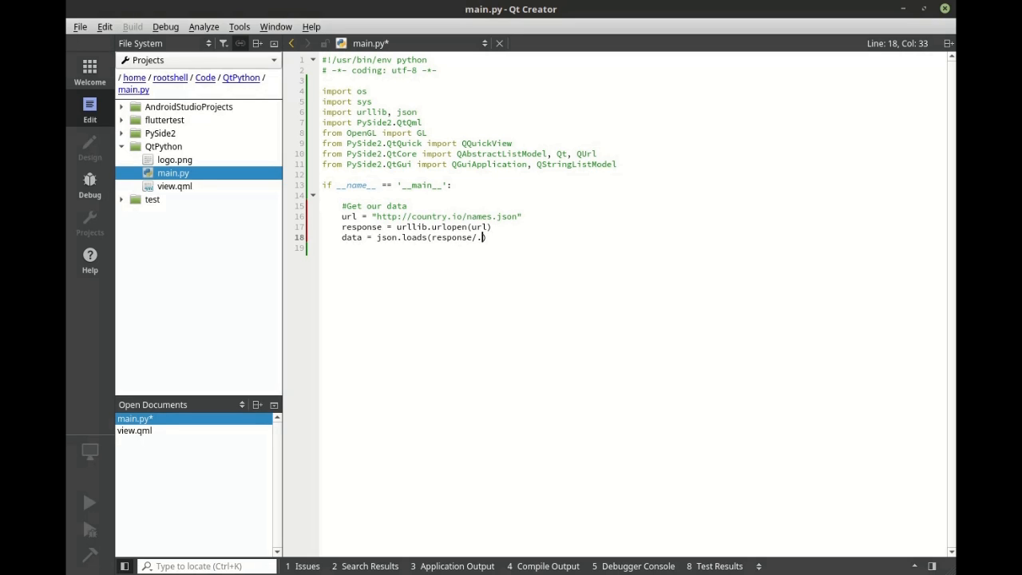
text(read()
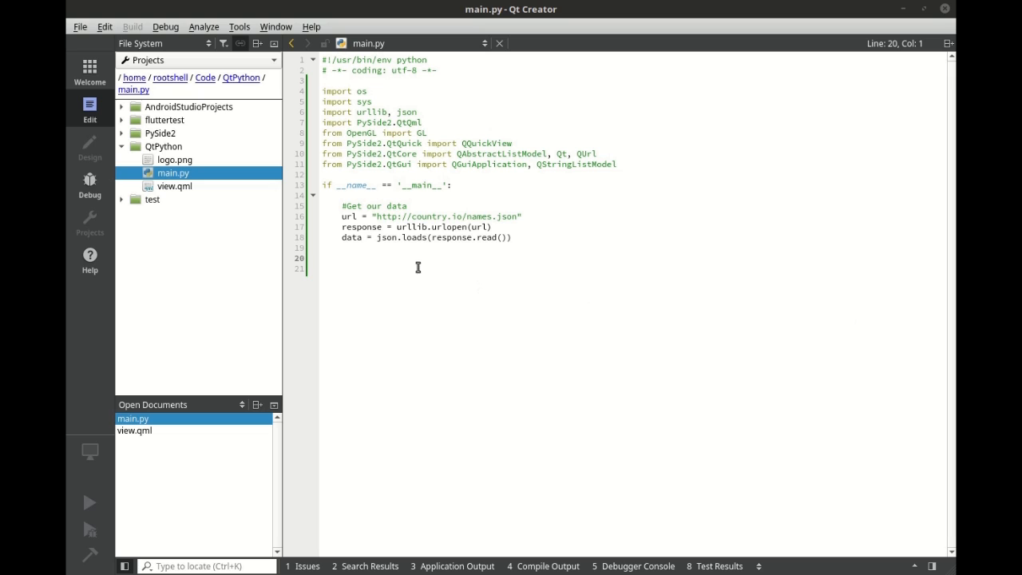
Under '#Format the data', loop over data.items() appending each value to list, then sort the list.
key(Return)
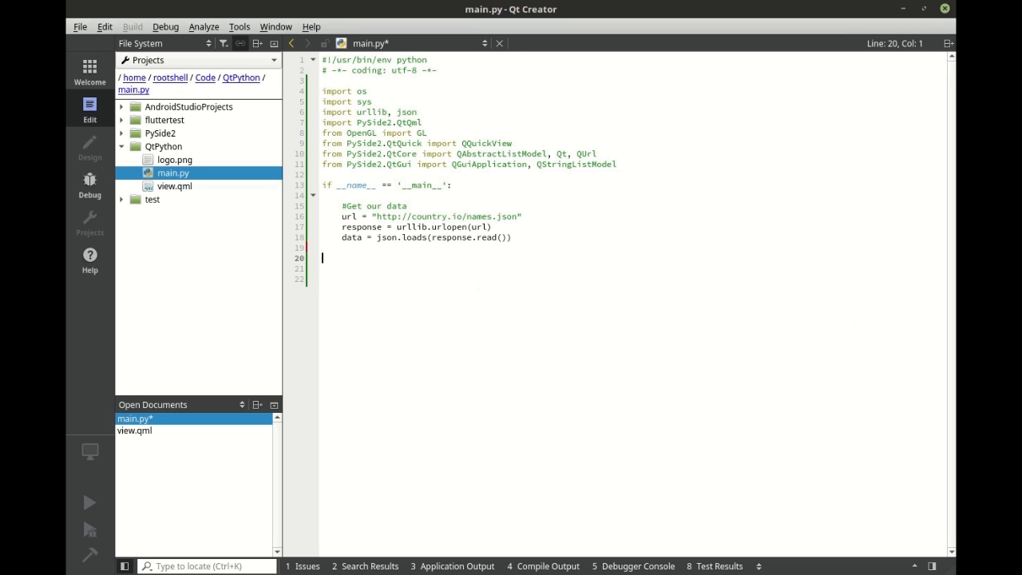
text(#Format the data)
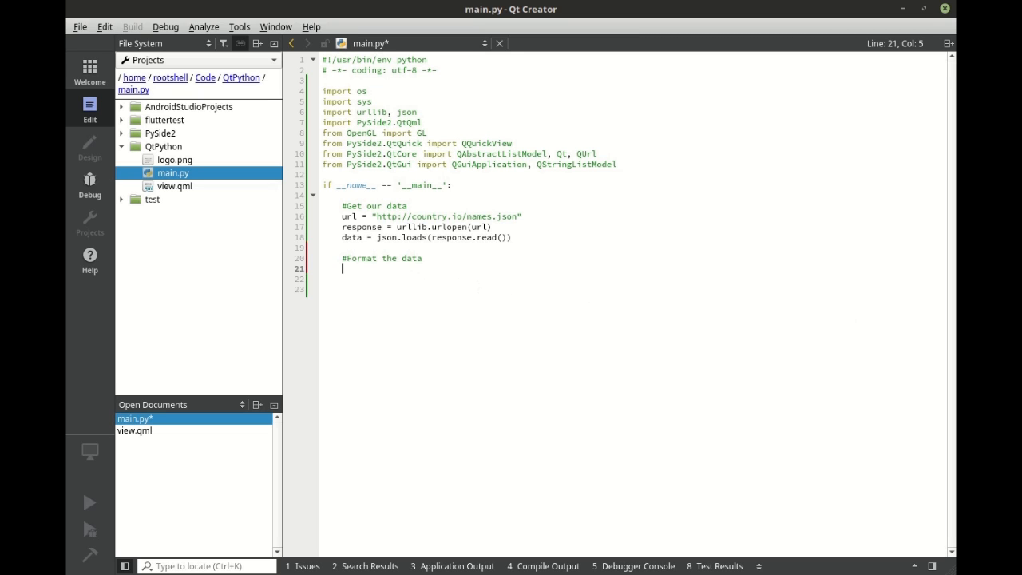
text(list = [)
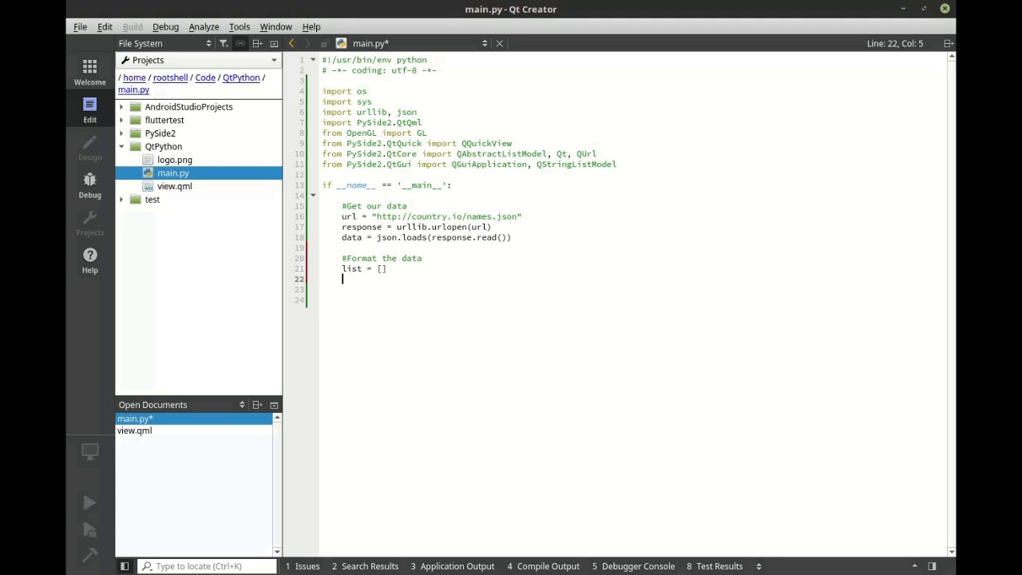
text(for)
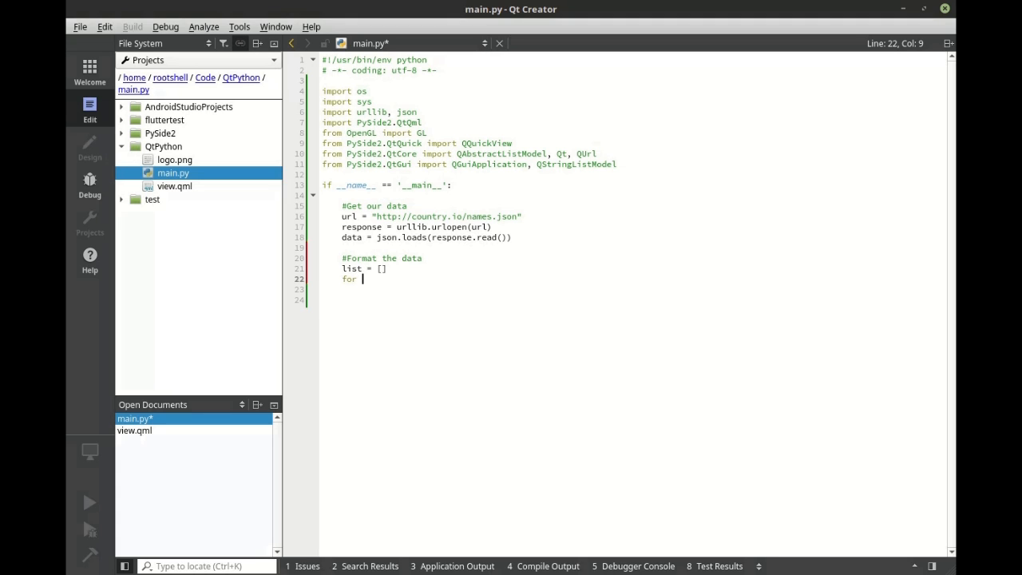
text(key,)
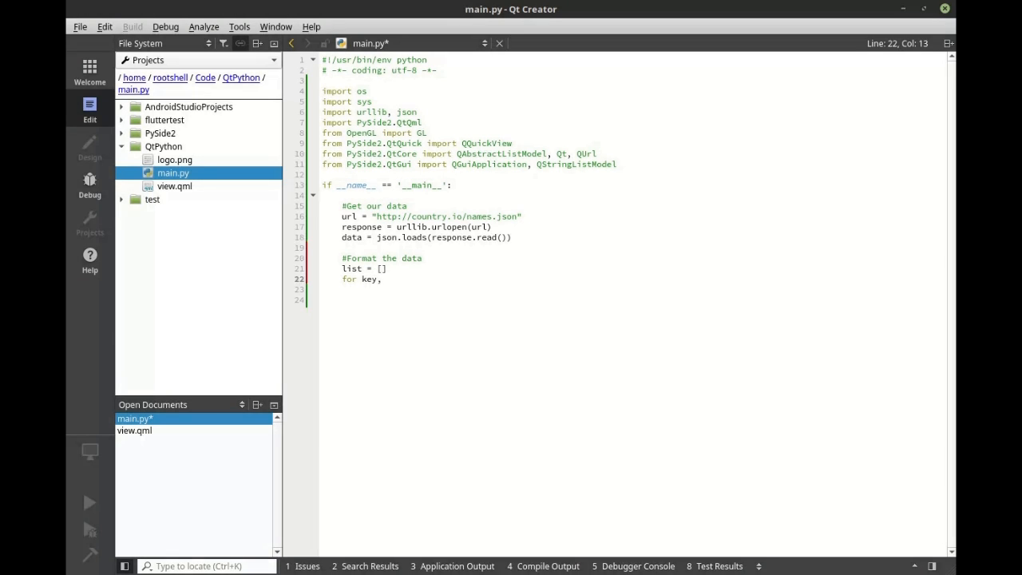
text(value)
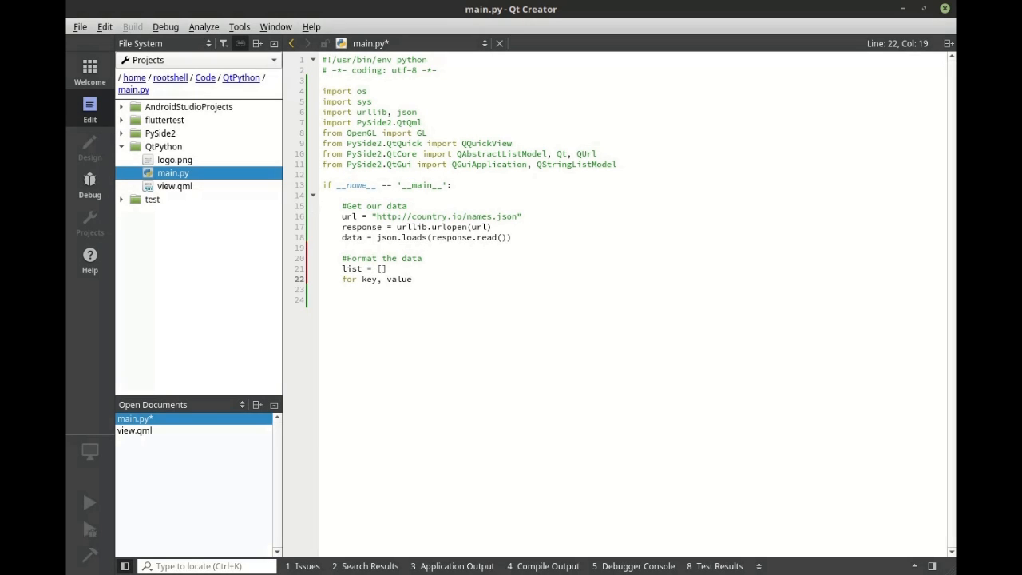
text(in data)
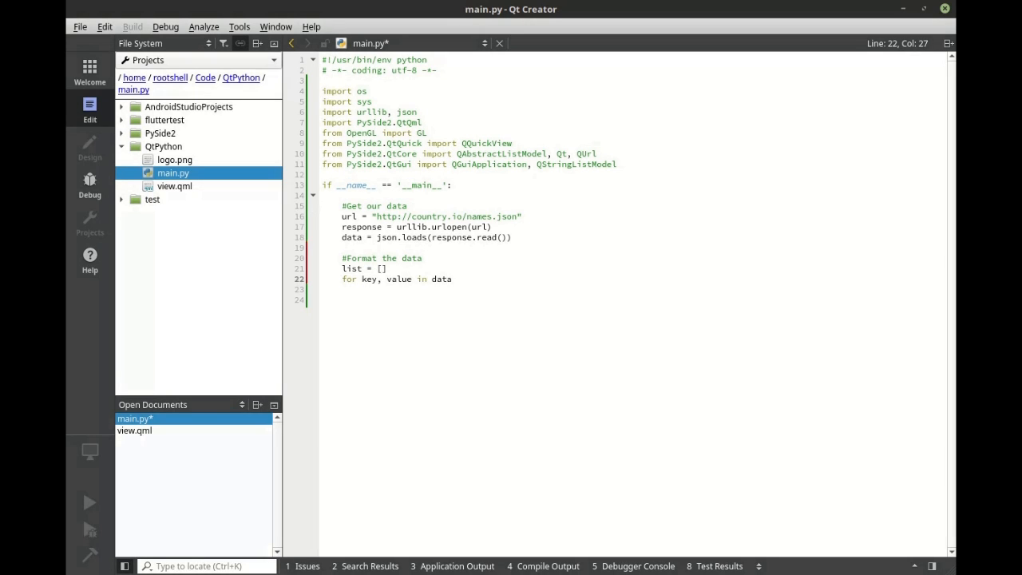
text(.iteritems():)
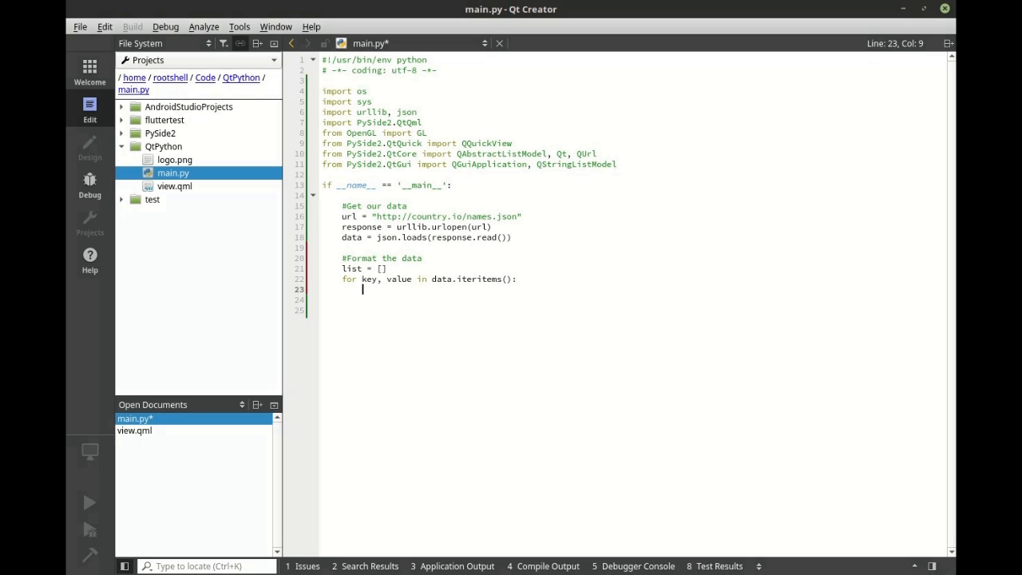
text(list.)
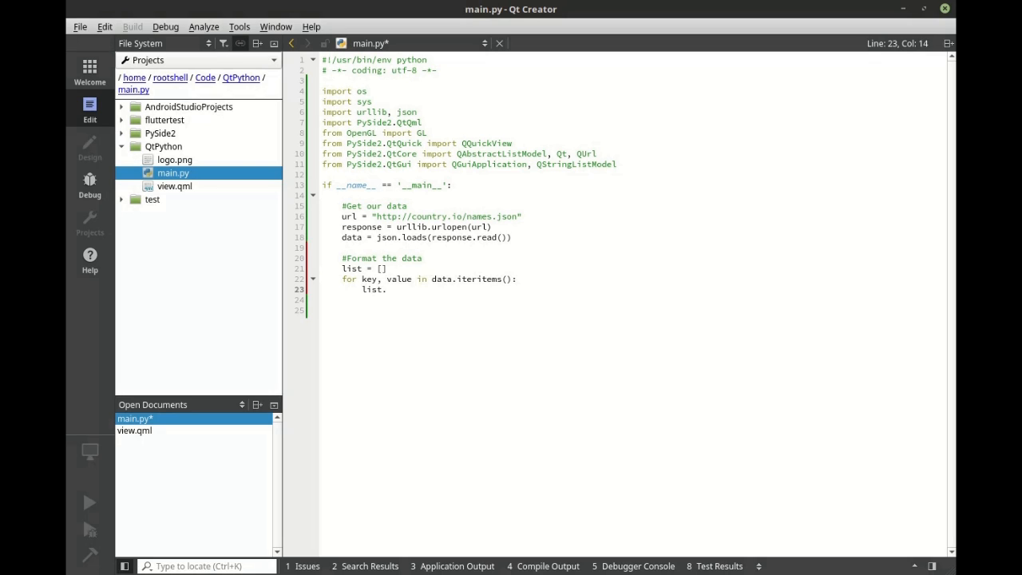
text(append)
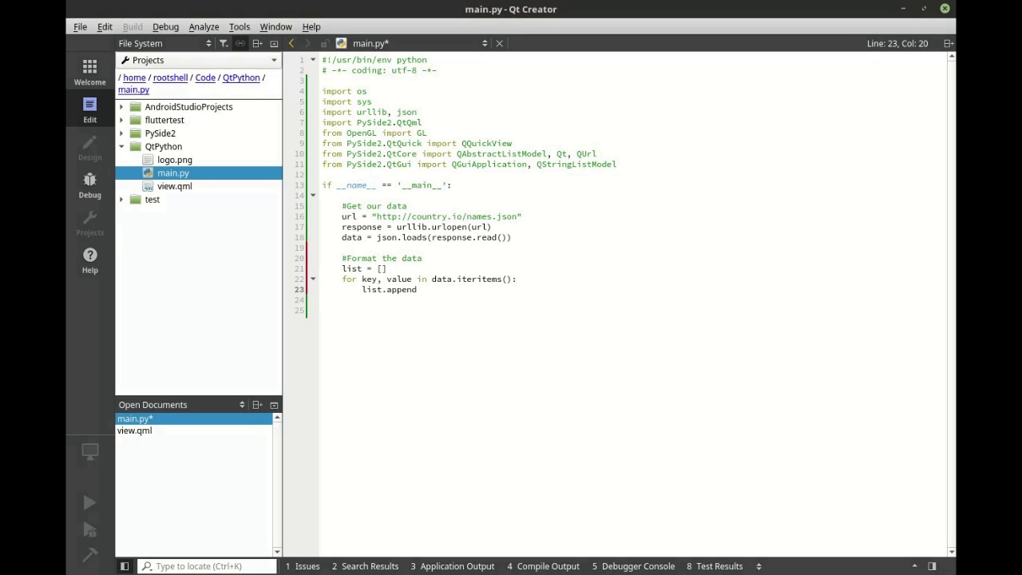
text((value))
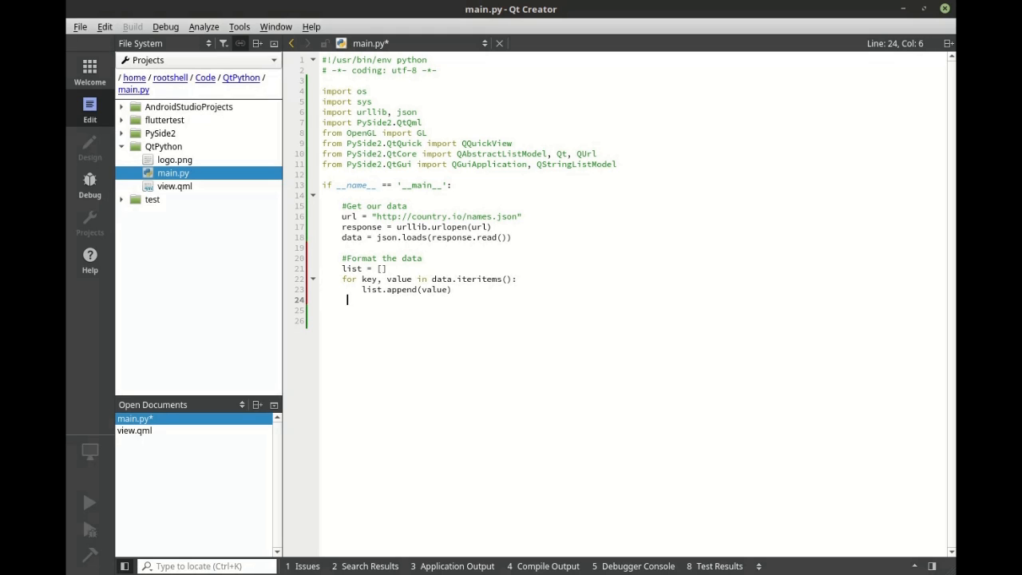
text(lis)
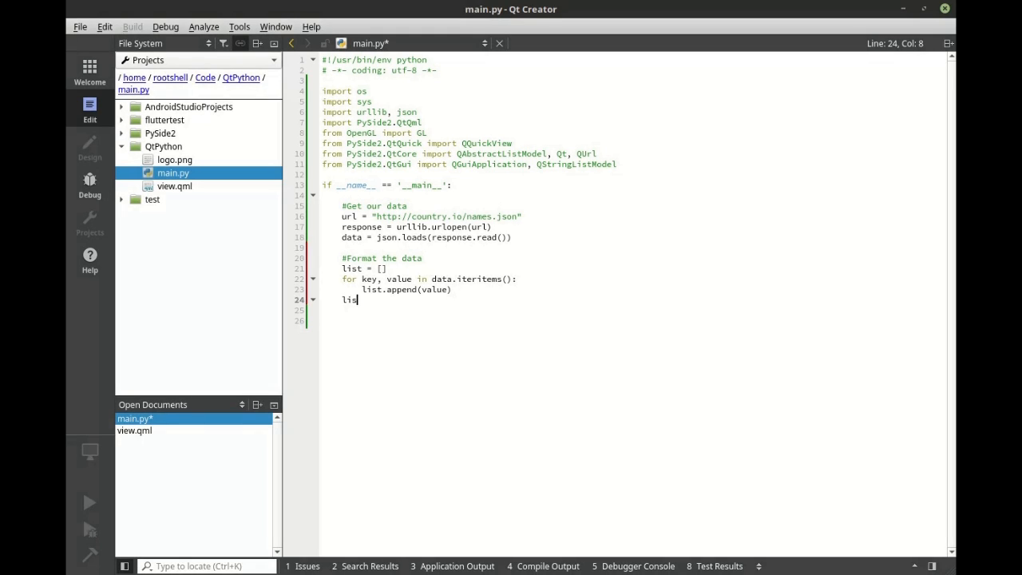
text(t.sort)
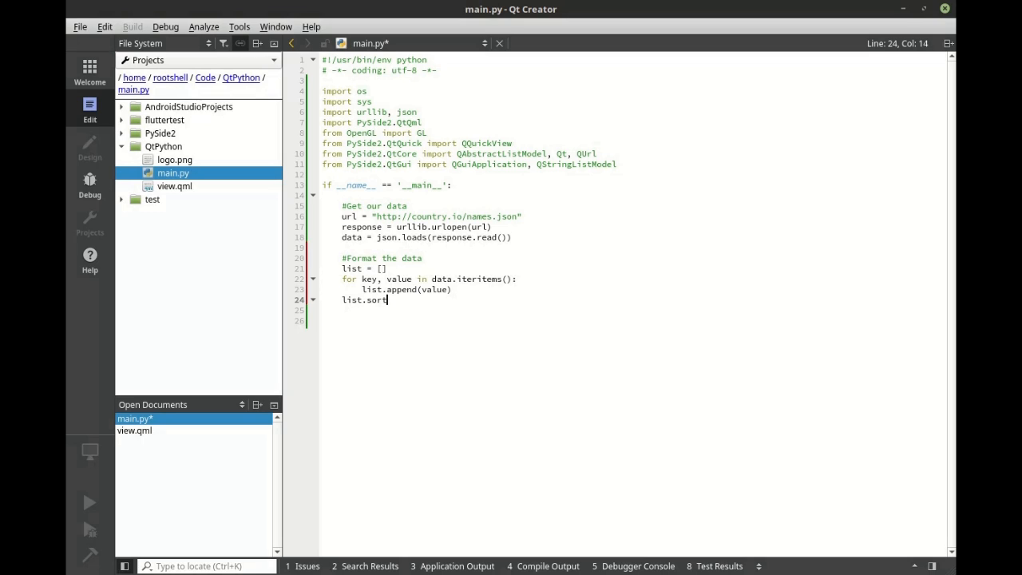
text(())
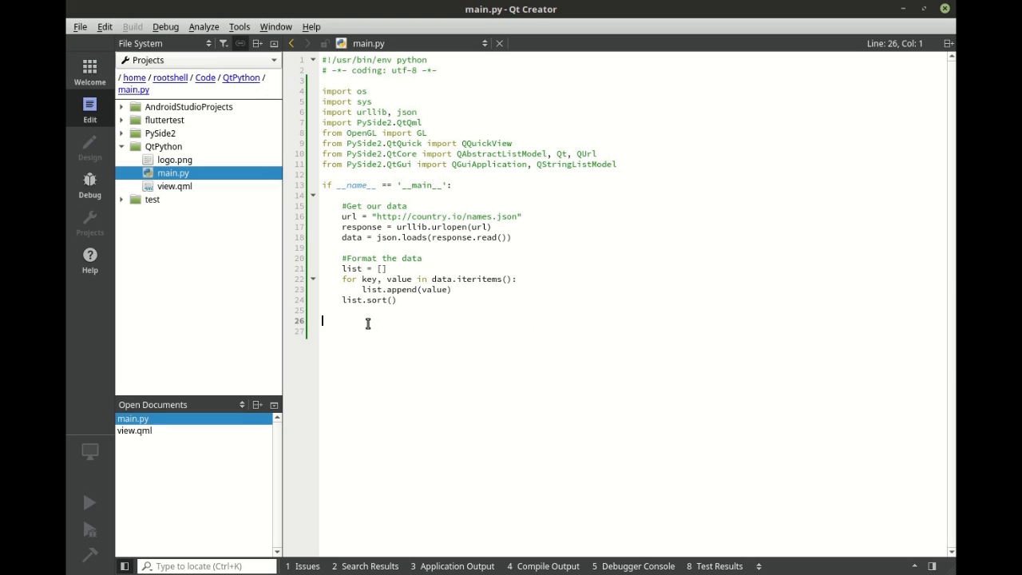
Under '#Setup the application window', create QGuiApplication(sys.argv) and a QQuickView with resize mode SizeRootObjectToView.
text(#Setup the application window)
click(634, 330)
text(app =)
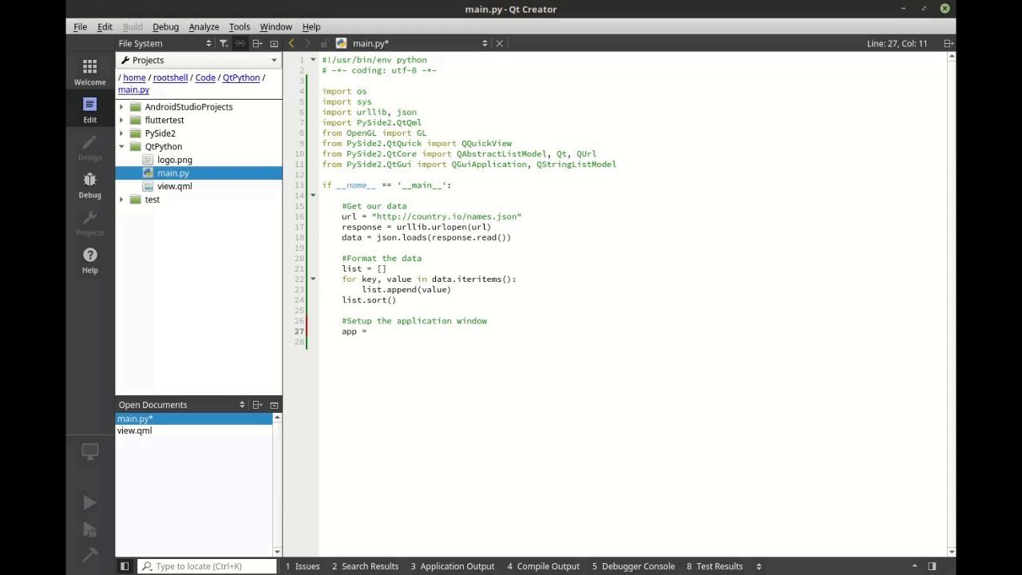
text(QGuiApplication(sy)
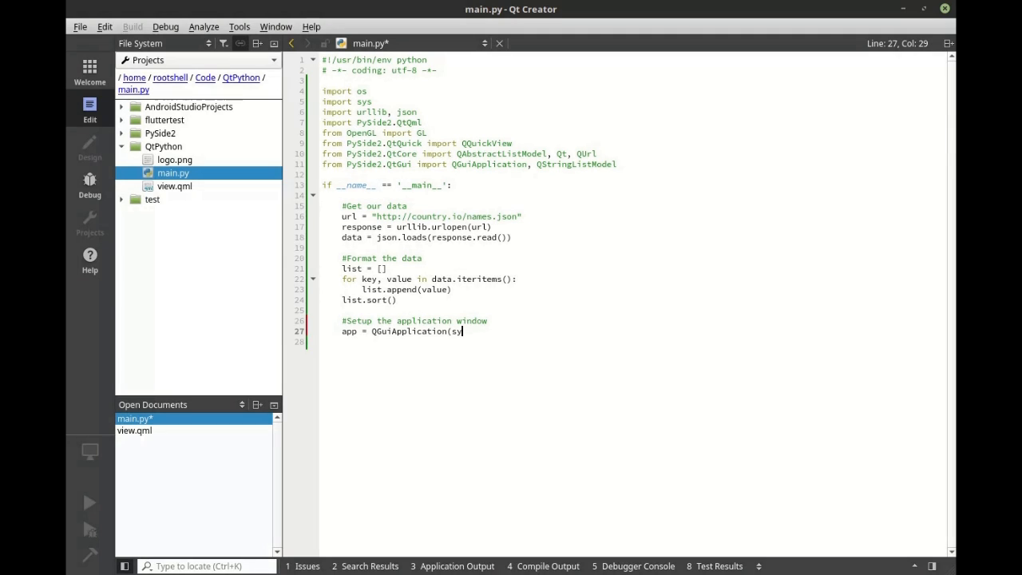
text(s.)
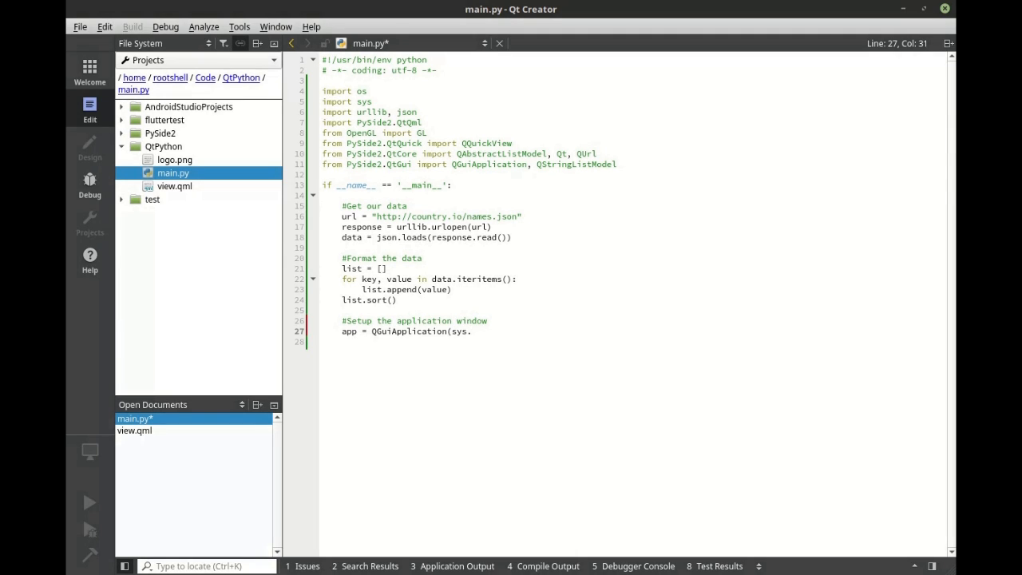
text(argv))
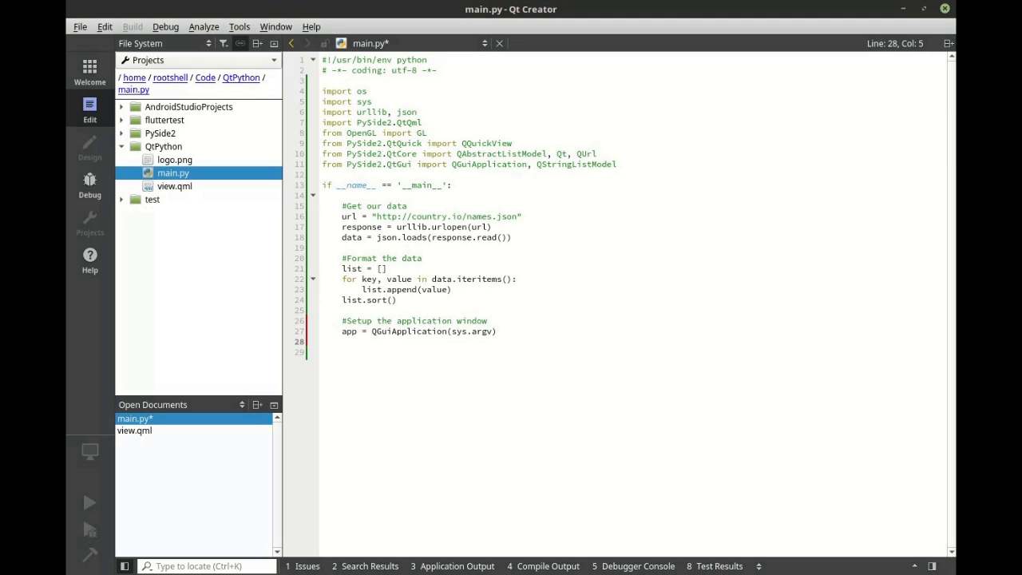
text(view = QQuickView())
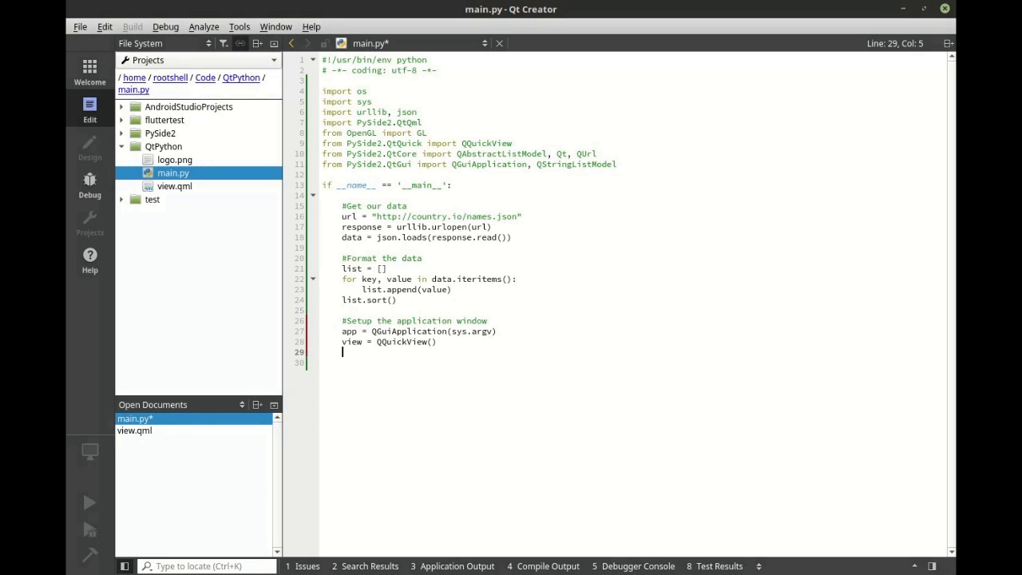
mouse_move(572, 339)
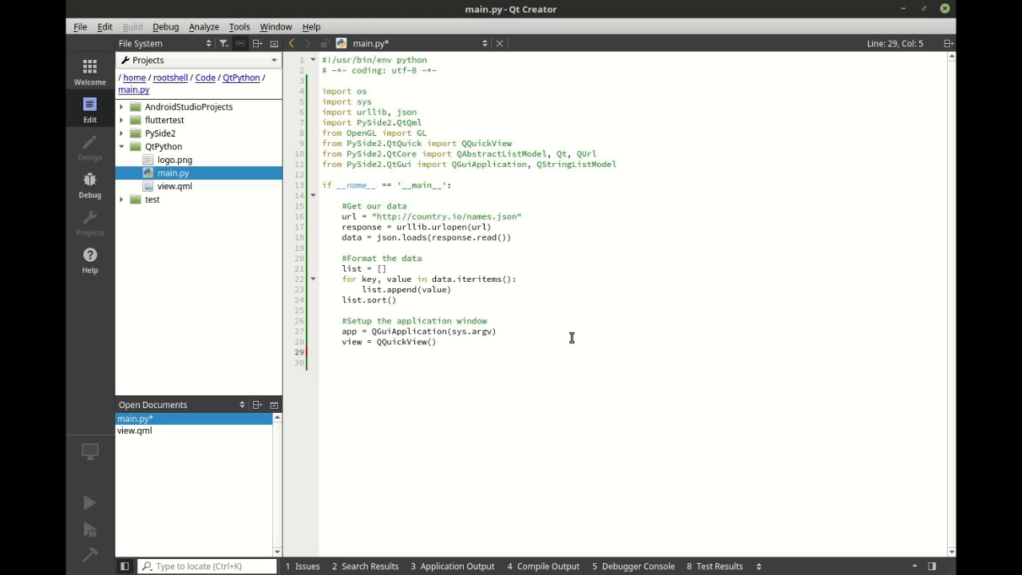
text(view.setResizeMode)
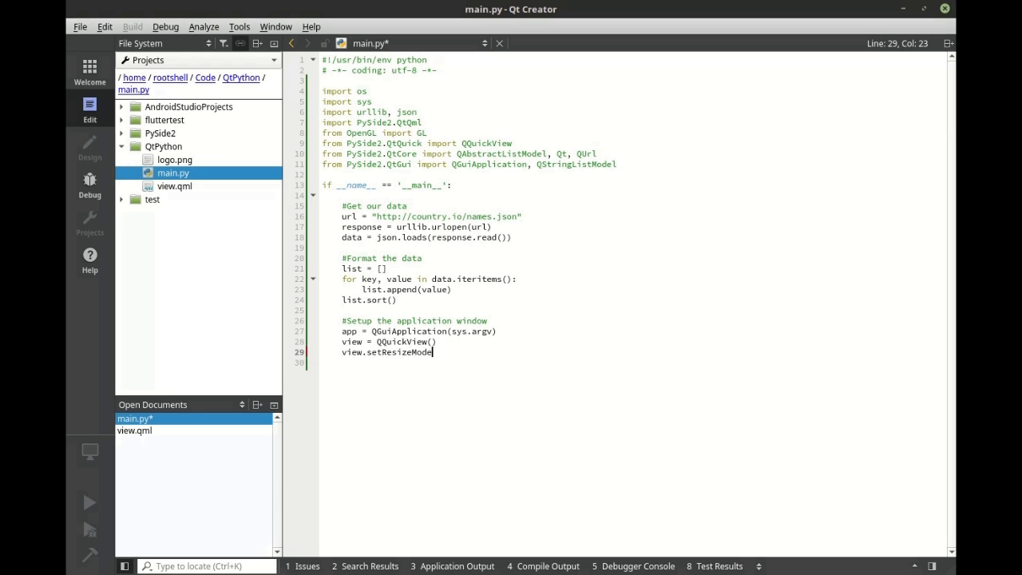
text(())
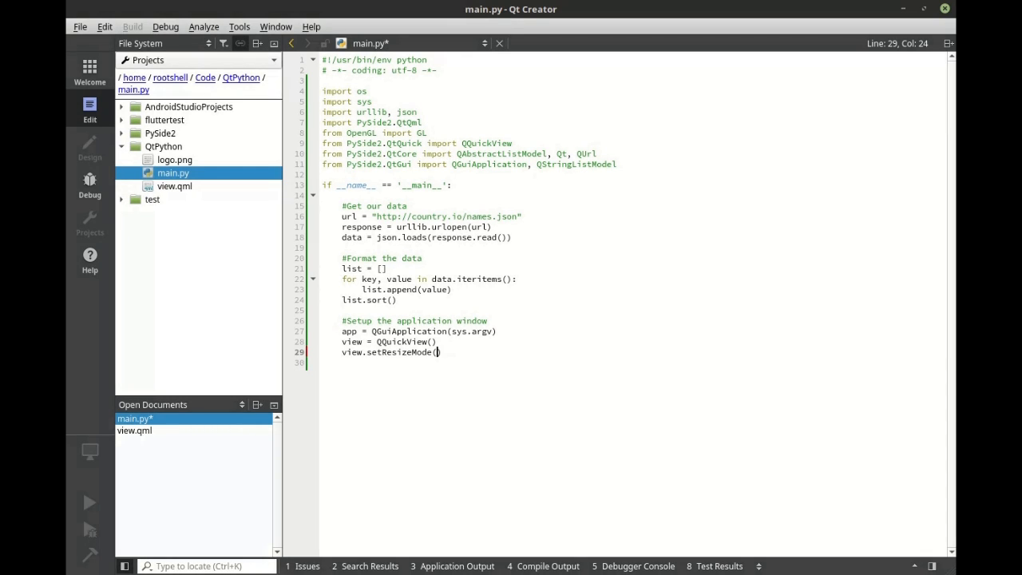
text(QQuickView.)
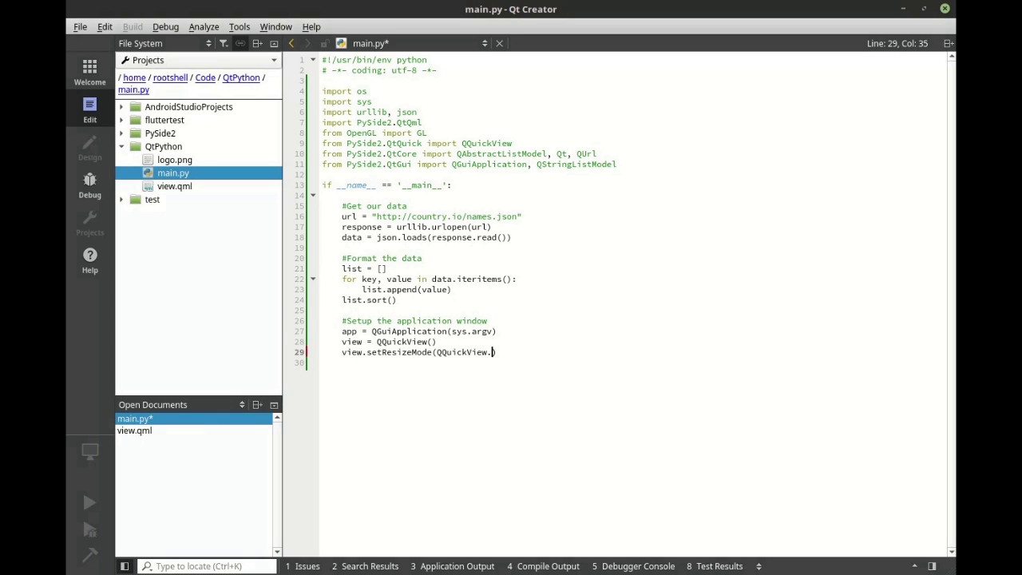
text(SizeRo)
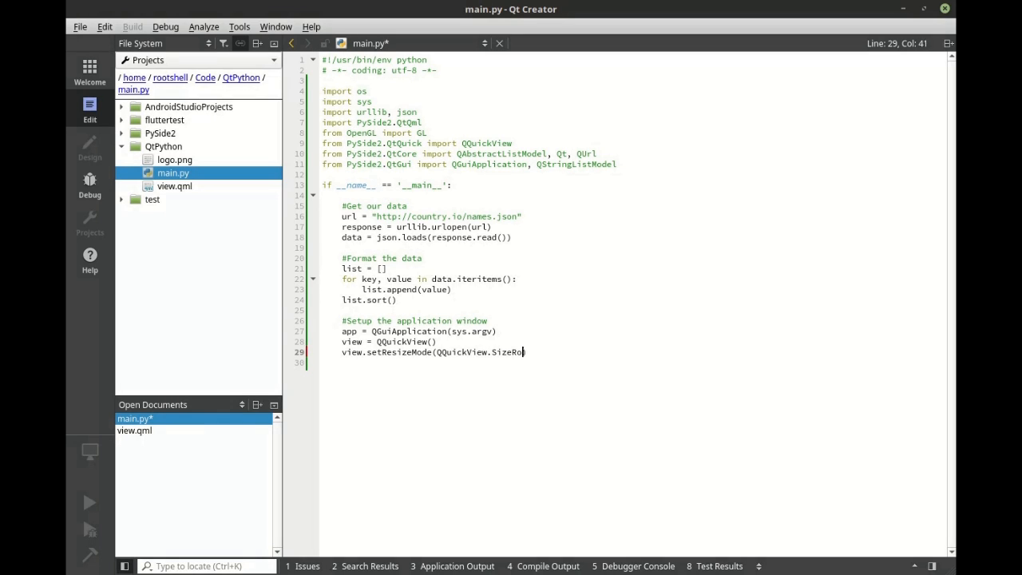
text(ot)
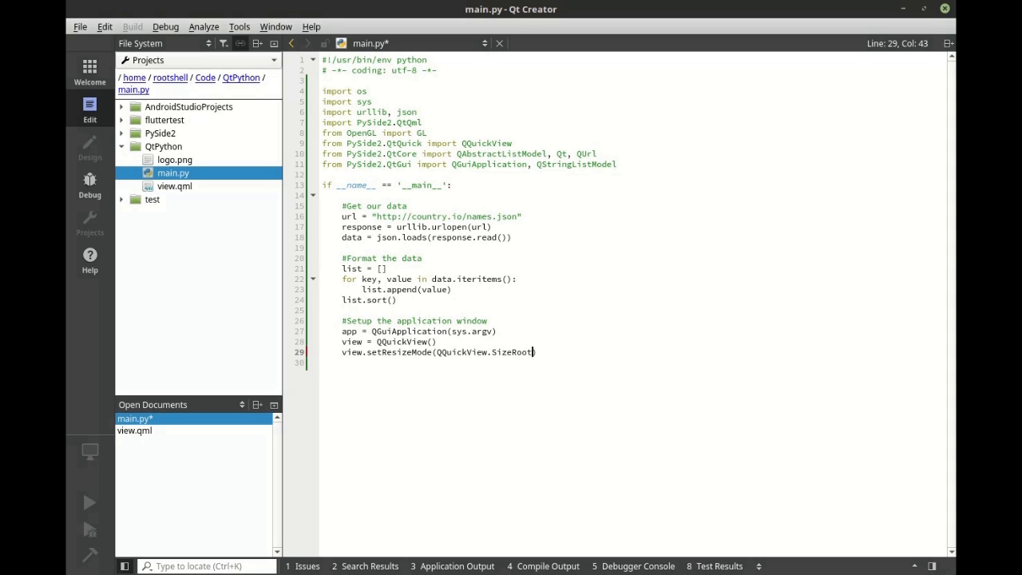
text(ObjectT)
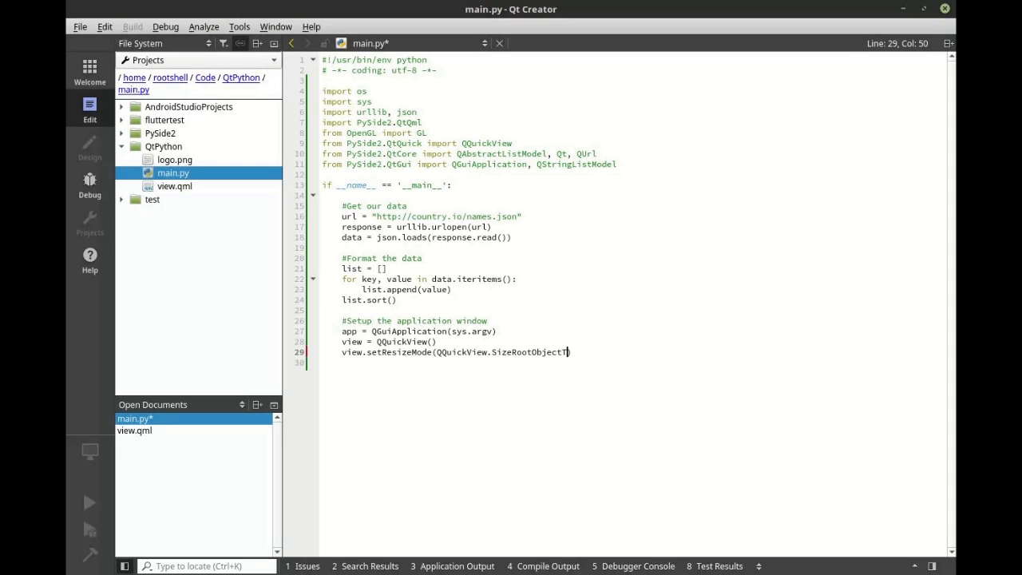
text(oView))
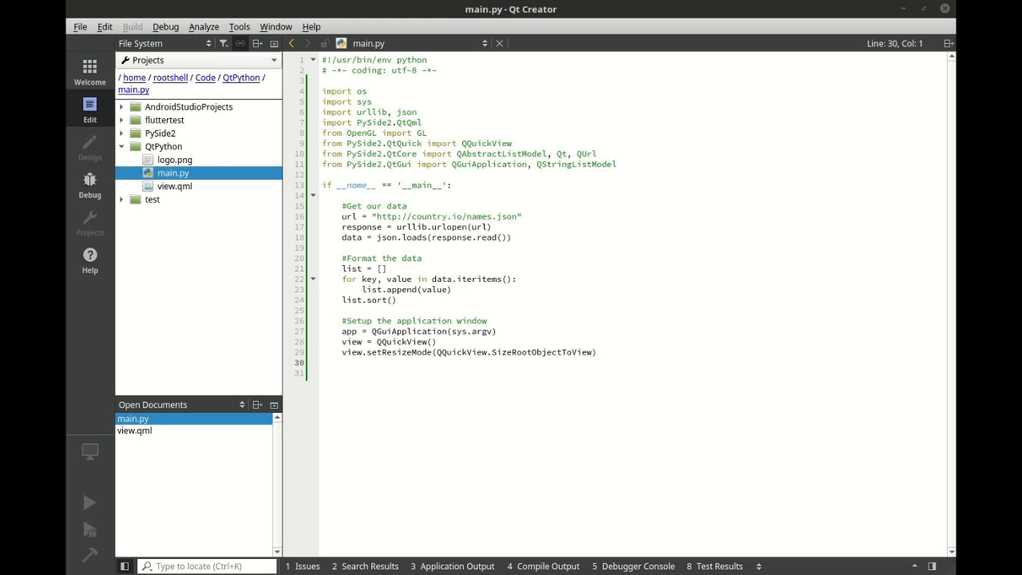
Under '#Expose a model to the Qml code', build my_model as a QStringListModel and set its string list.
text(#Expose a model to the Qml code)
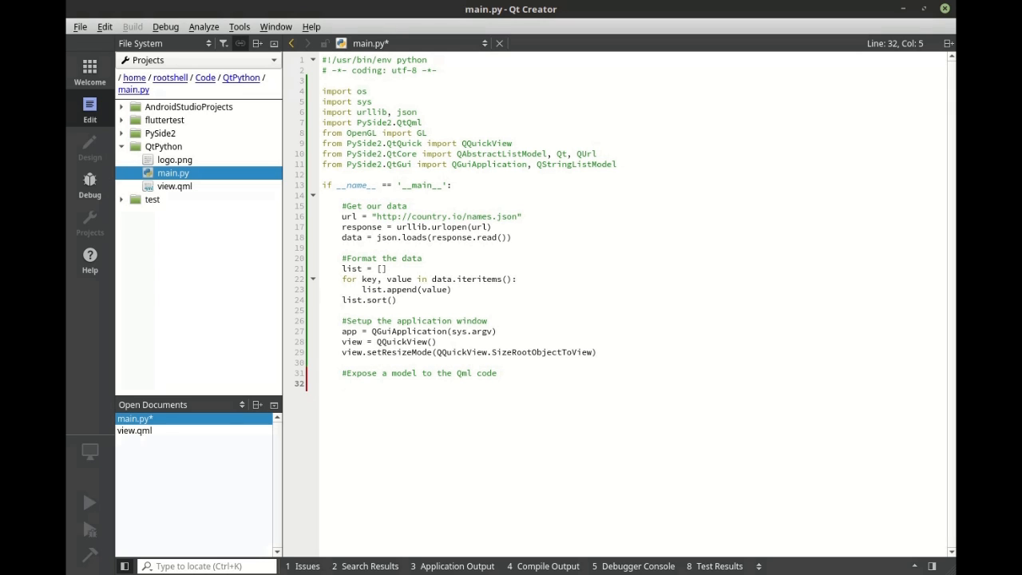
text(my_)
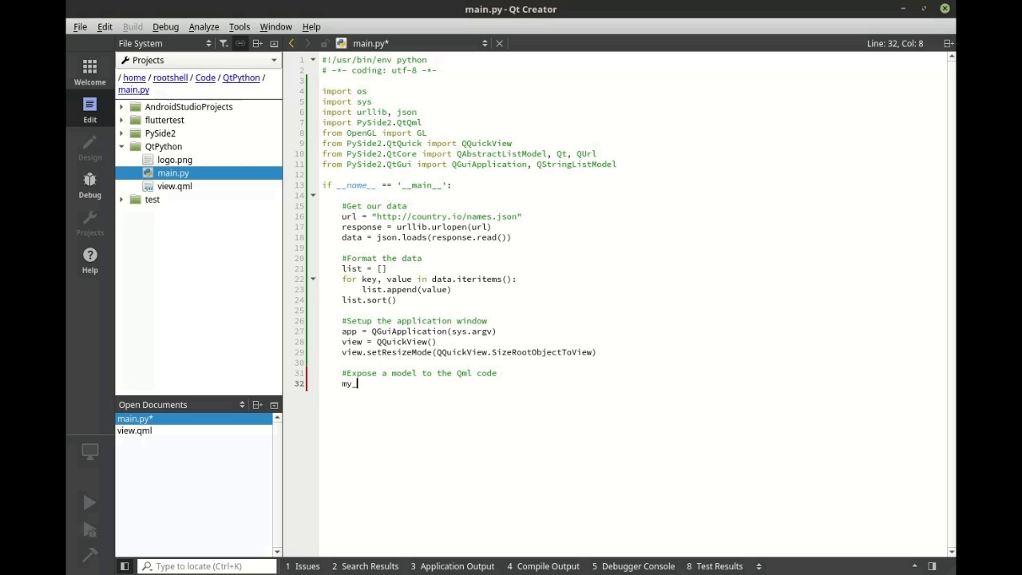
text(model =)
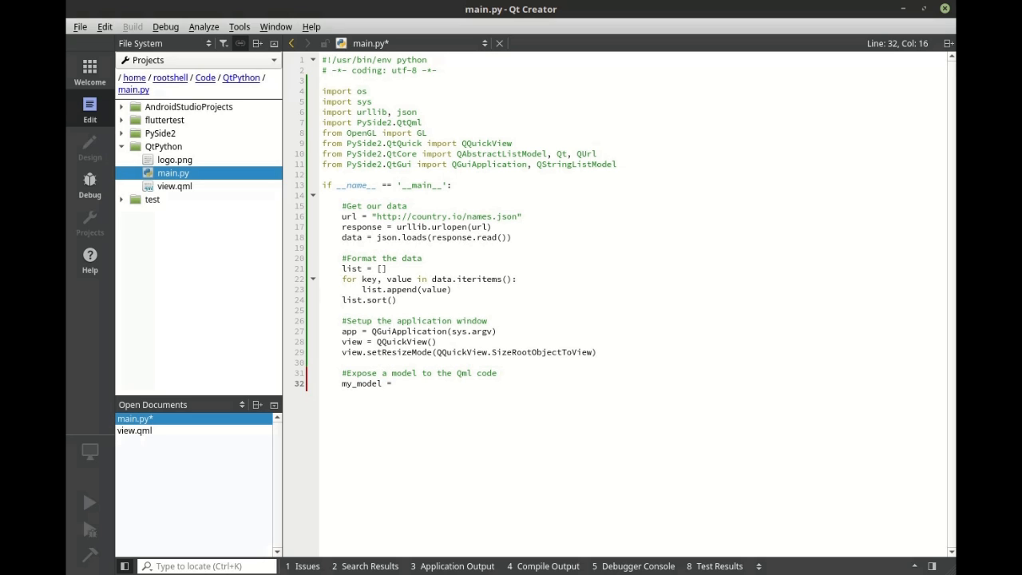
text(QStringList)
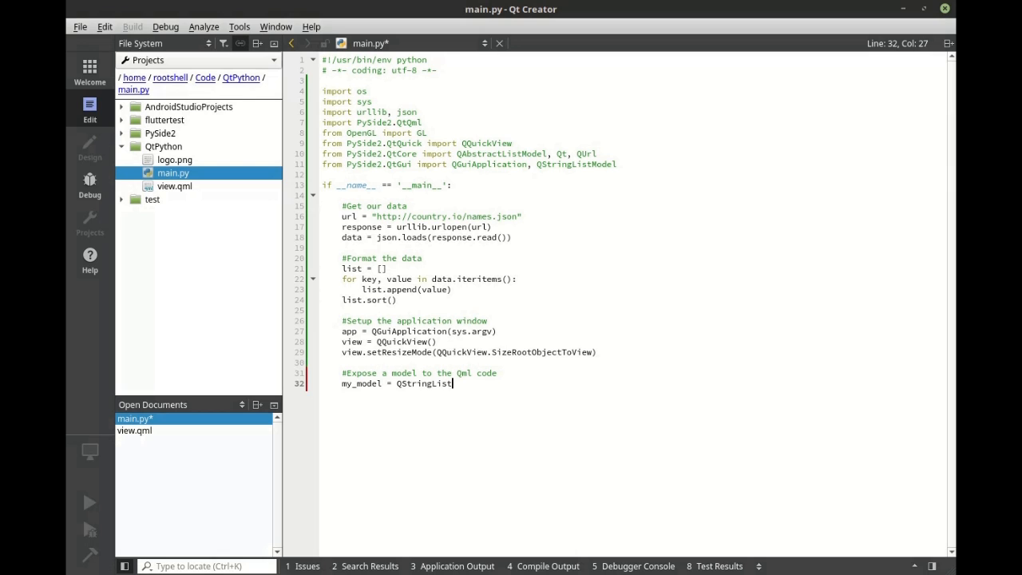
text(Model)
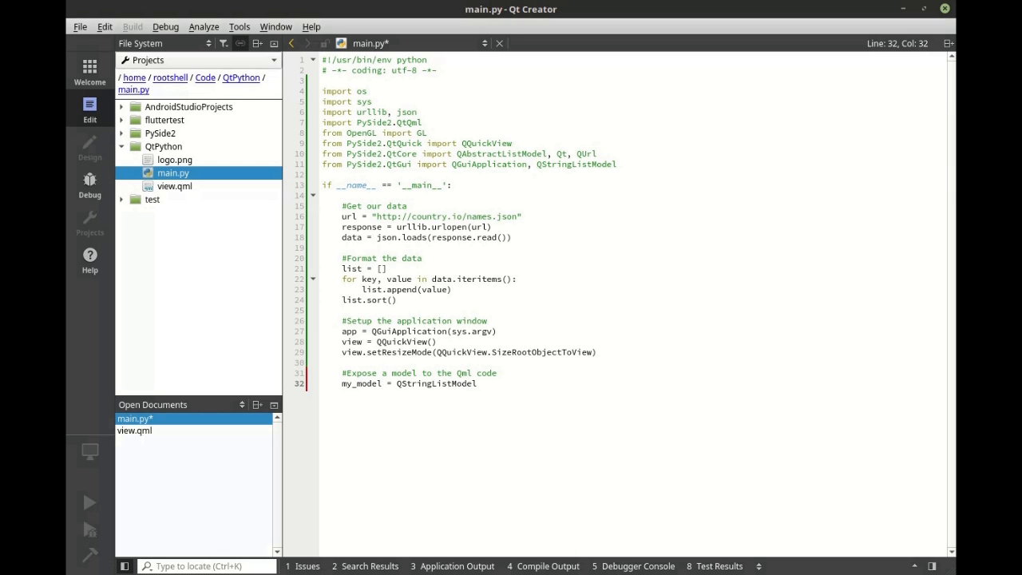
text(())
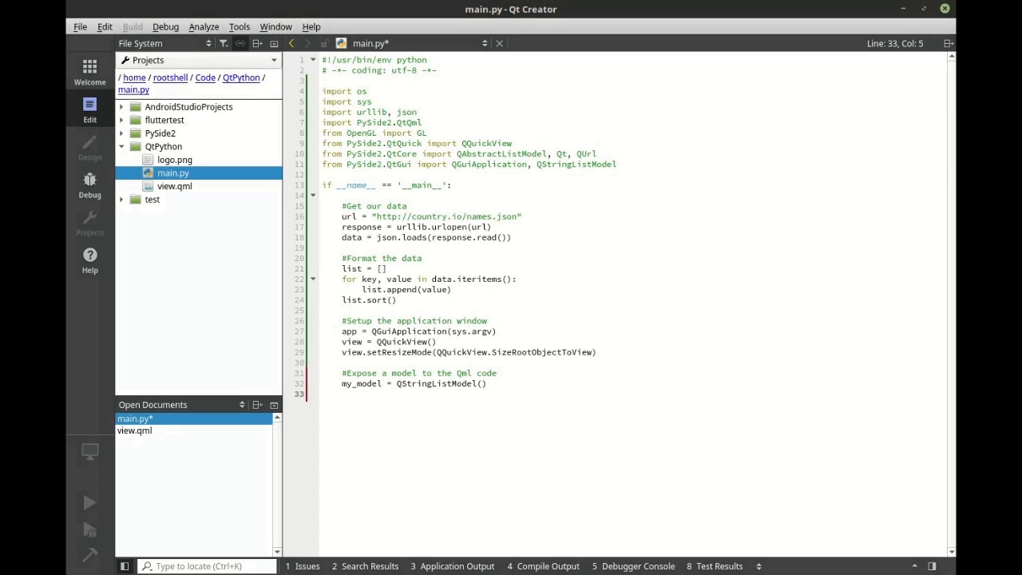
text(my_model)
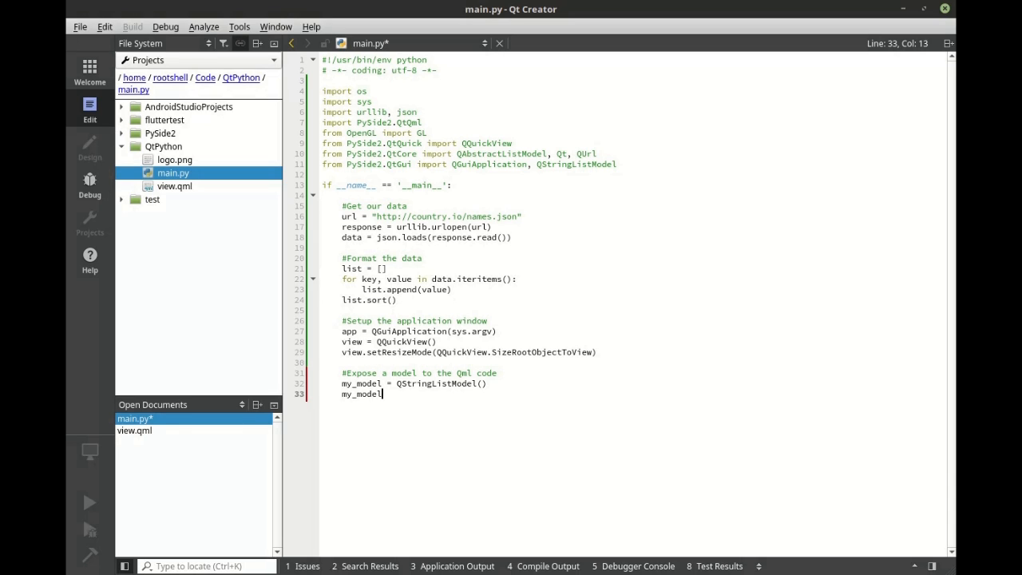
text(.)
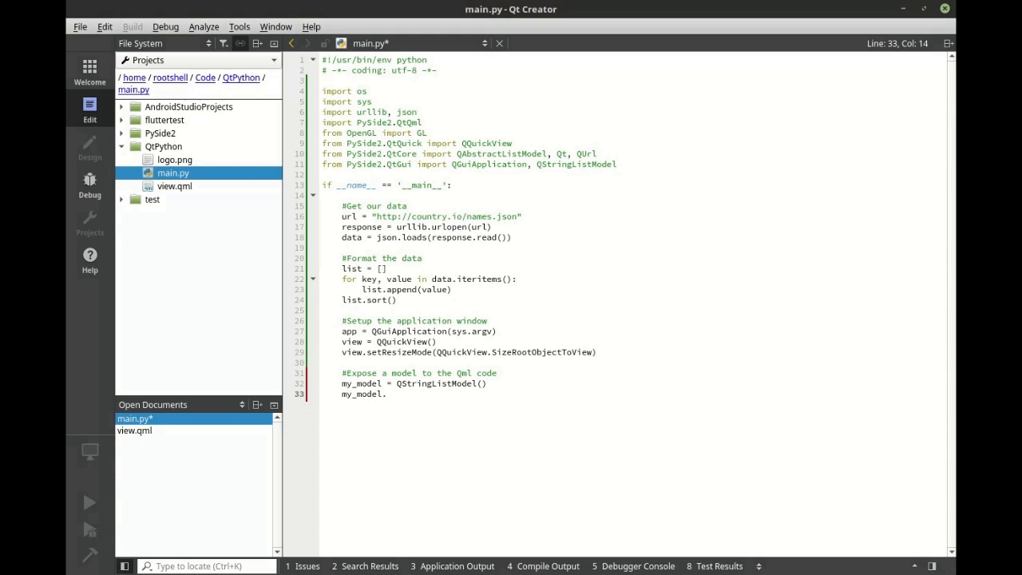
text(setStringList(list))
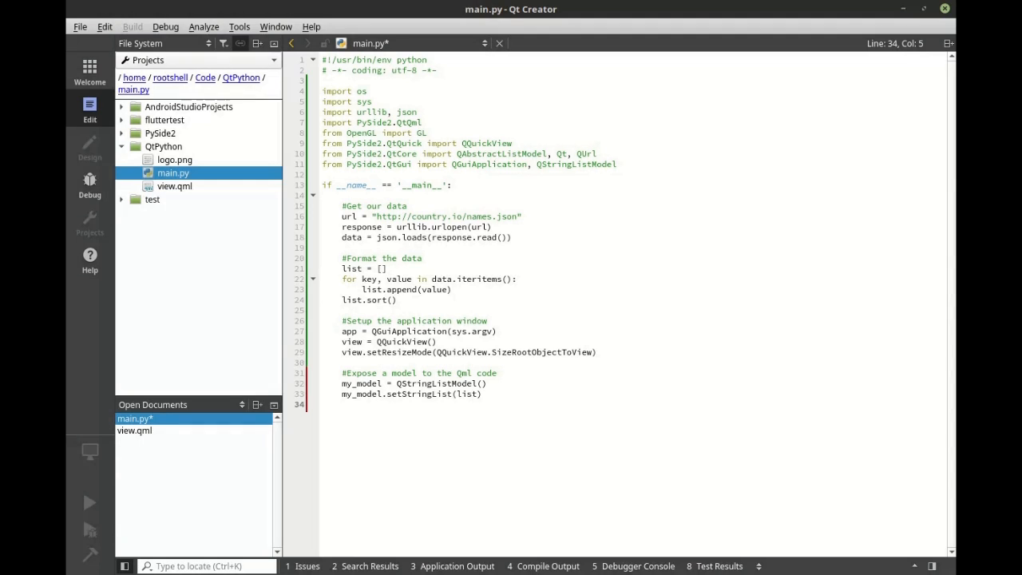
Expose my_model to QML via view.rootContext().setContextProperty("myModel", my_model).
text(view.)
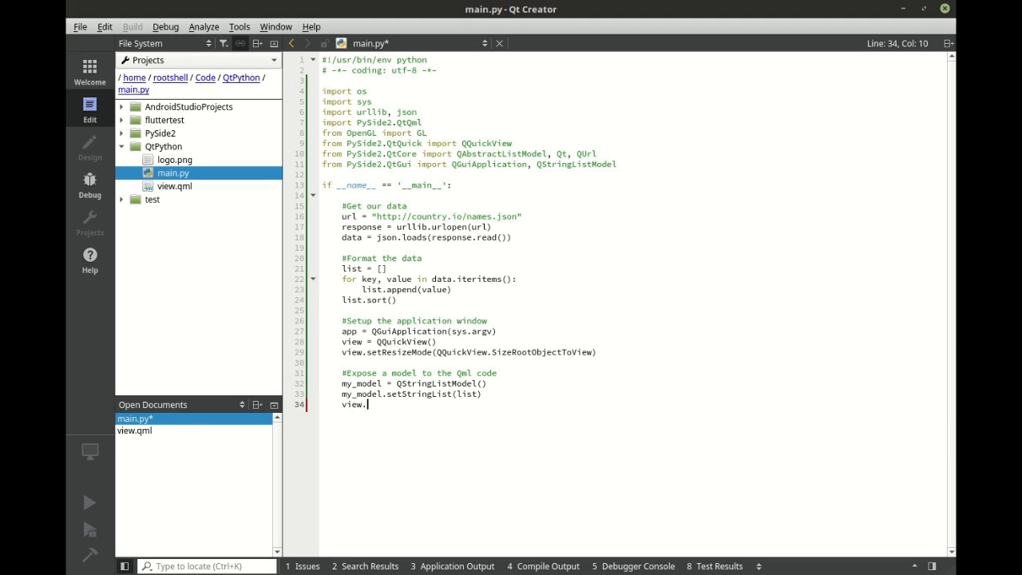
text(rootContext)
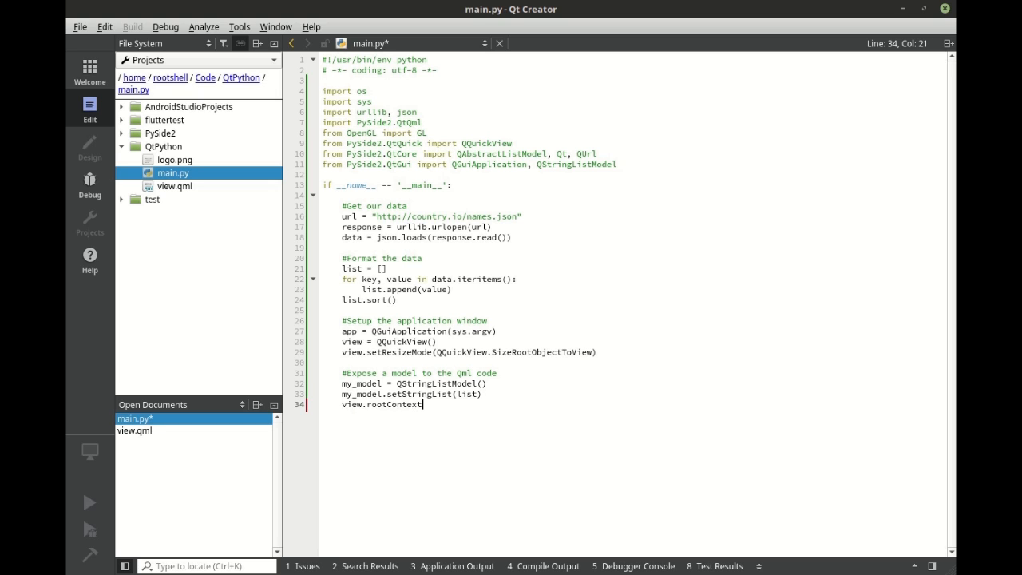
text(().)
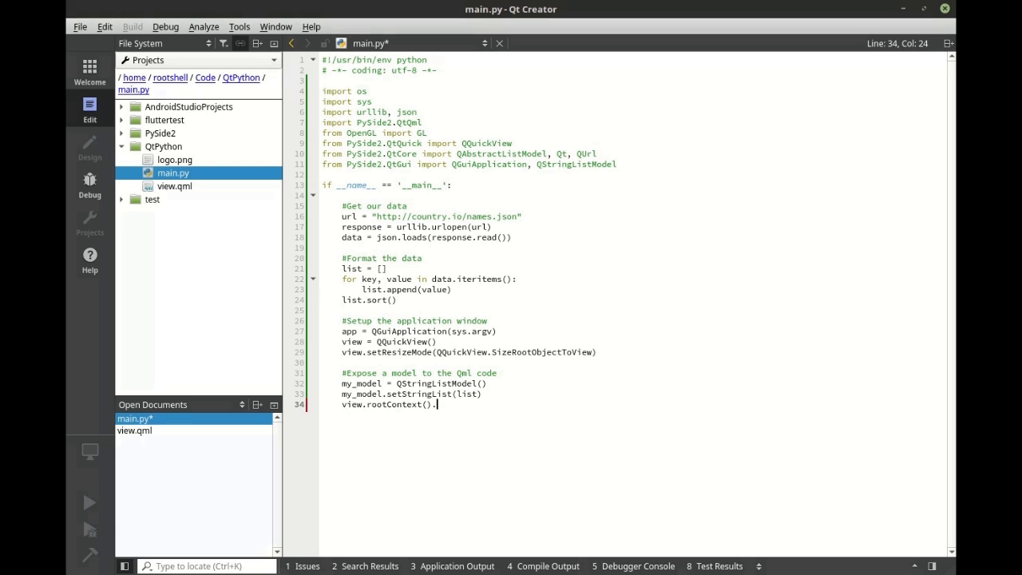
text(setContextPro)
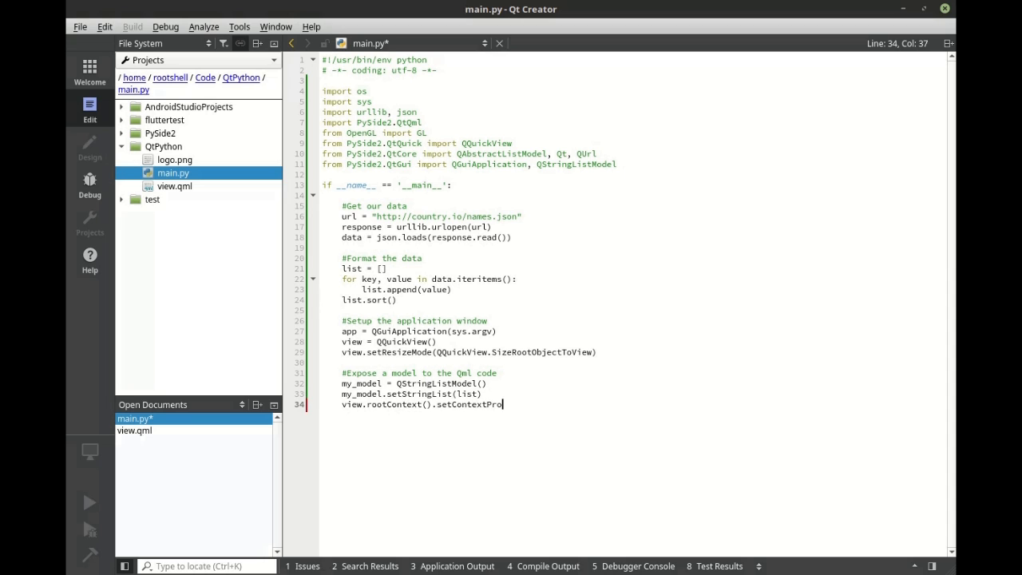
text(perty()
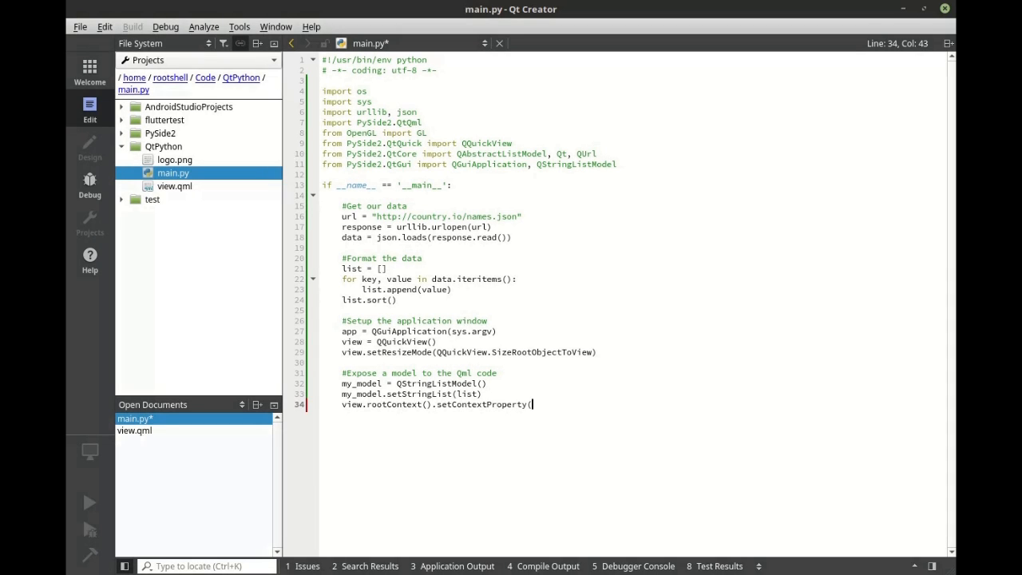
text(")
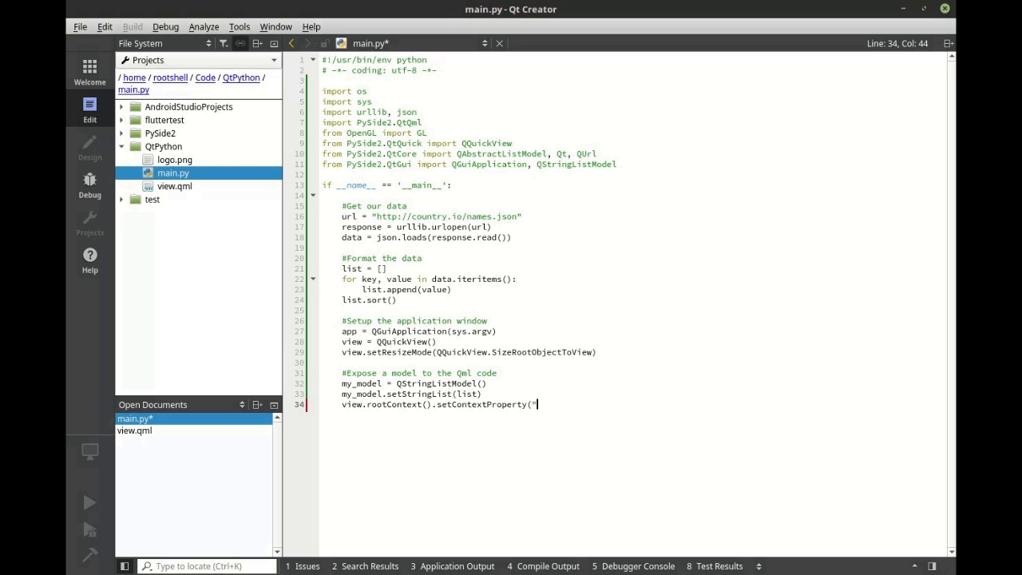
text(myModel)
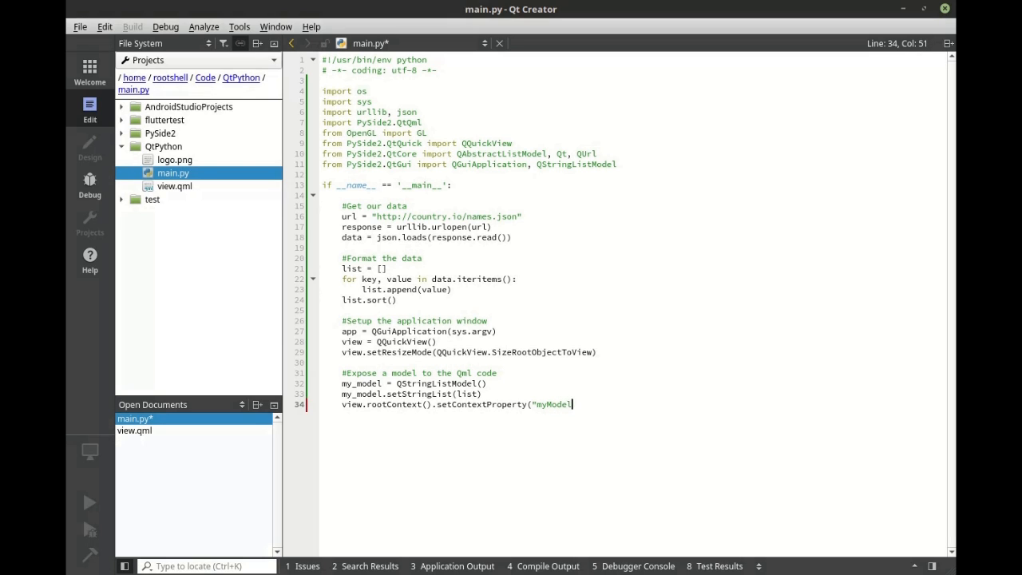
text(", ))
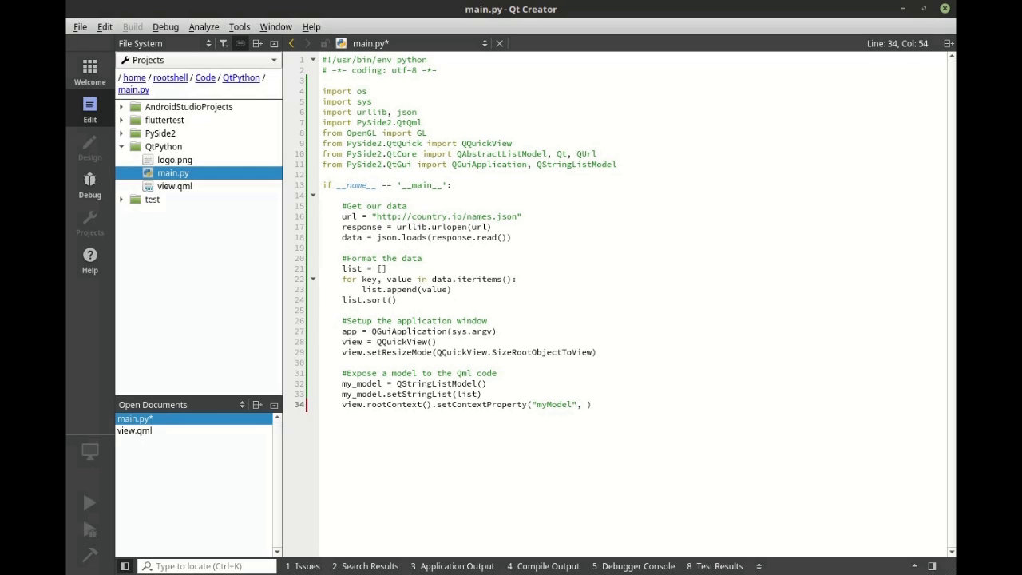
text(my_)
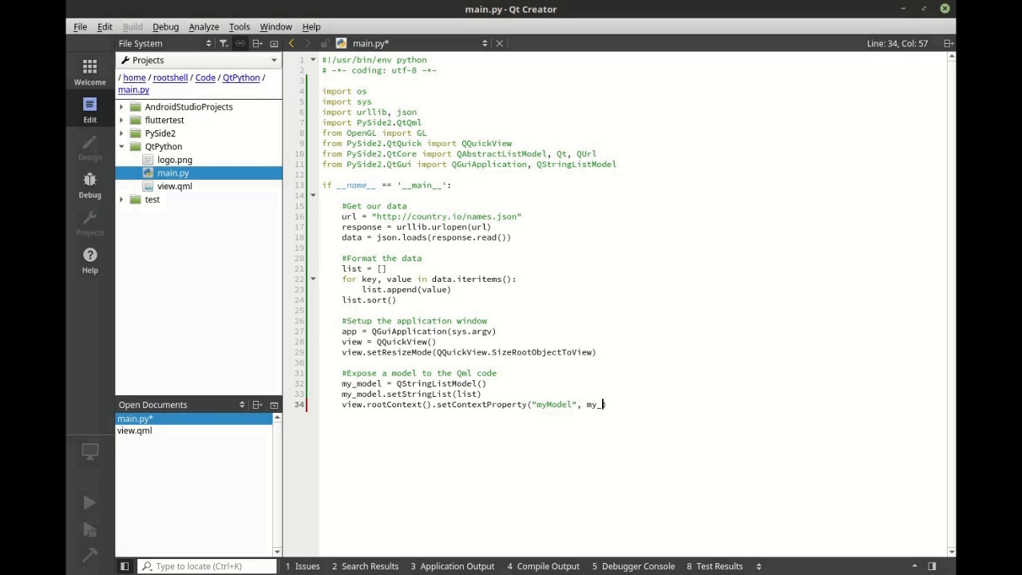
text(model))
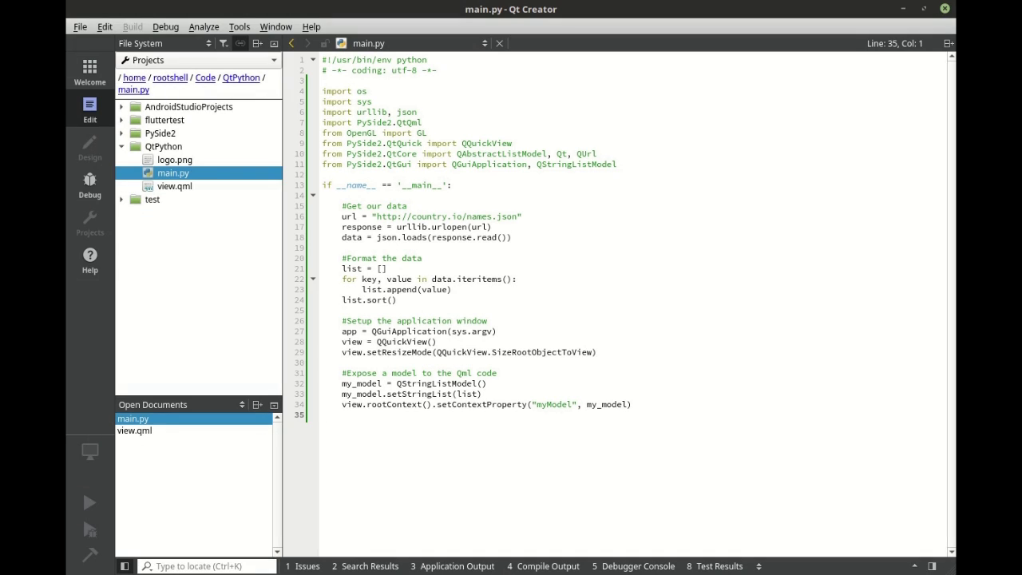
drag(475, 404, 629, 404)
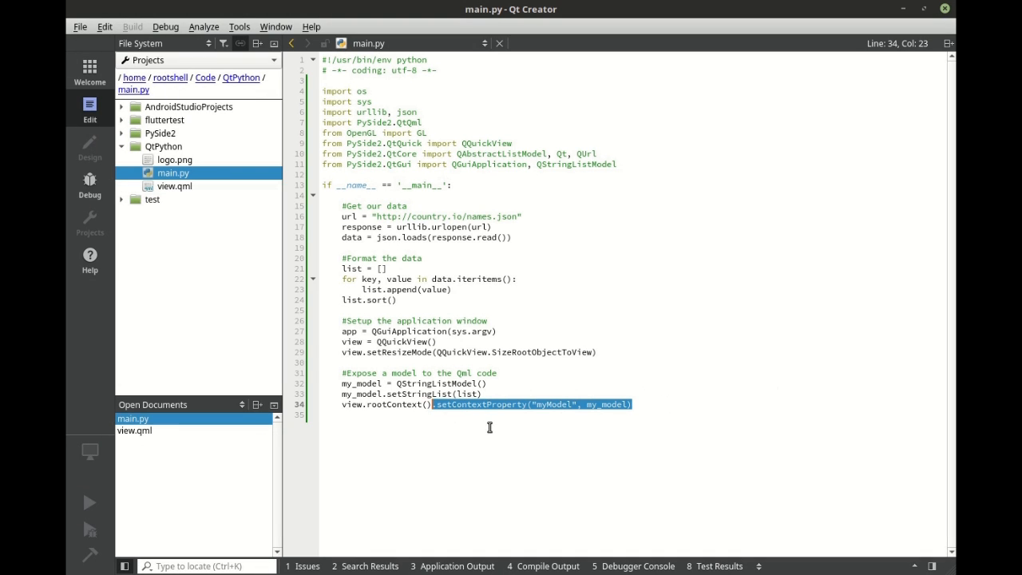
double_click(556, 404)
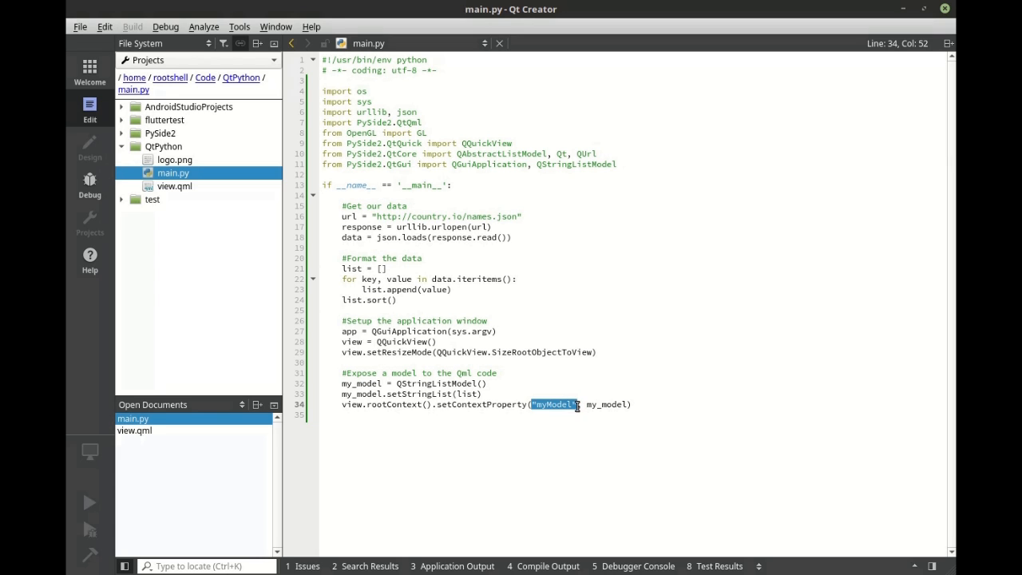
click(607, 404)
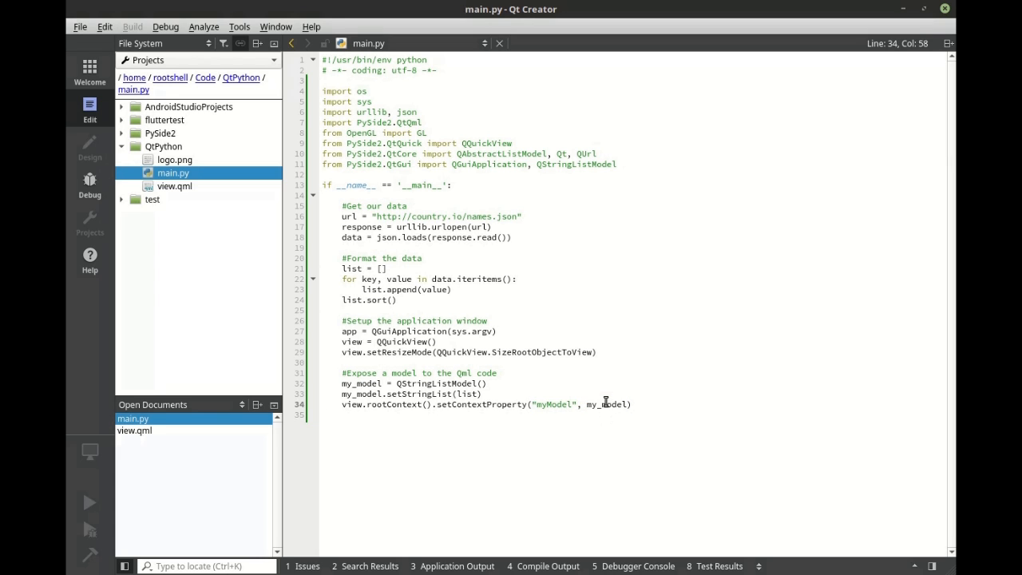
double_click(611, 404)
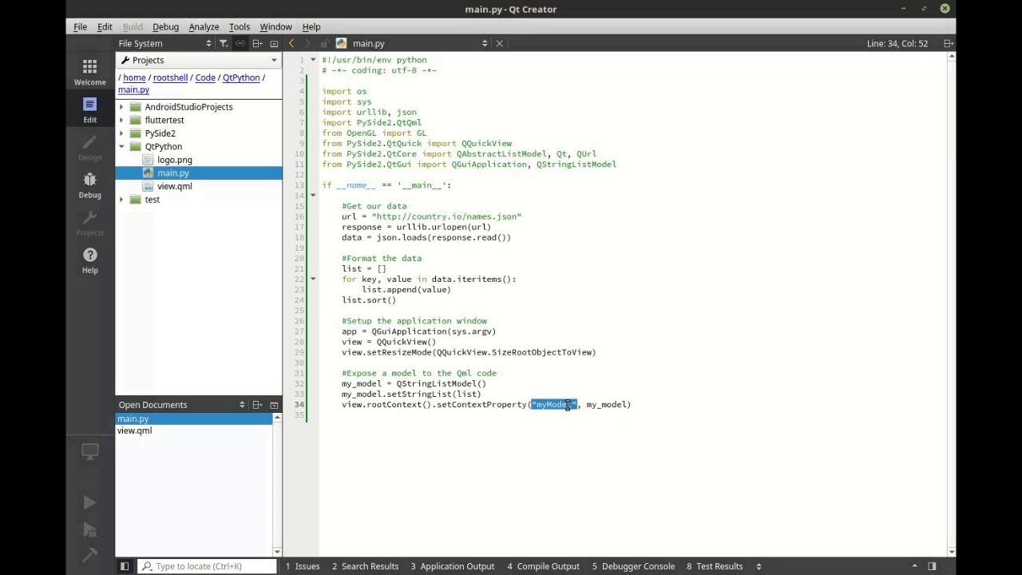
click(174, 185)
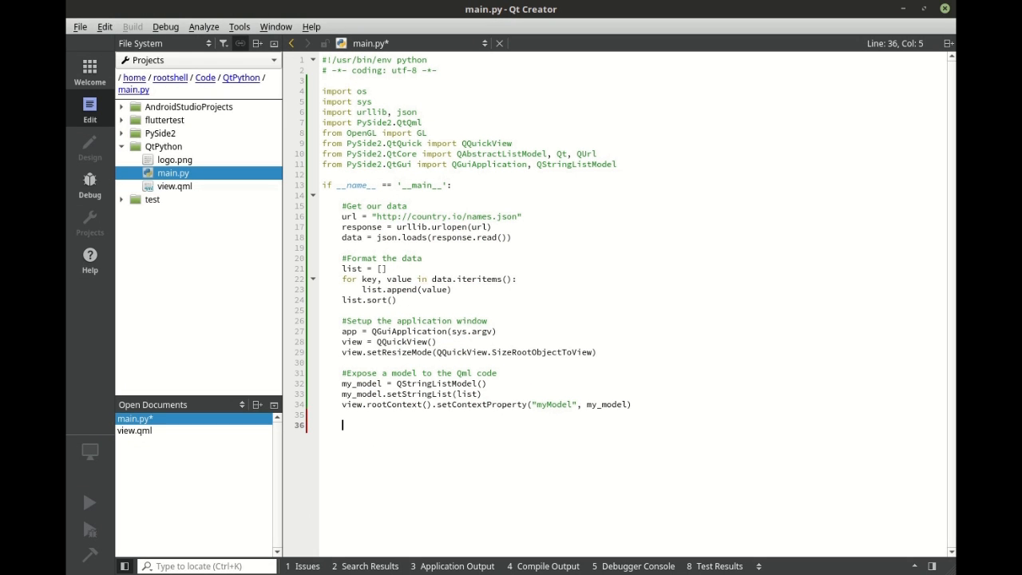
Under '#Load the QML file', build qml_file with os.path.join(os.path.dirname(__file__), 'view.qml').
text(#Load the QML file)
text(qml_file =)
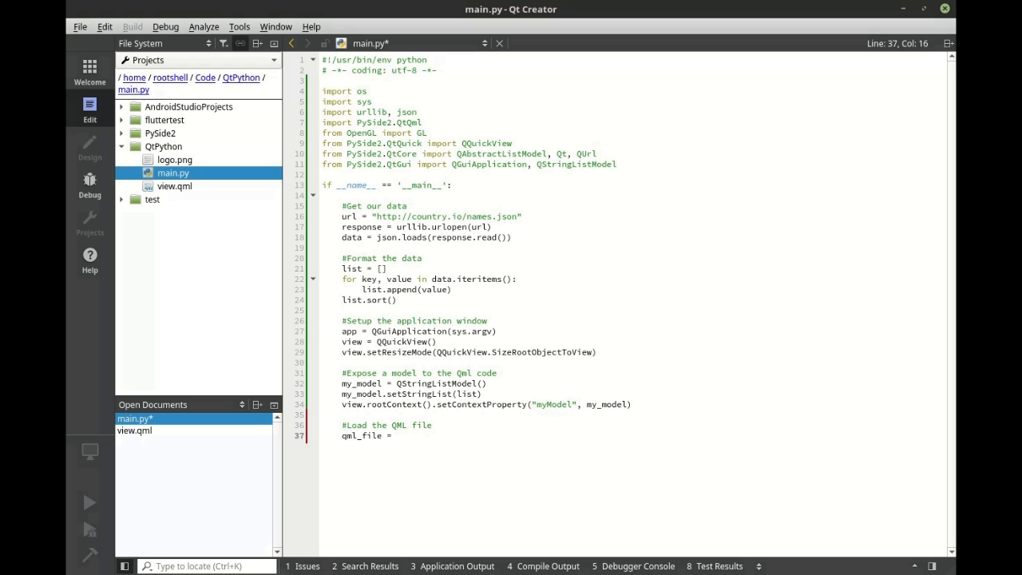
text(os.path.)
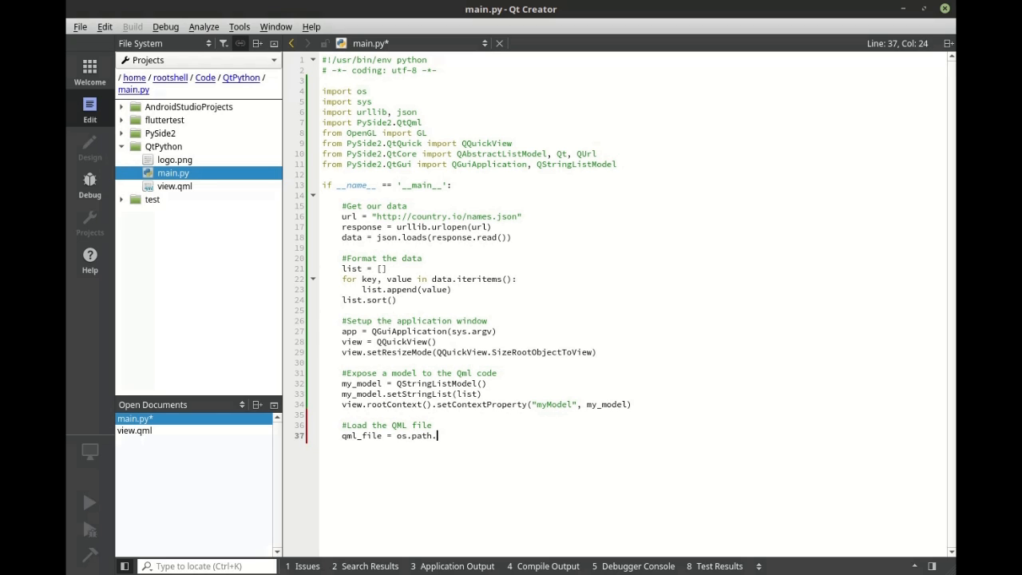
text(join()
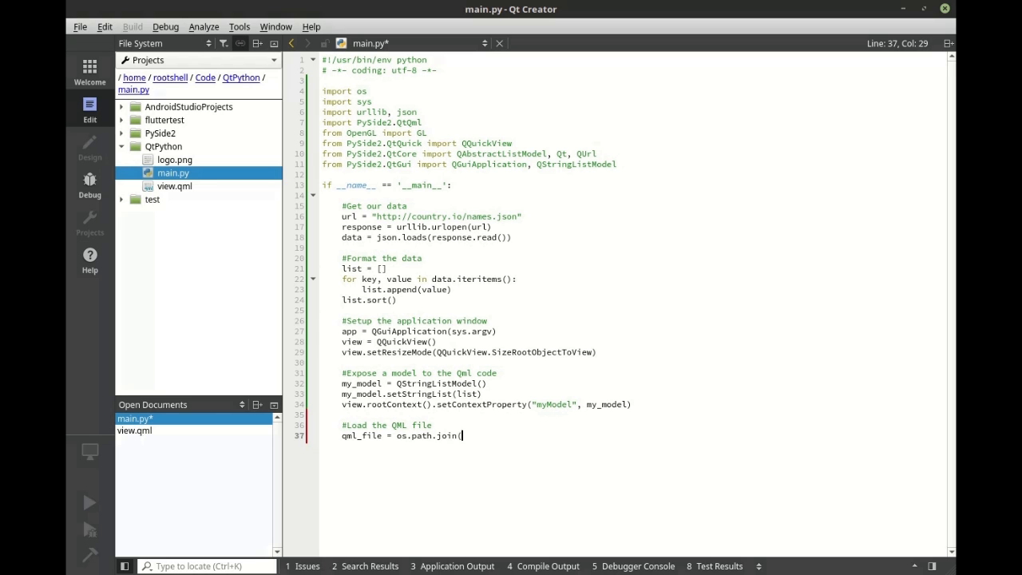
text())
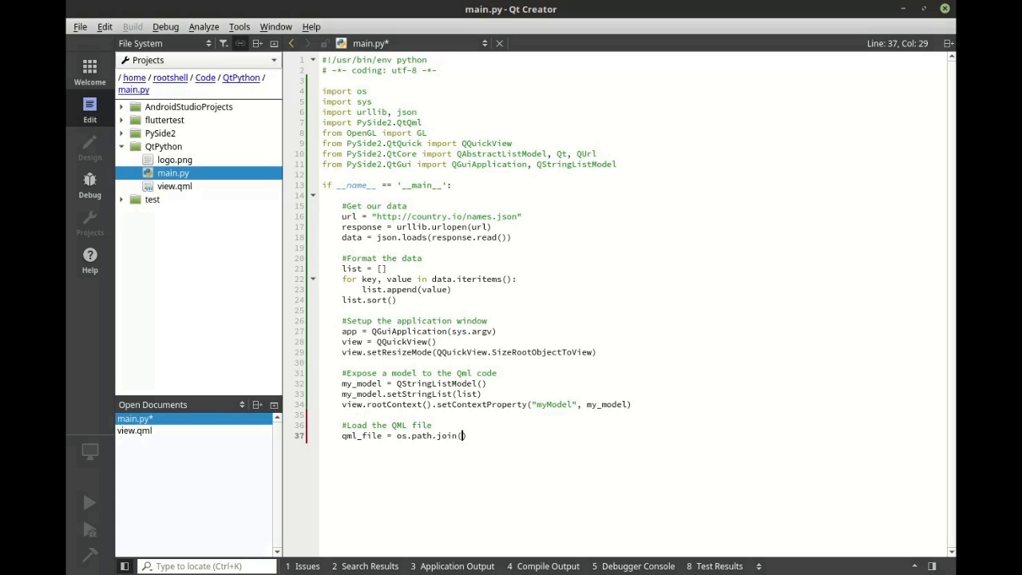
text(os)
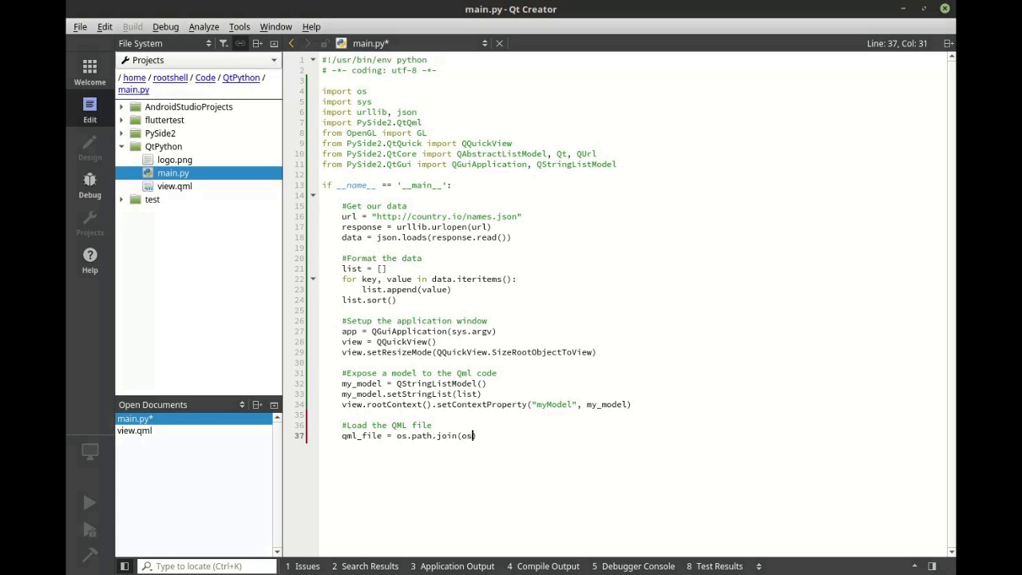
text(.path.)
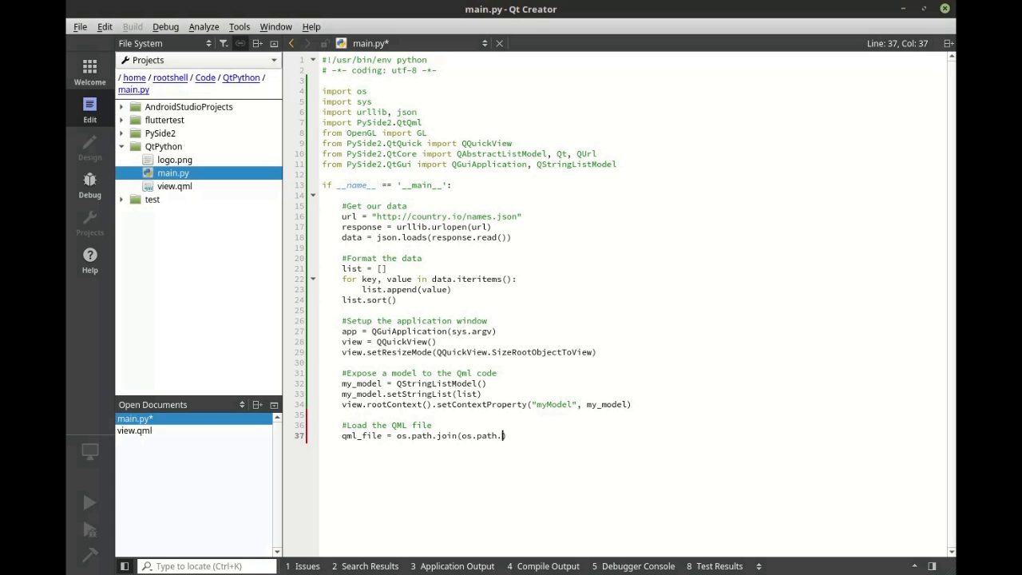
text(dirname)
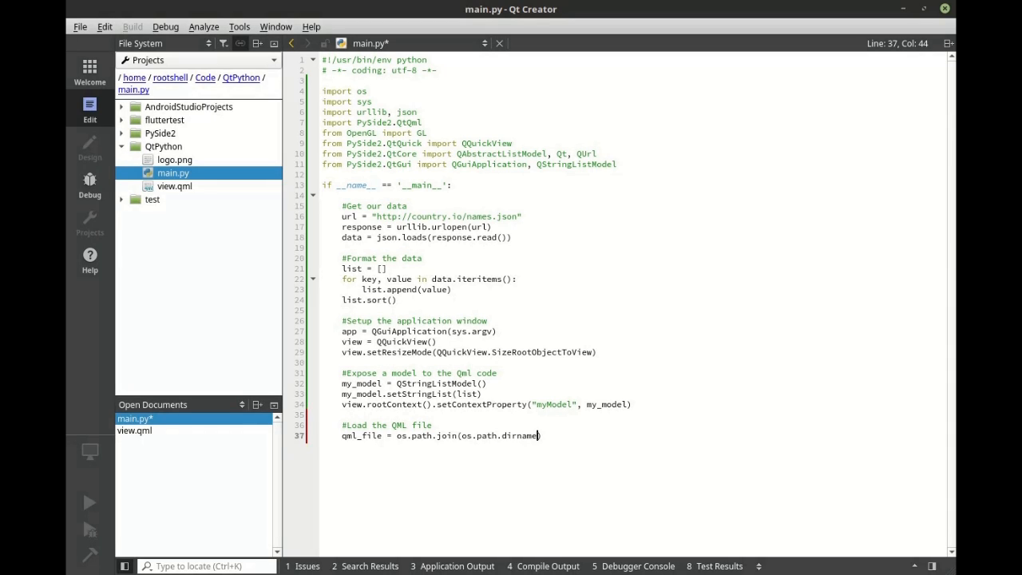
text((__file__)
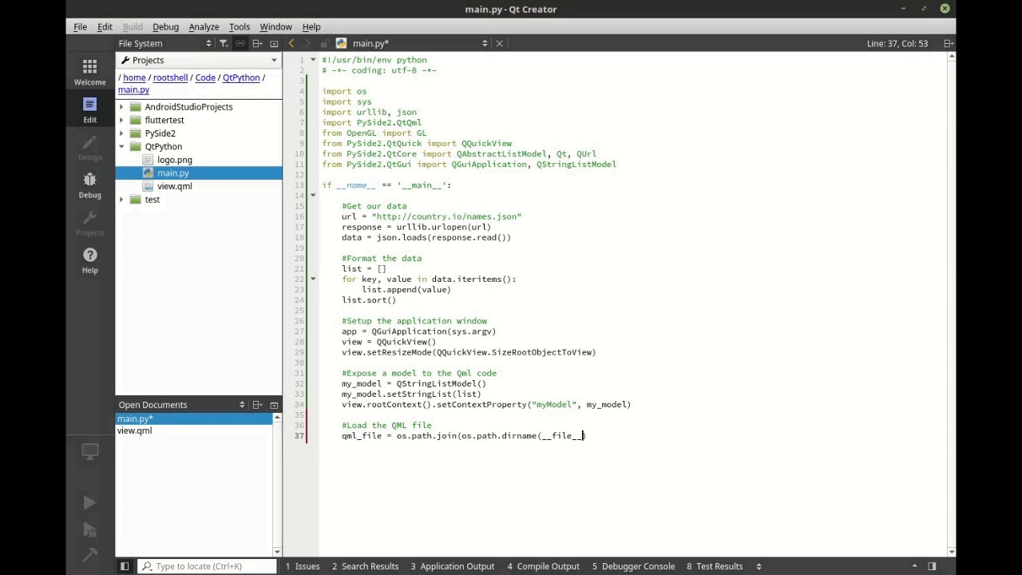
text(),)
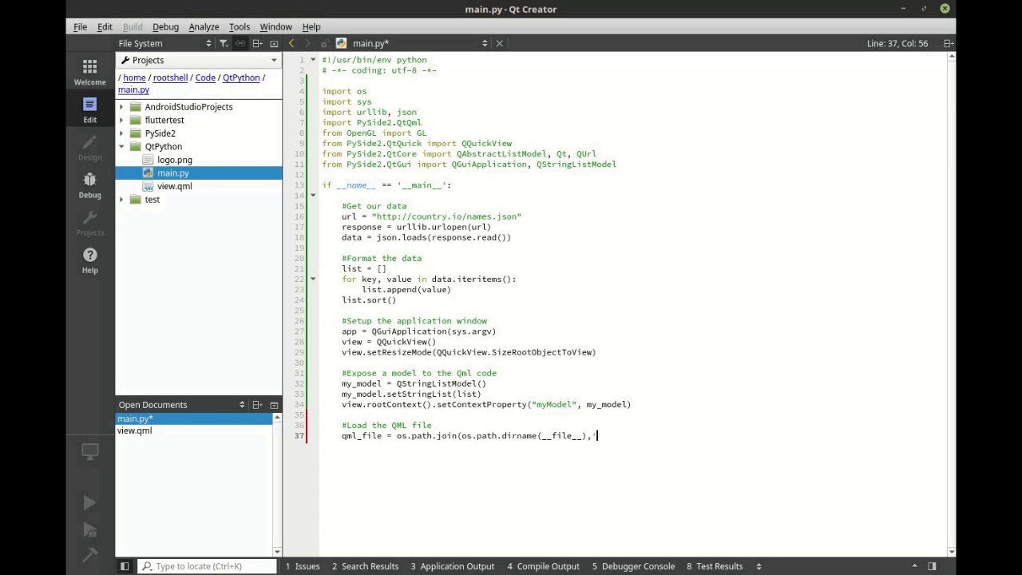
text('view.qml'))
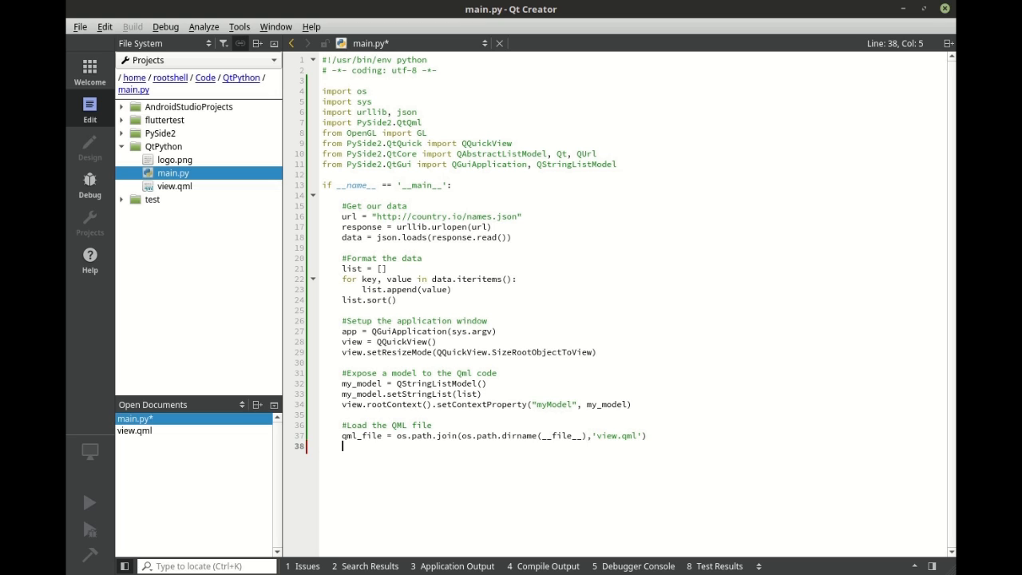
Set the view's source to QUrl.fromLocalFile(os.path.abspath(qml_file)).
text(view.)
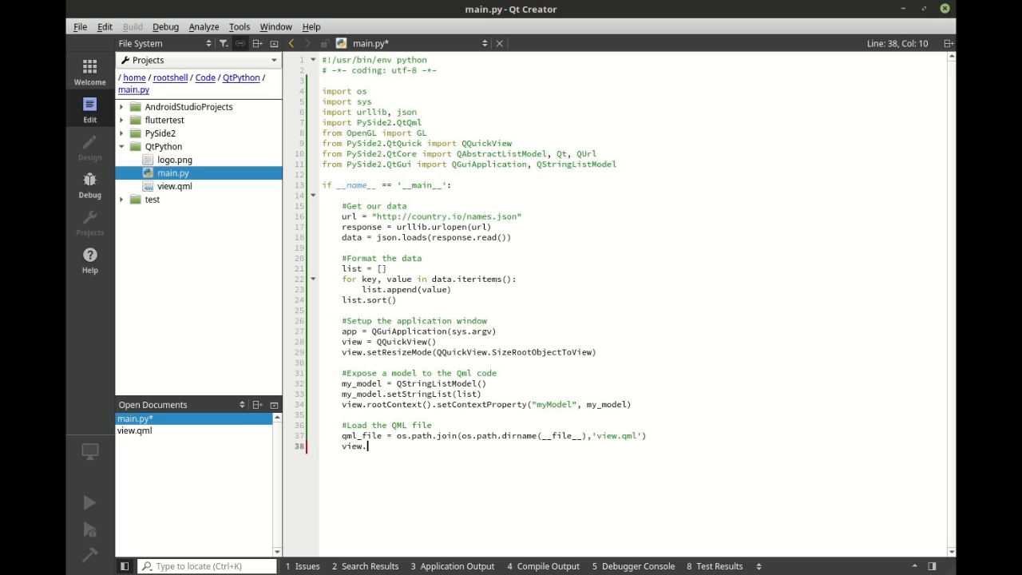
text(setSource)
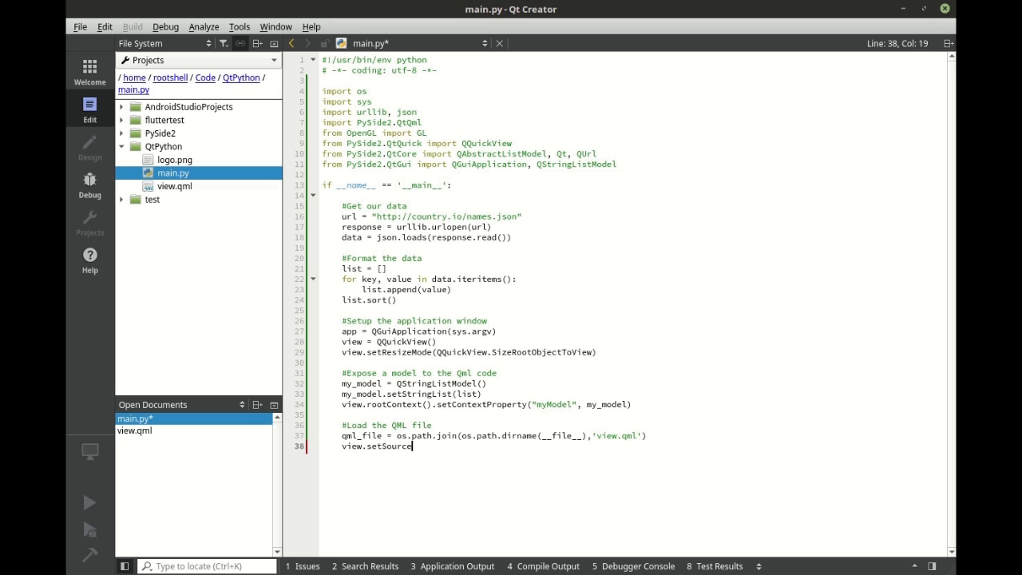
text(())
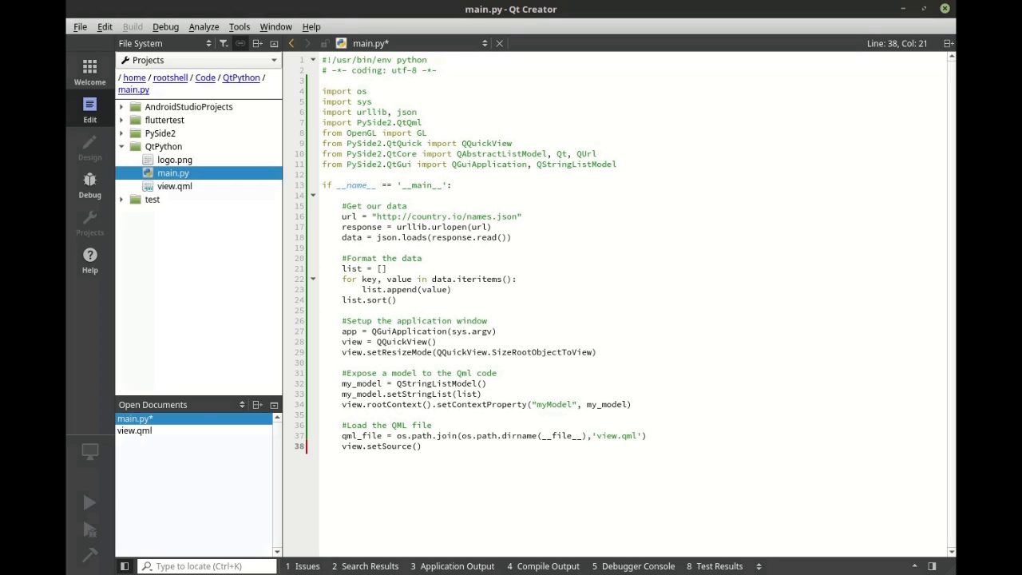
text(QUrl)
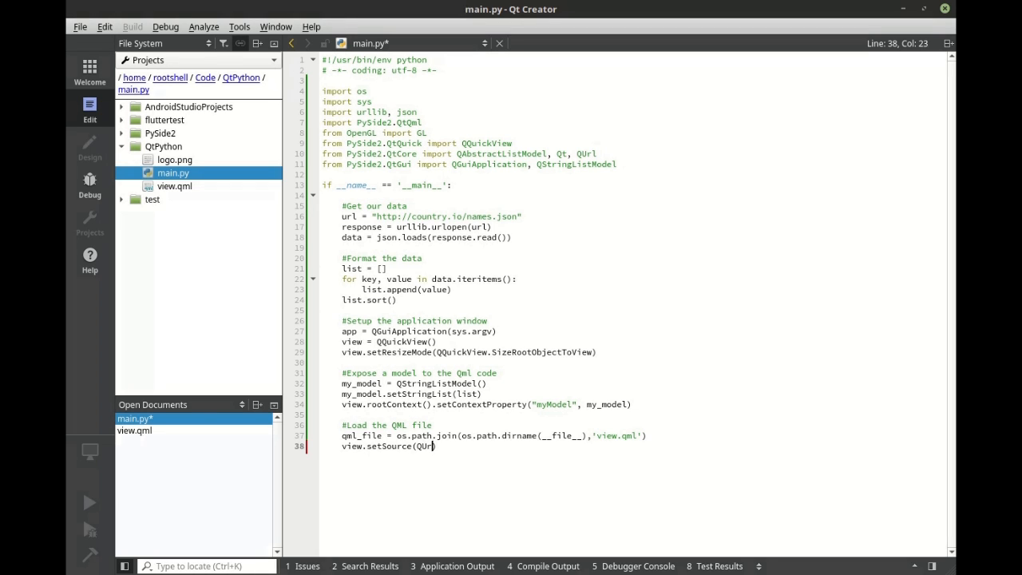
text(.))
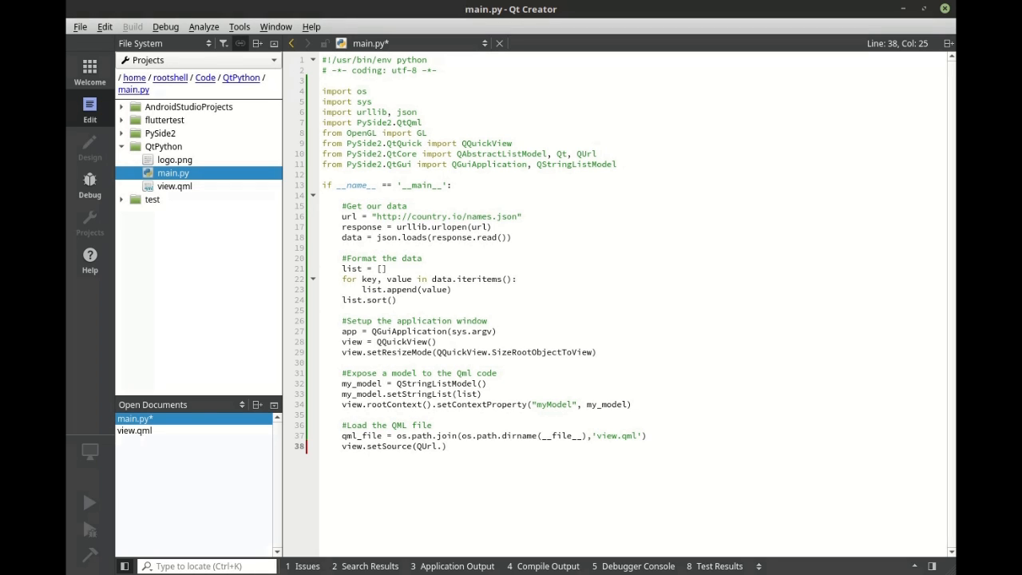
text(fromLocalFile)
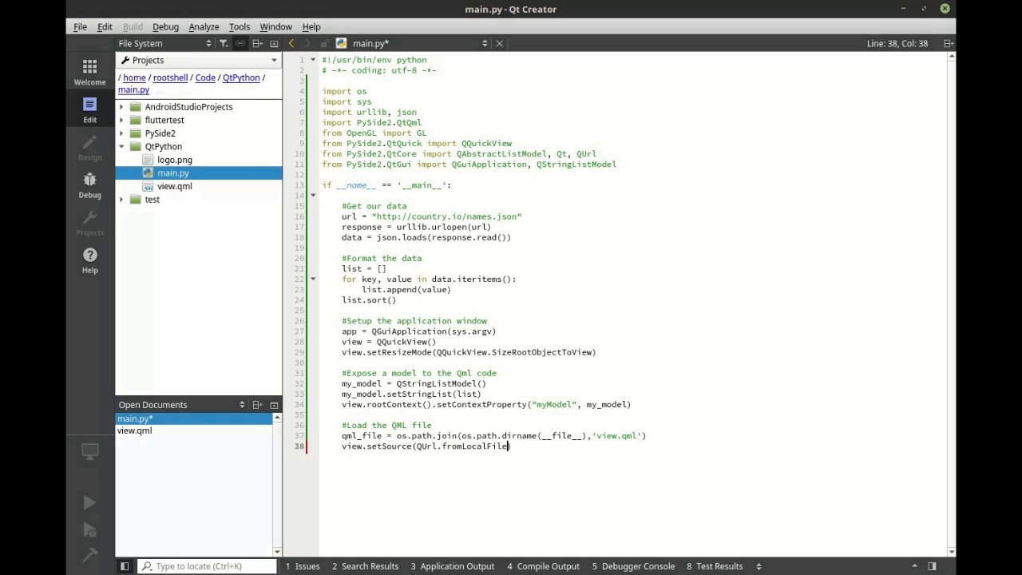
text(()))
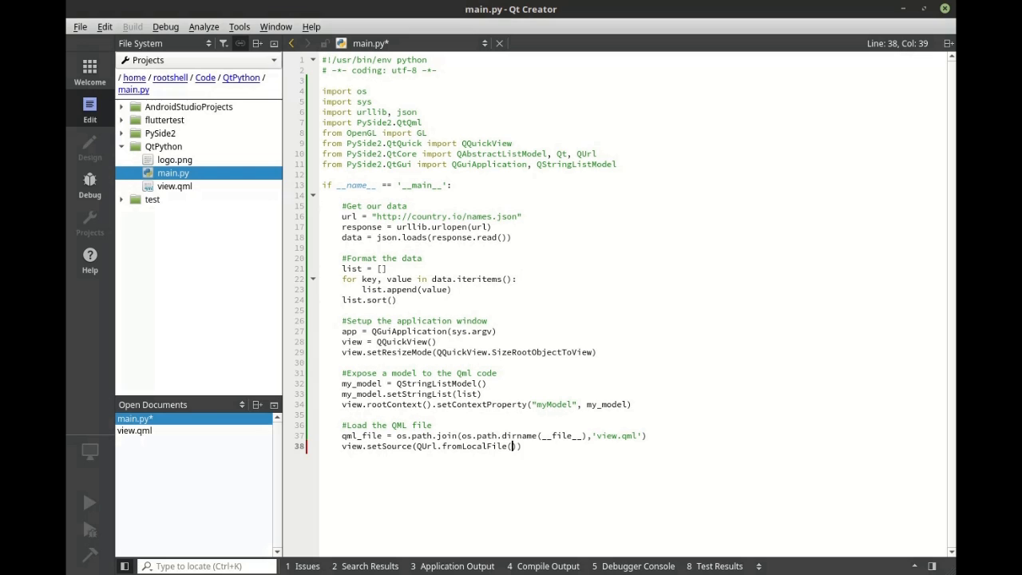
text(os.path.)
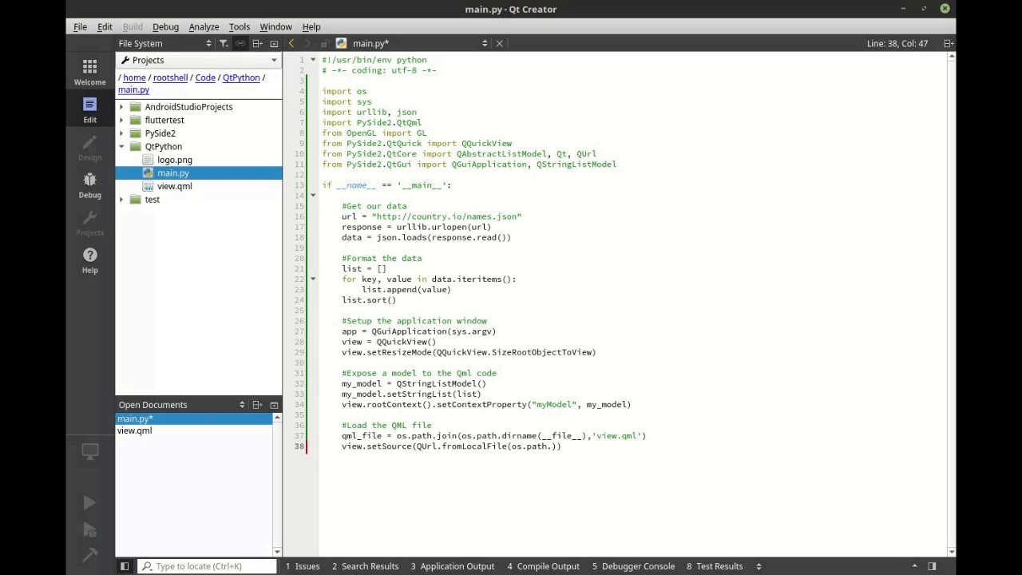
text(abspath()
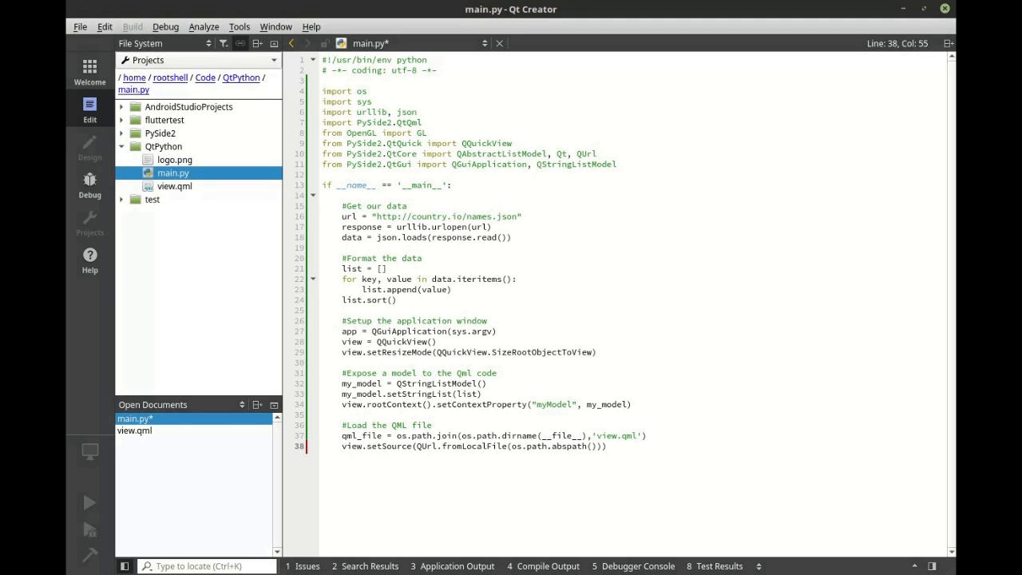
text(qml_file)
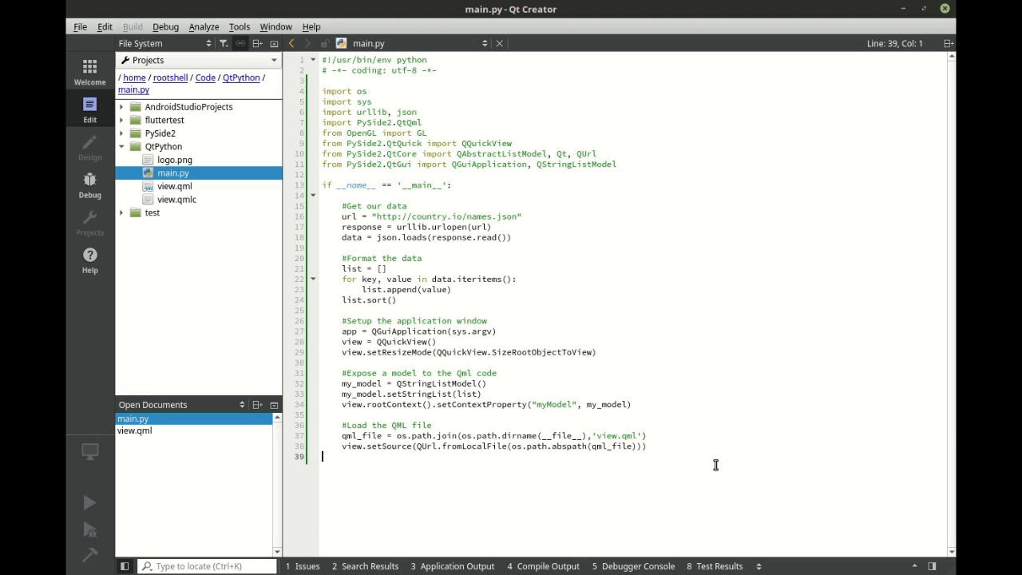
Under '#Show the window', exit with sys.exit(-1) when view.status() == QQuickView.Error.
text(#Show the window)
text(if view.)
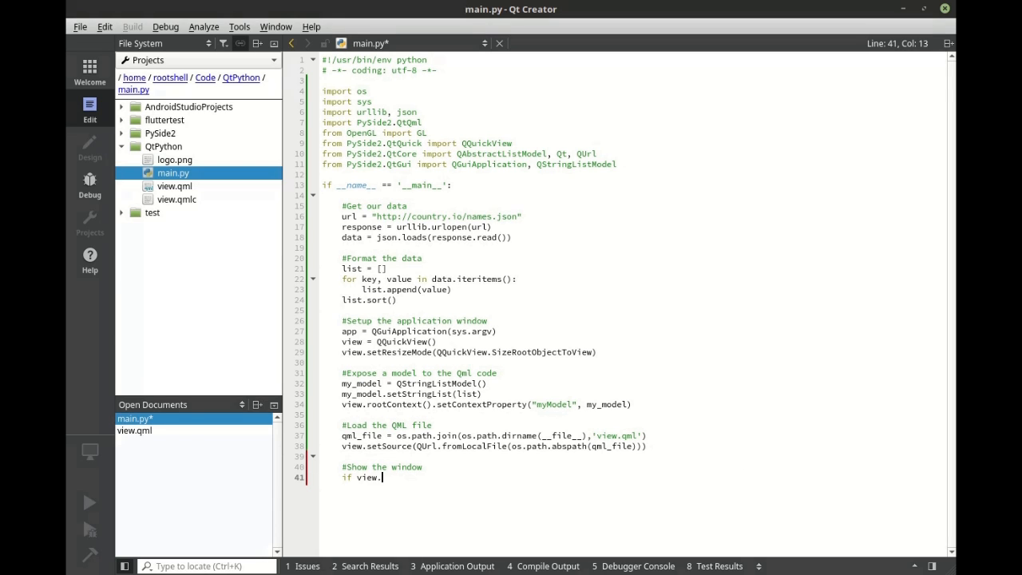
text(status)
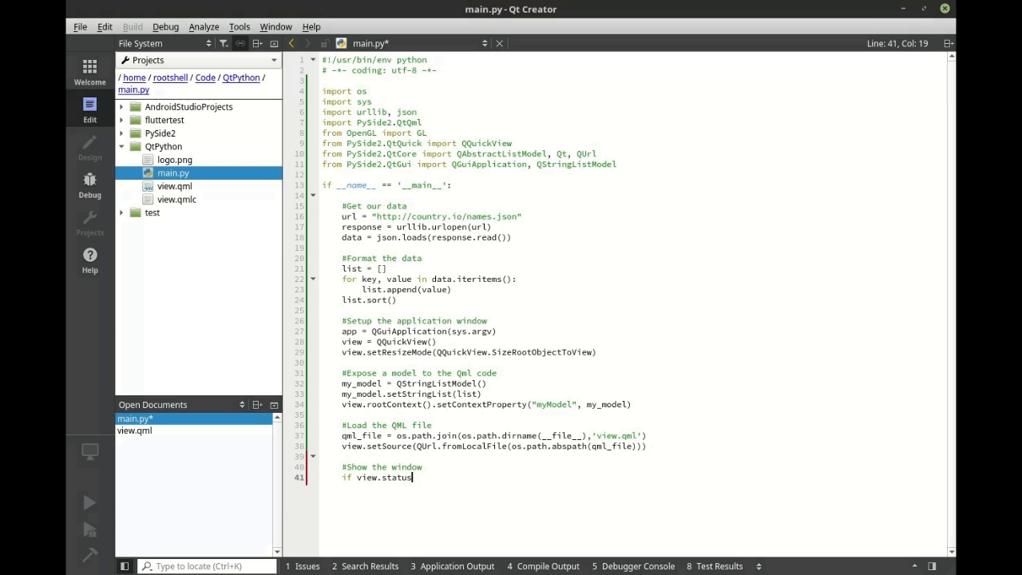
text(())
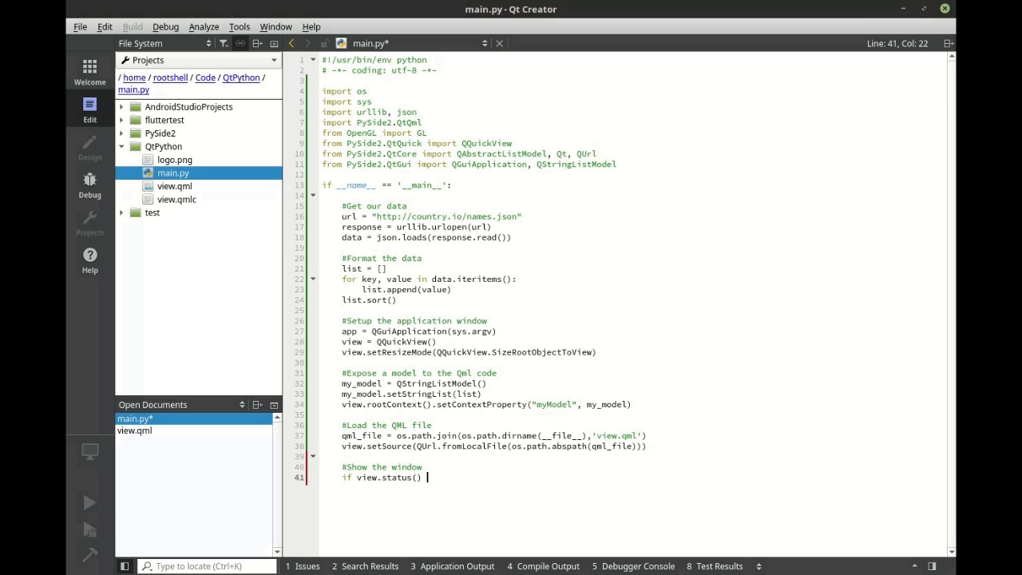
text(== QQ)
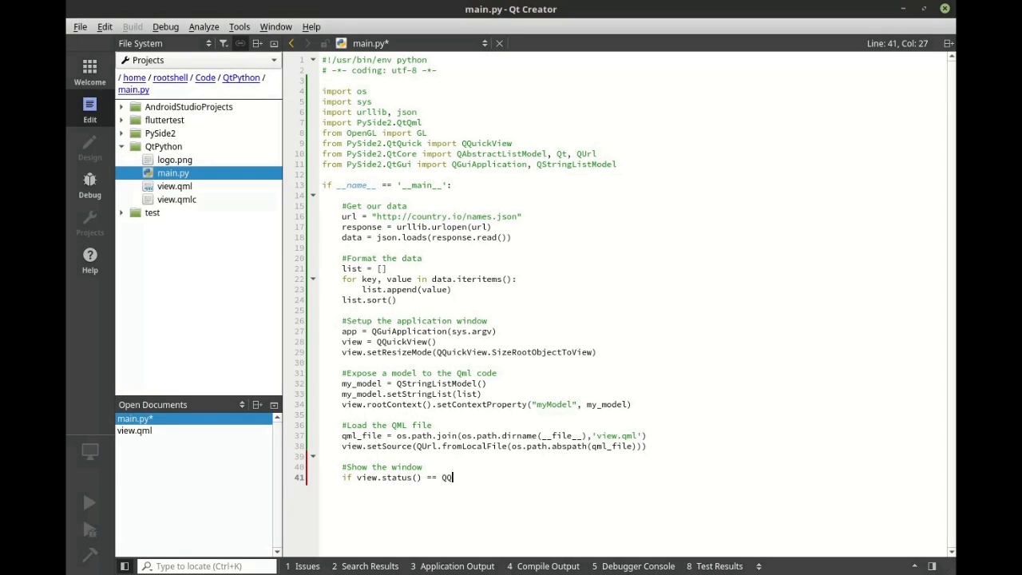
text(uick)
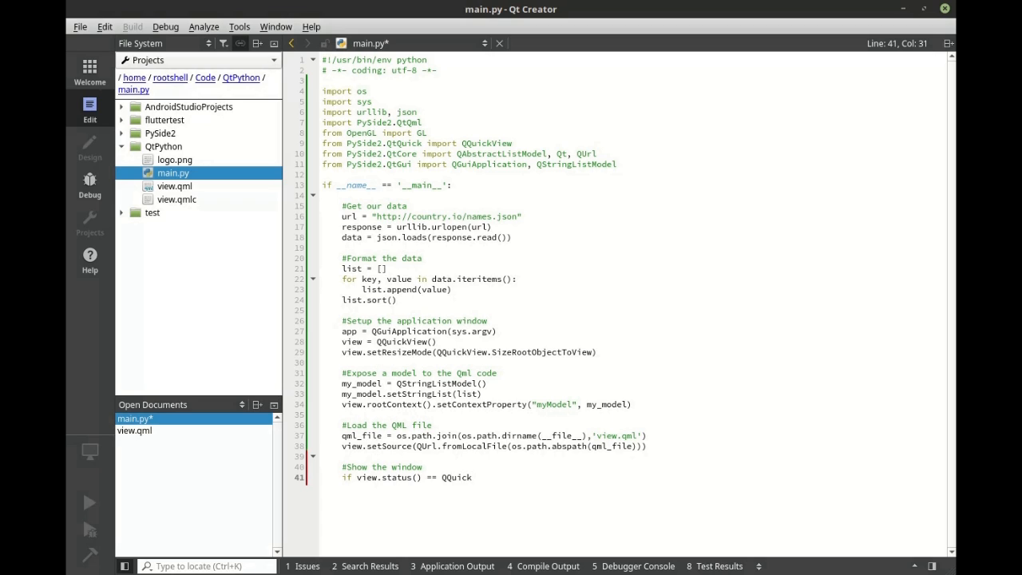
text(View.)
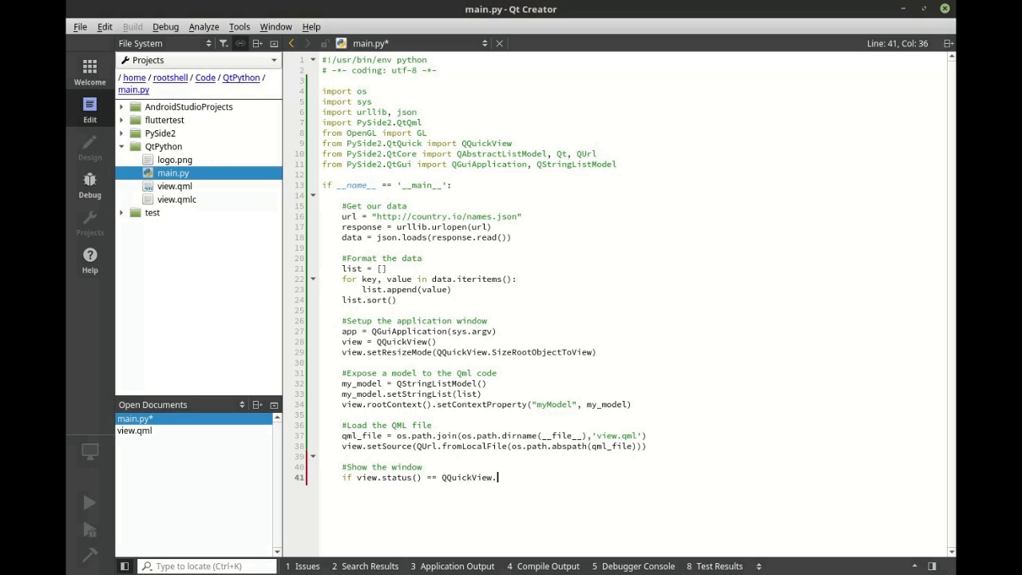
text(Error:)
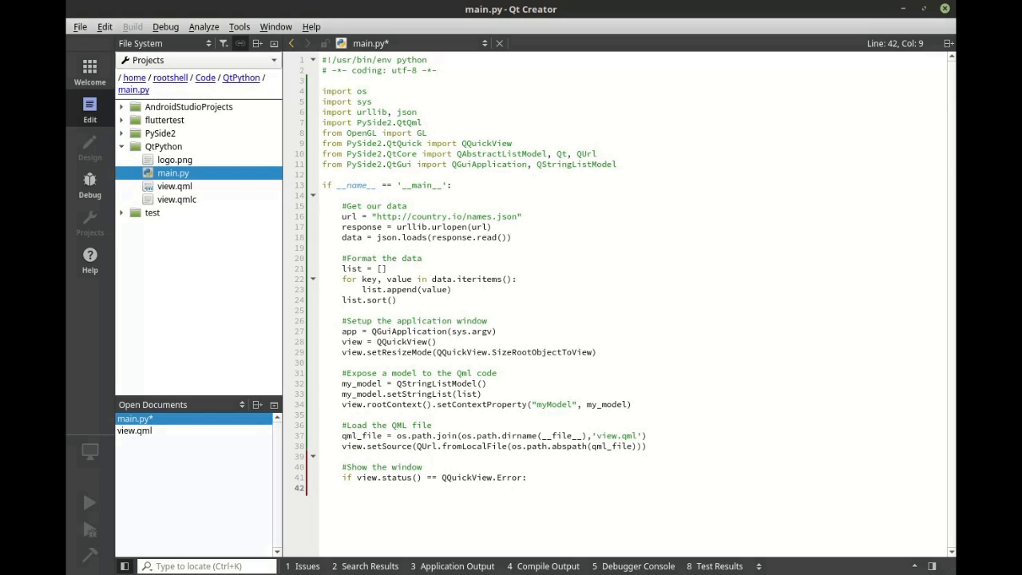
text(sys.)
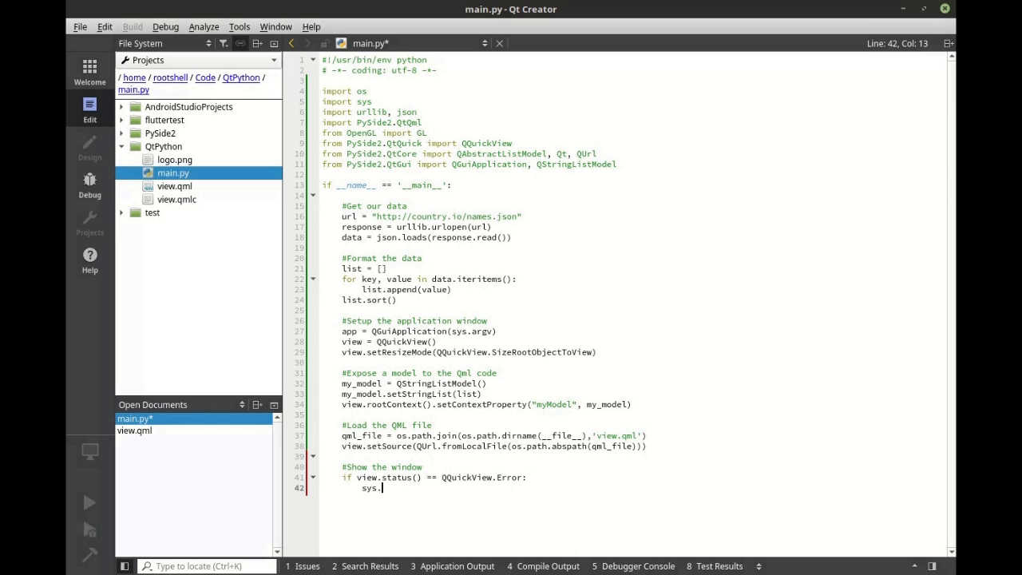
text(exit(-1)
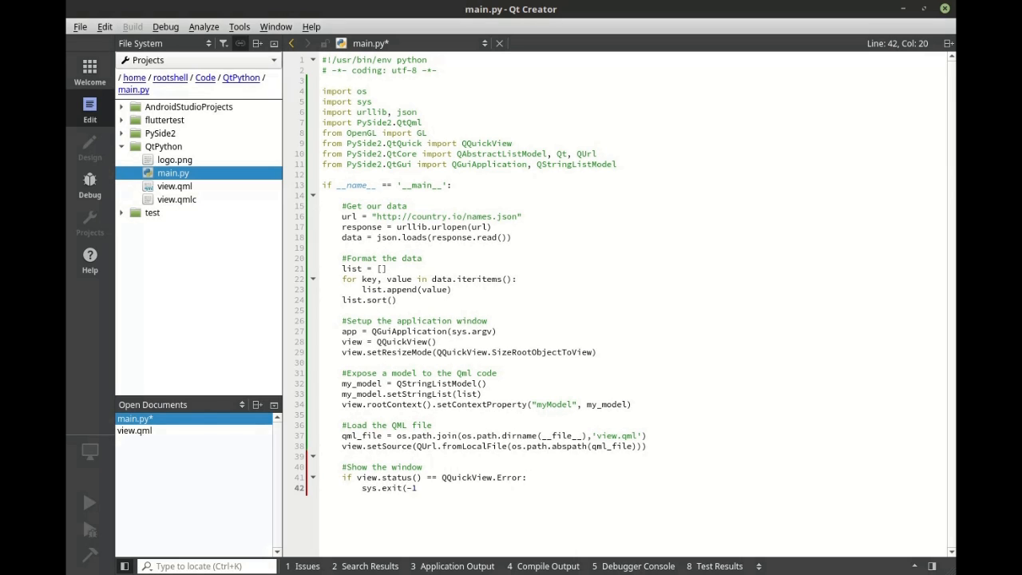
text())
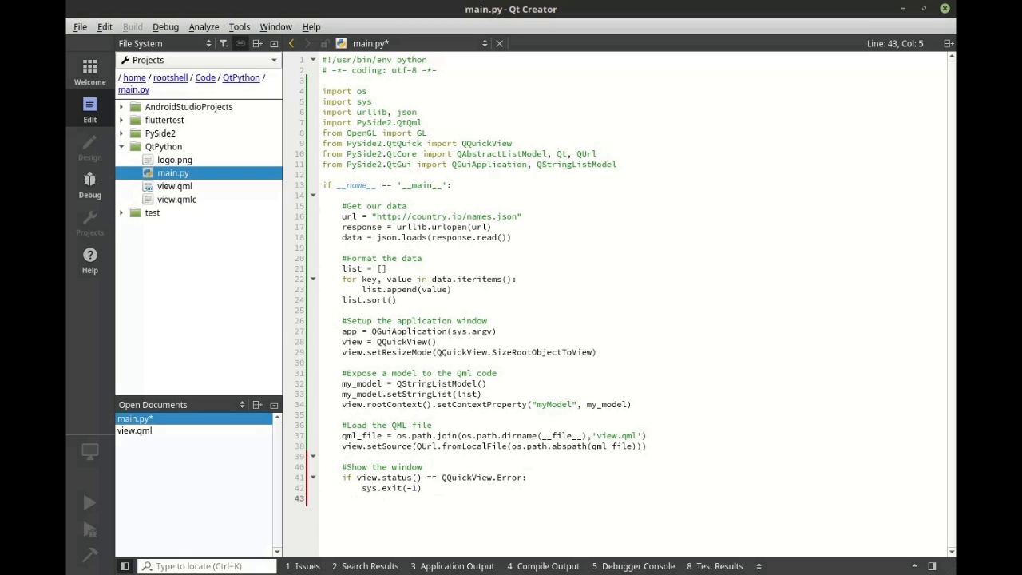
Otherwise show the view with view.show(), then start the '#Execute and cleanup' comment.
text(view.)
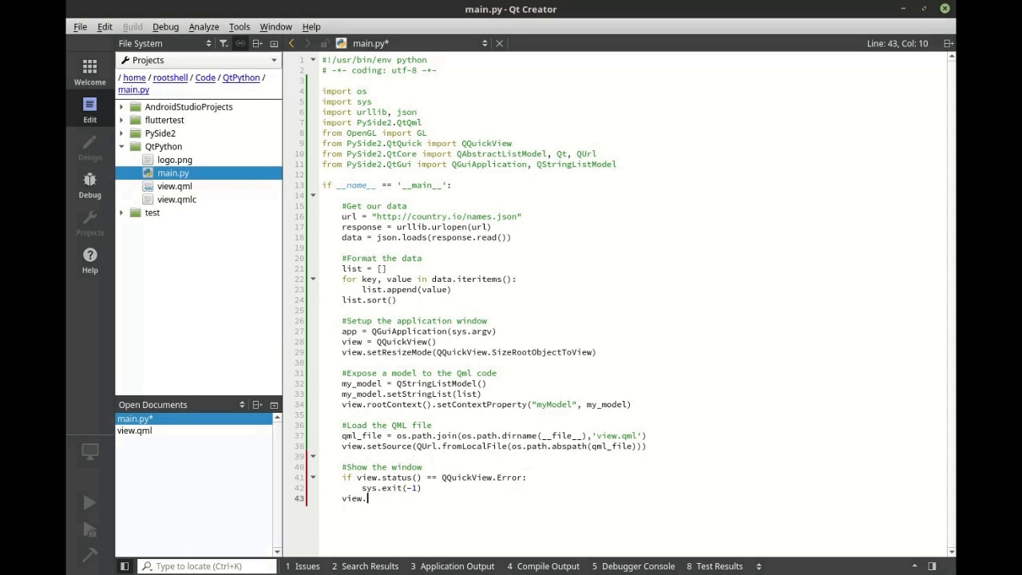
text(show())
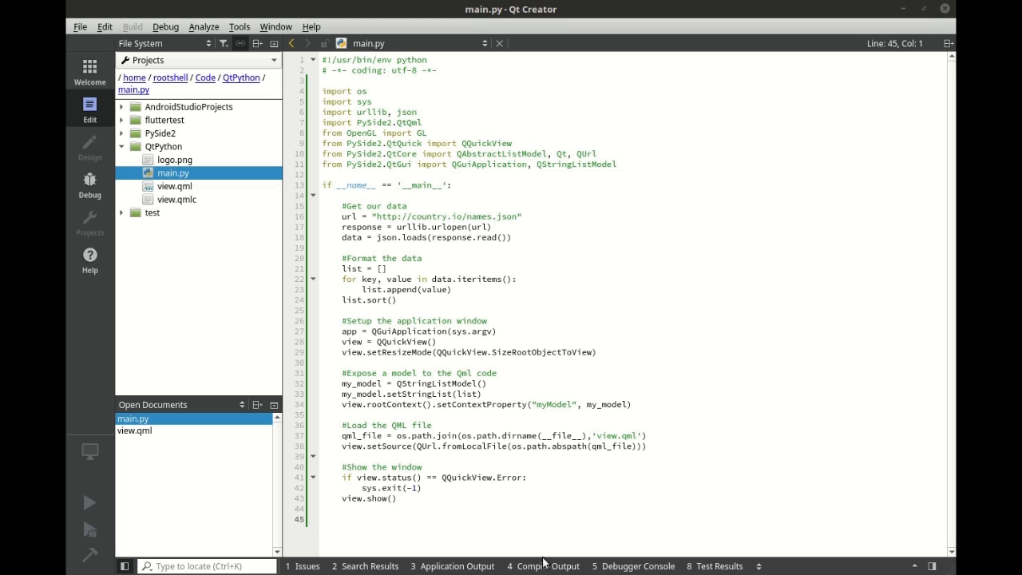
text(#Execute and cleanup)
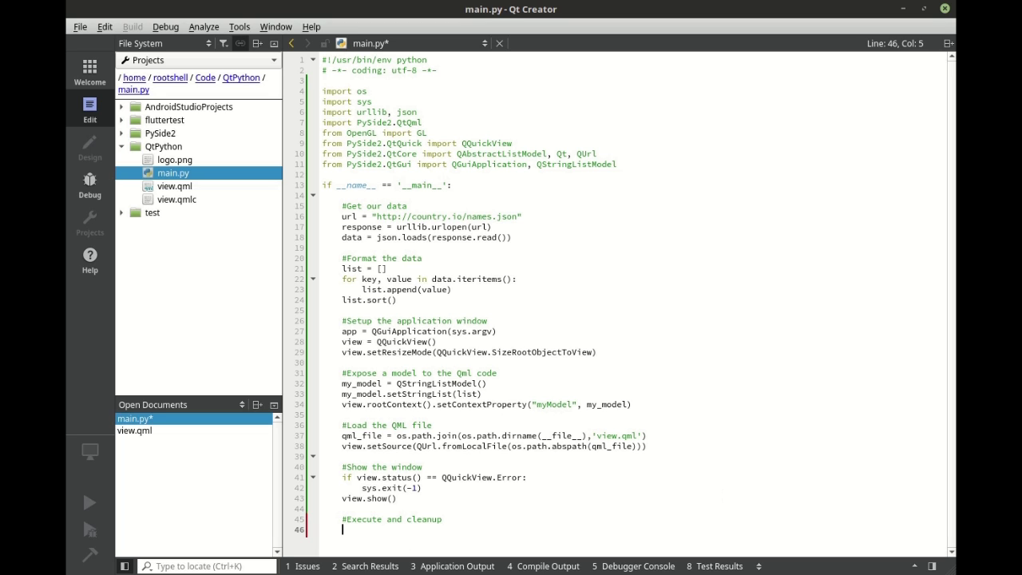
Run the event loop with app.exec_() and delete the view afterwards.
text(app.exec)
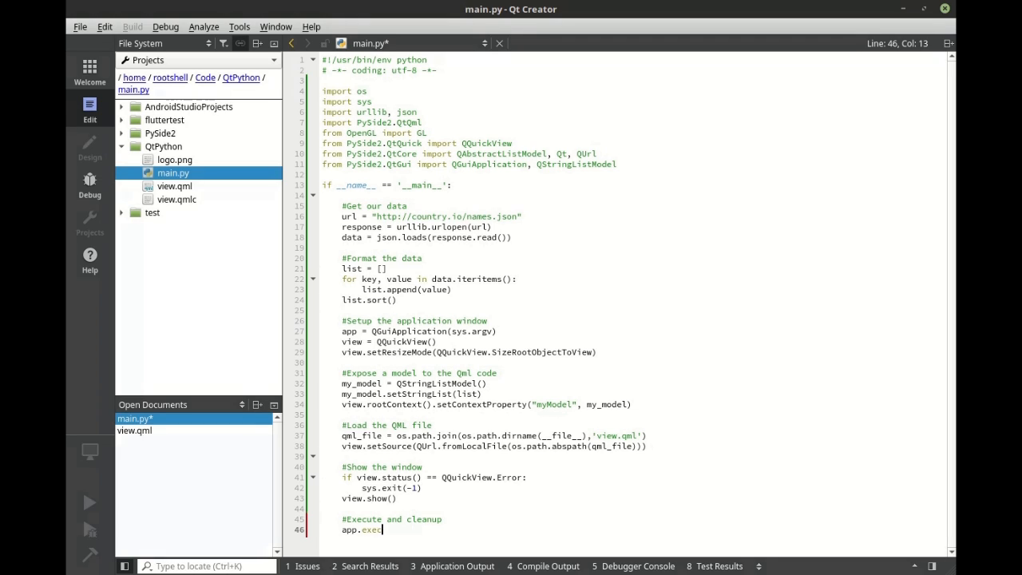
text(_())
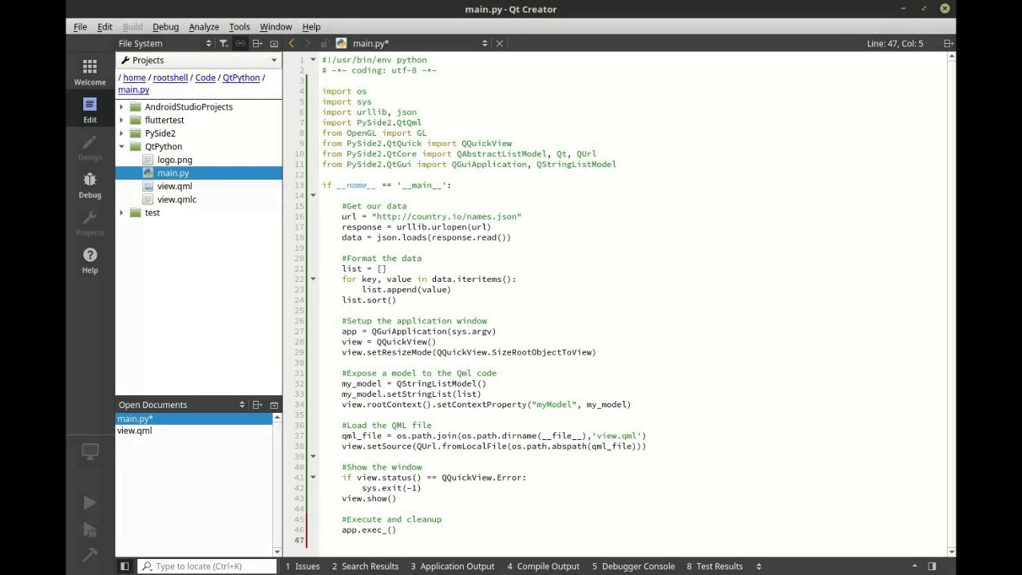
text(del view)
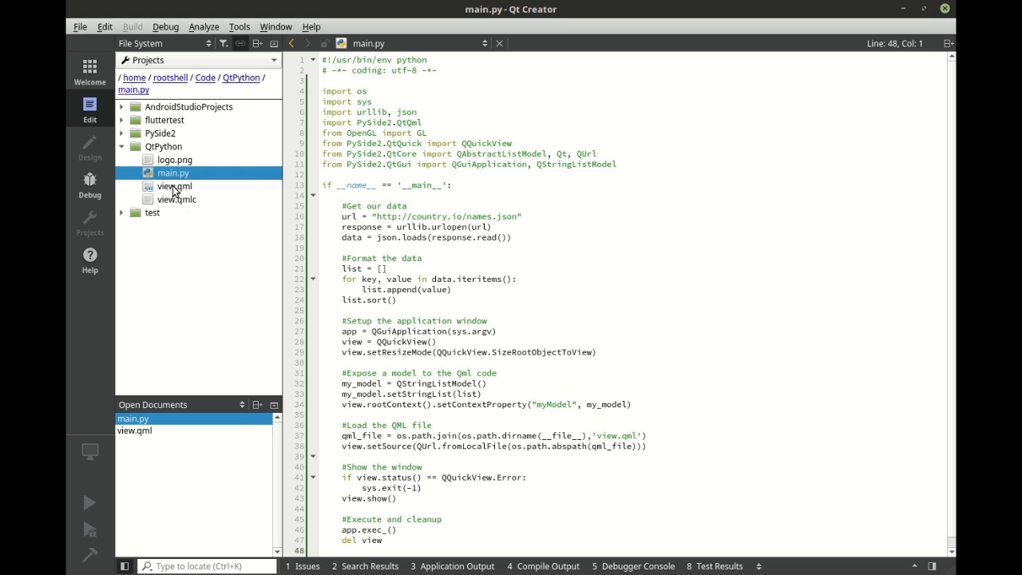
Open a terminal in main.py's folder and run 'python ./main.py' to show the country list window.
right_click(172, 172)
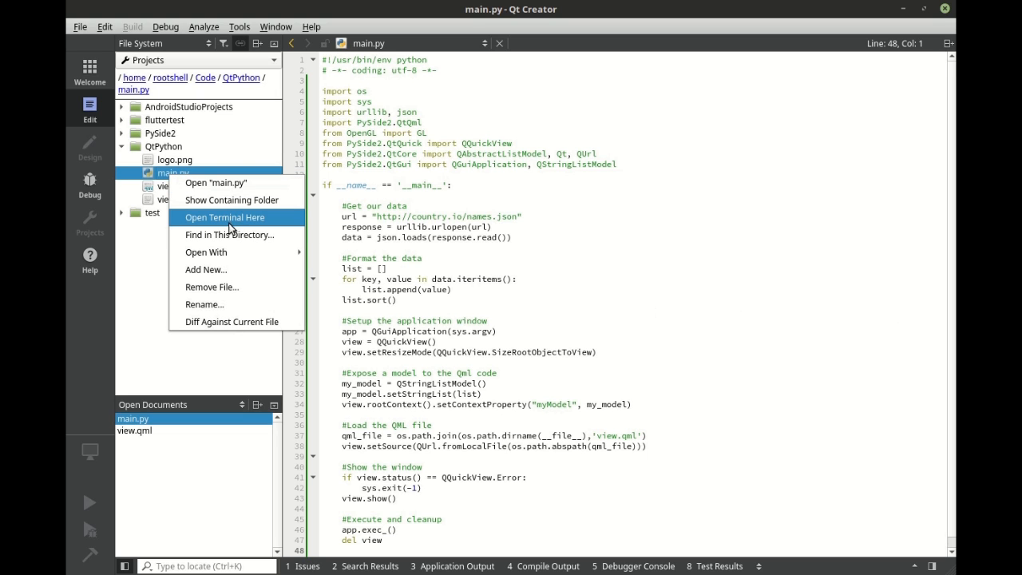
click(223, 217)
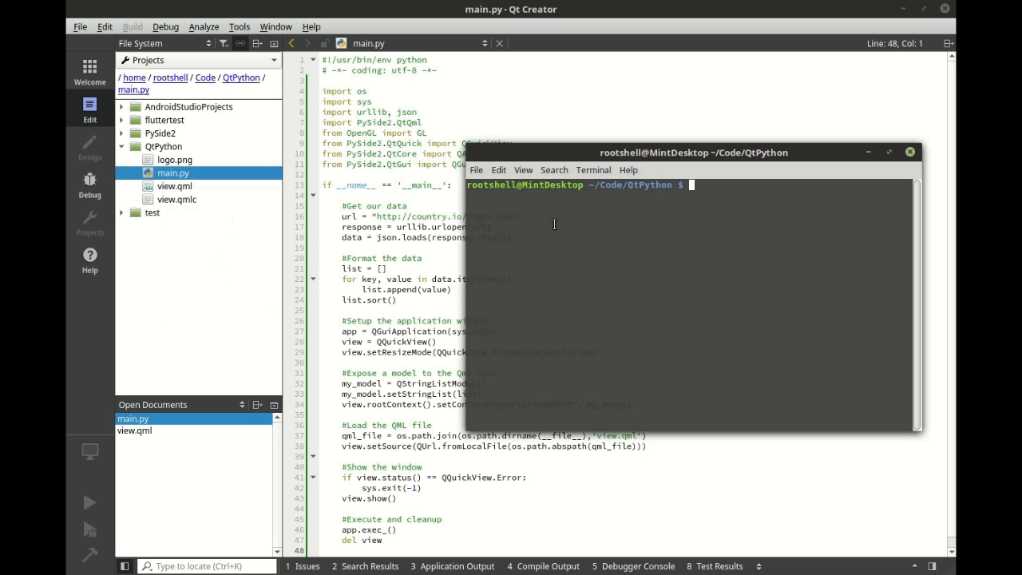
text(python ./main.py)
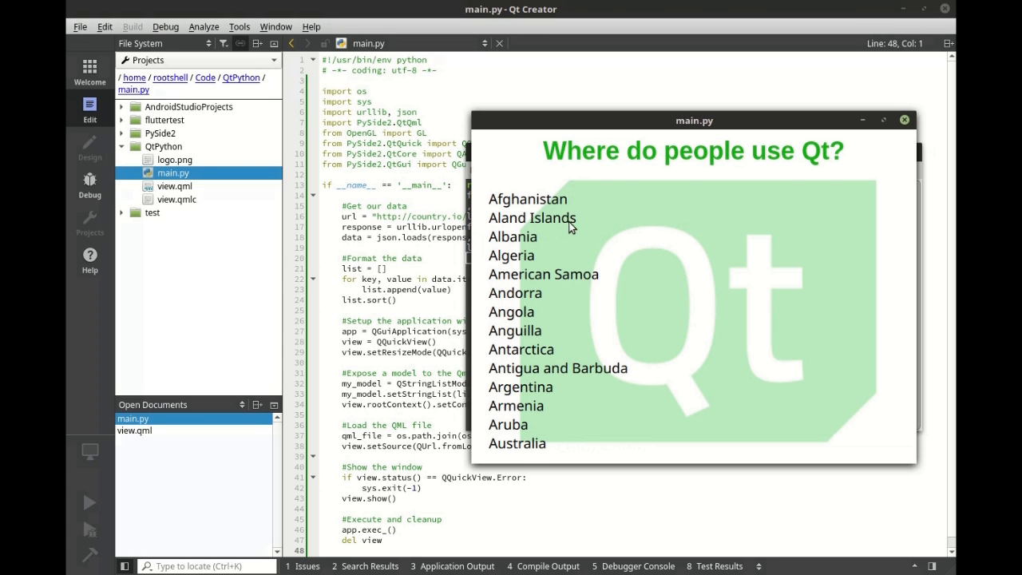
mouse_move(728, 212)
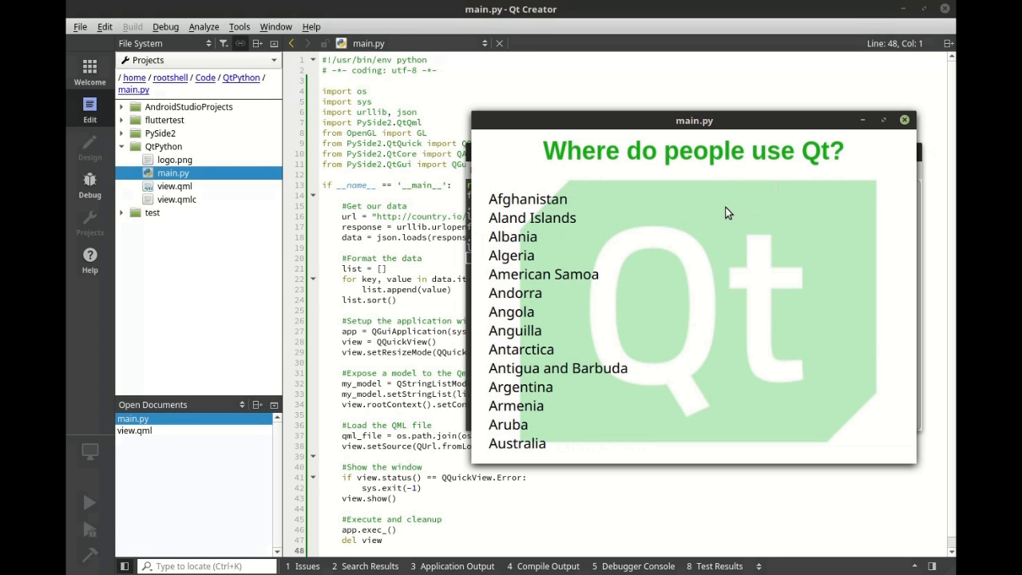
scroll(down, 3)
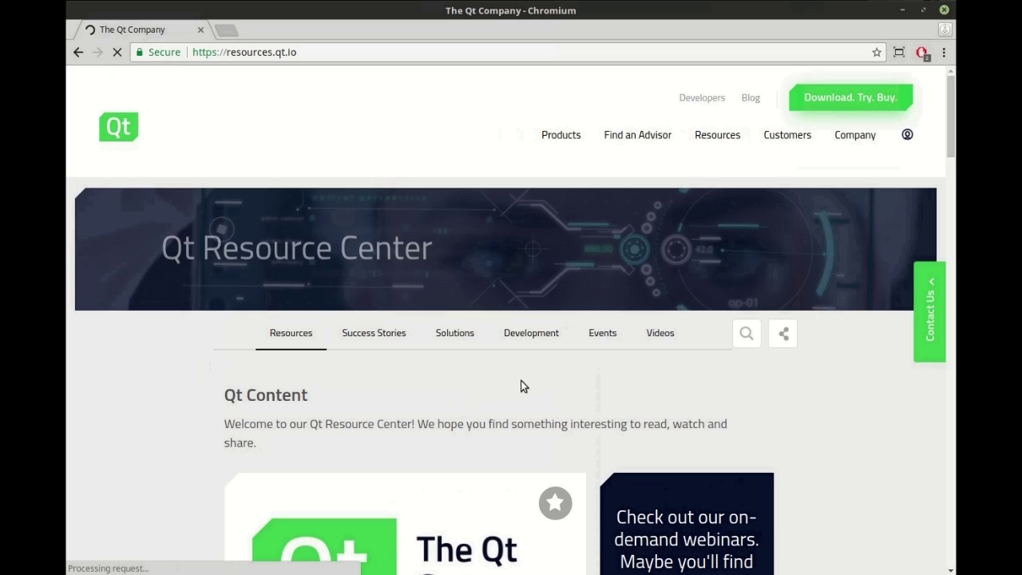
Go from the Development menu to Tech Talks & Tutorials and scroll through its video list.
click(531, 332)
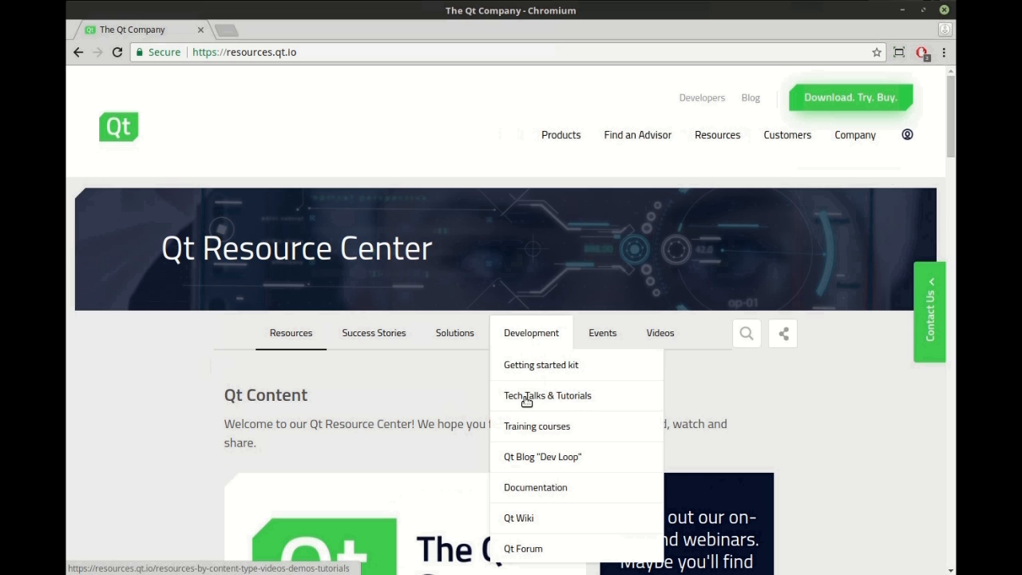
click(546, 396)
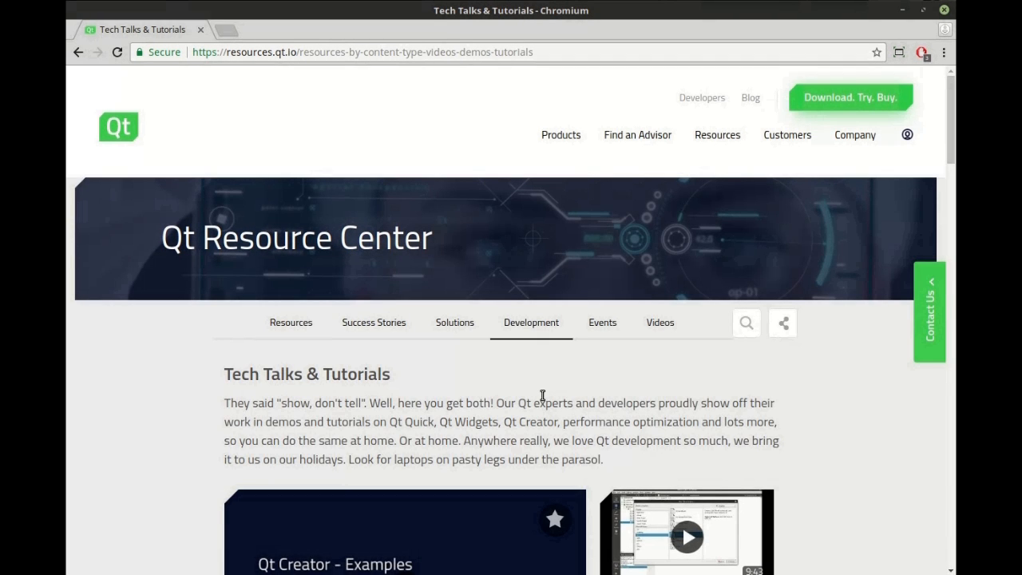
scroll(down, 3)
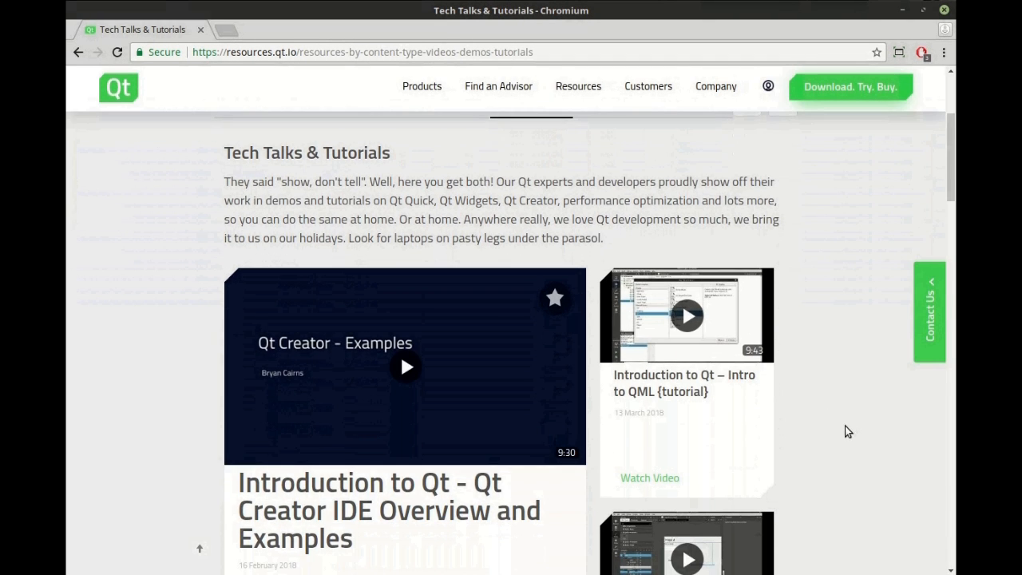
scroll(down, 3)
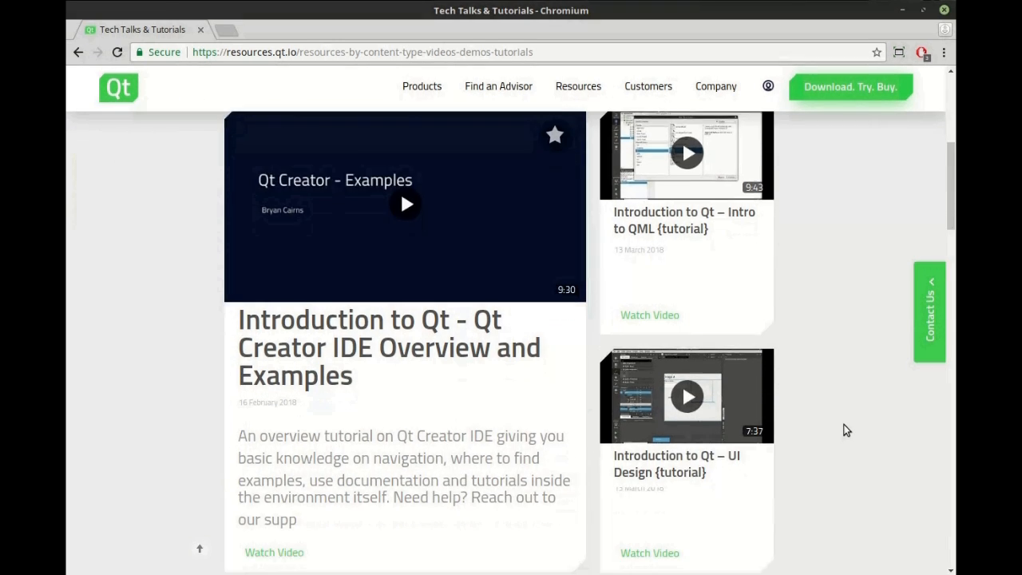
scroll(down, 3)
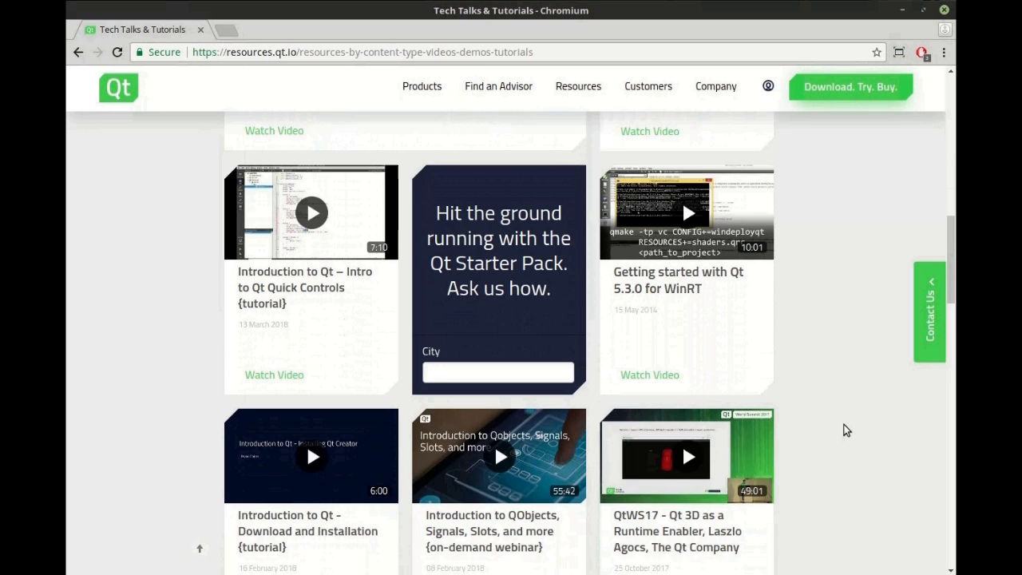